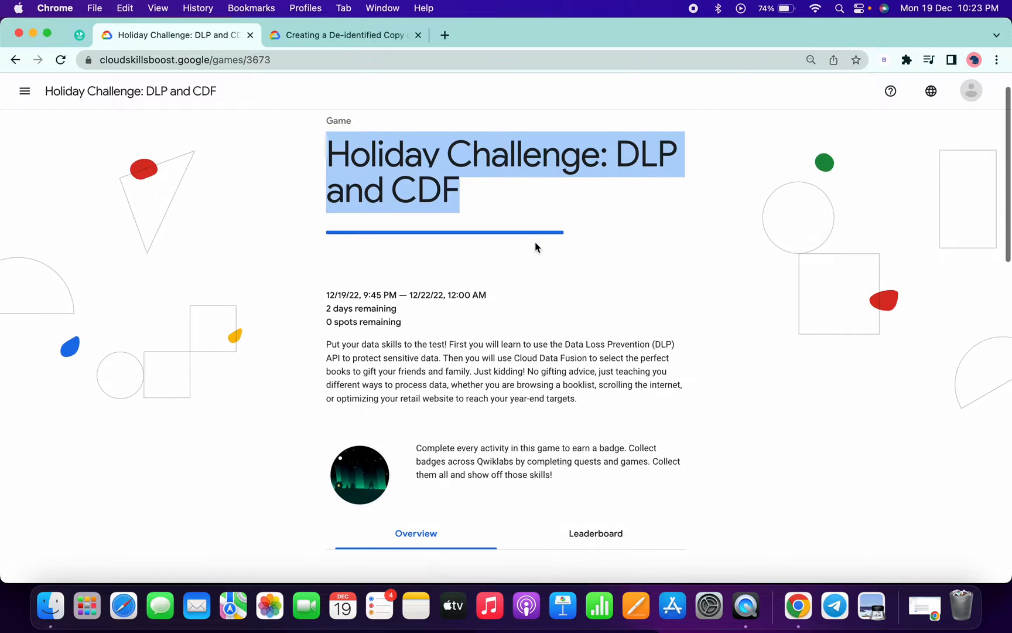
pyautogui.moveTo(397, 313)
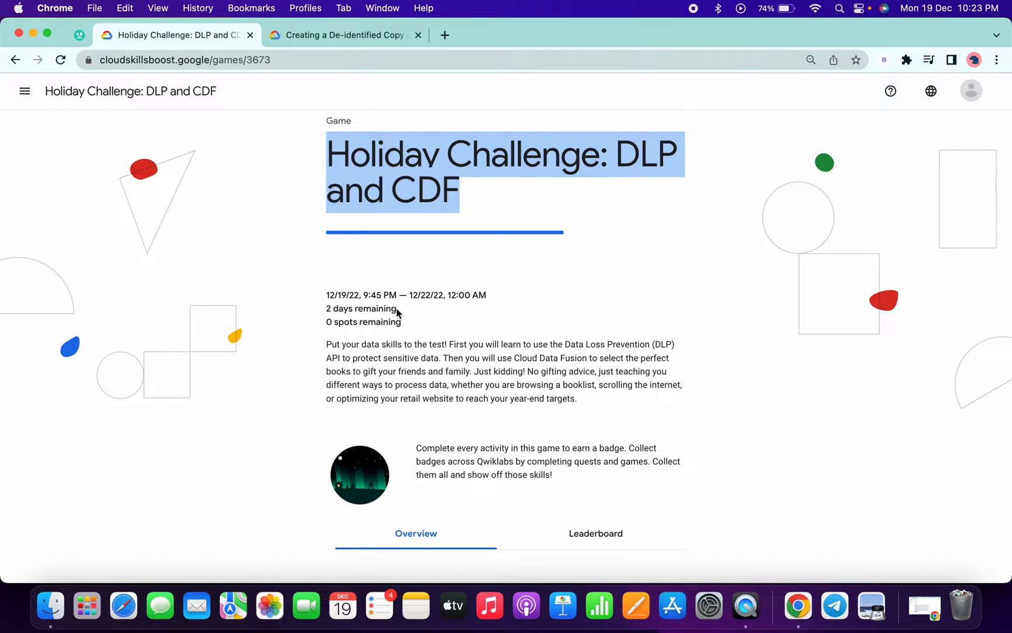
pyautogui.moveTo(424, 308)
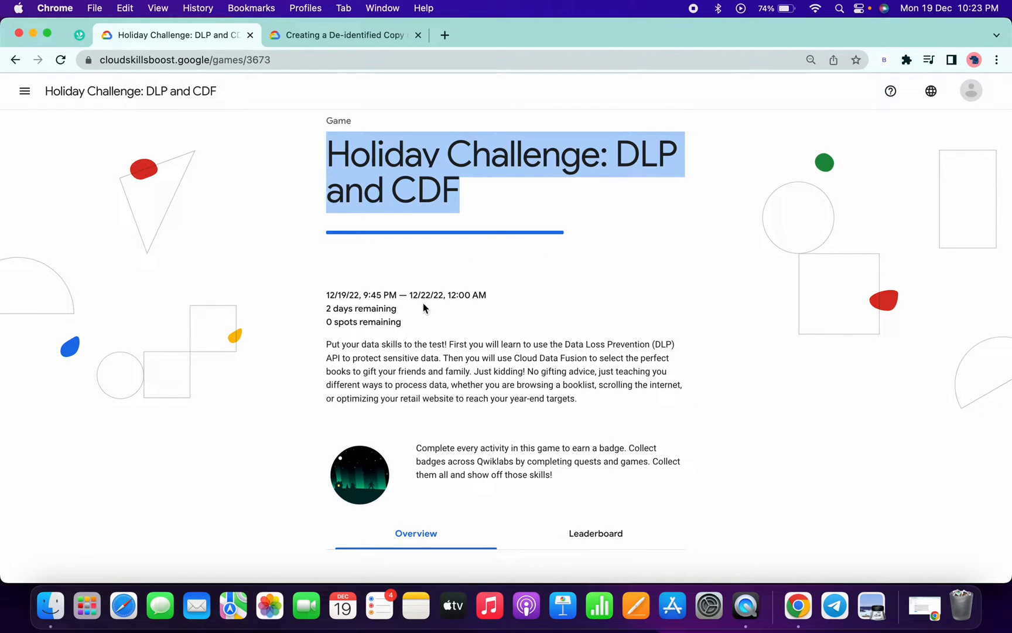
# Scroll the lab page toward the console sign-in details.
pyautogui.scroll(-3)
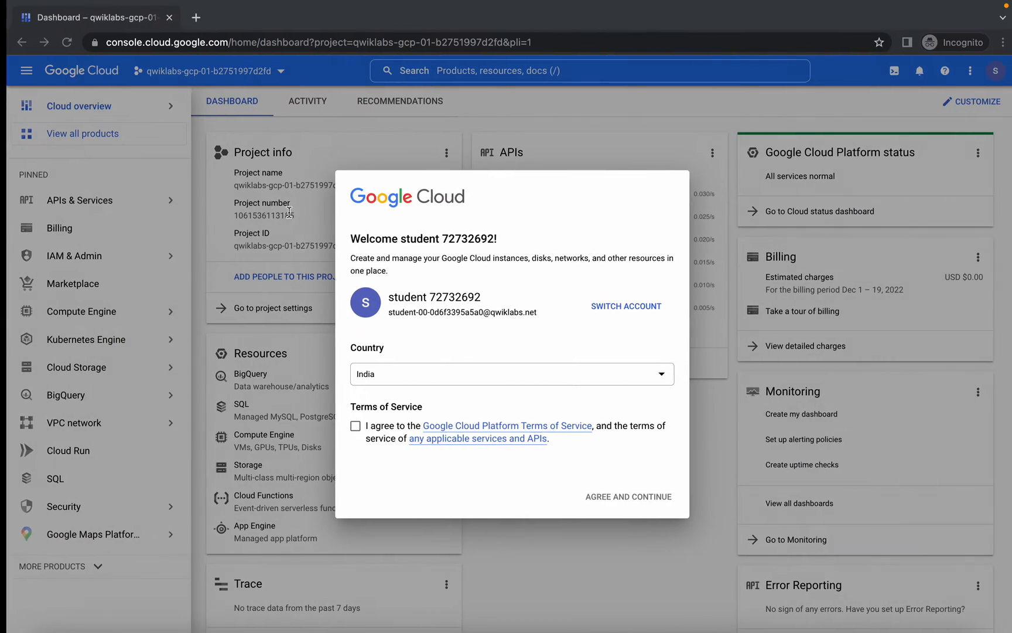
# Accept the Cloud terms of service and bring up Data Loss Prevention in a new window.
pyautogui.click(349, 425)
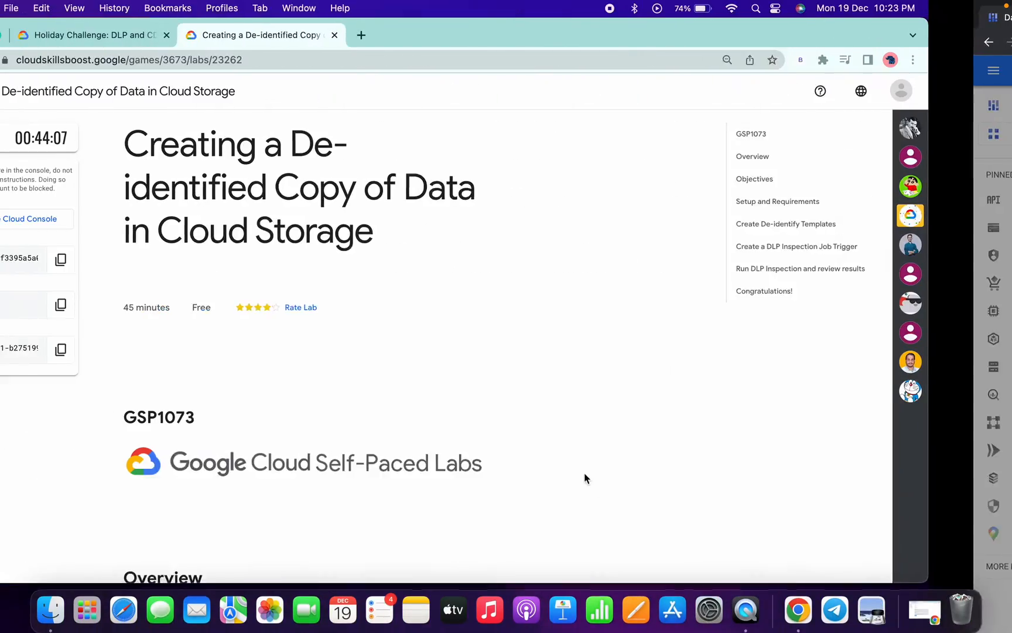
pyautogui.scroll(-3)
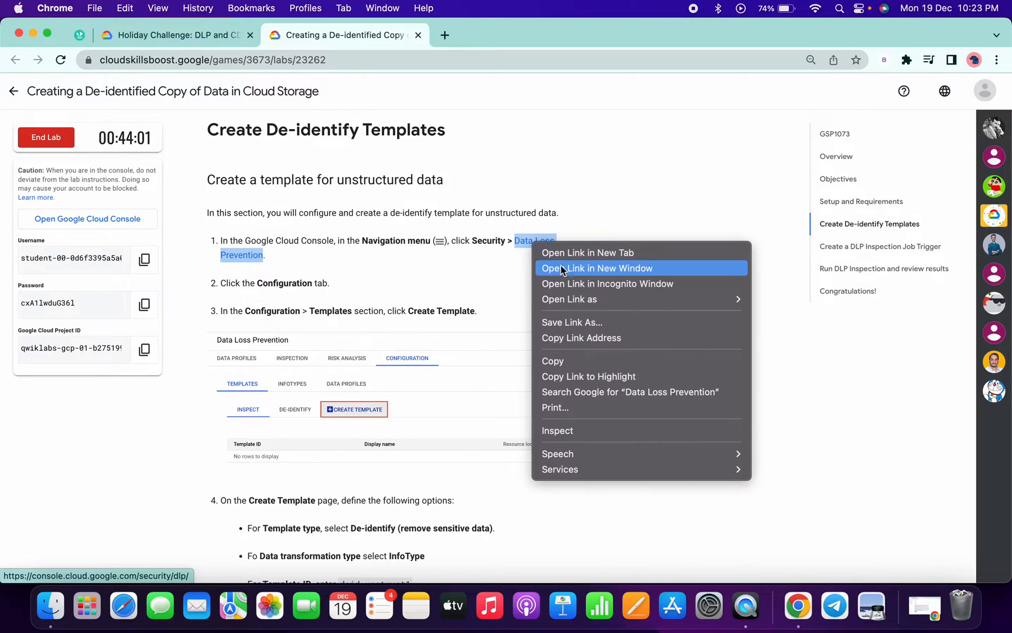
pyautogui.click(607, 283)
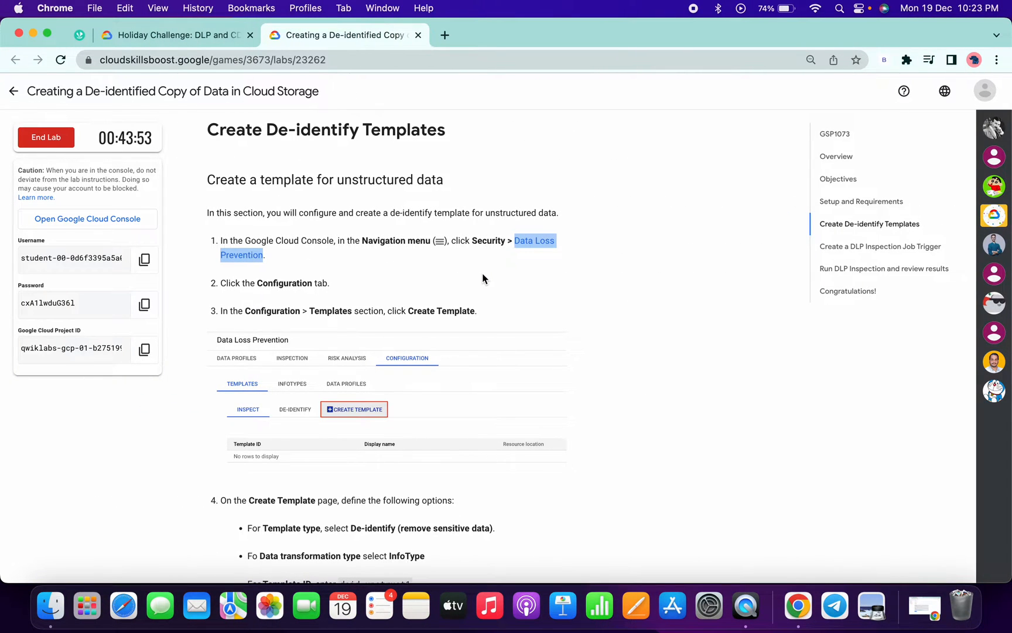
pyautogui.scroll(-3)
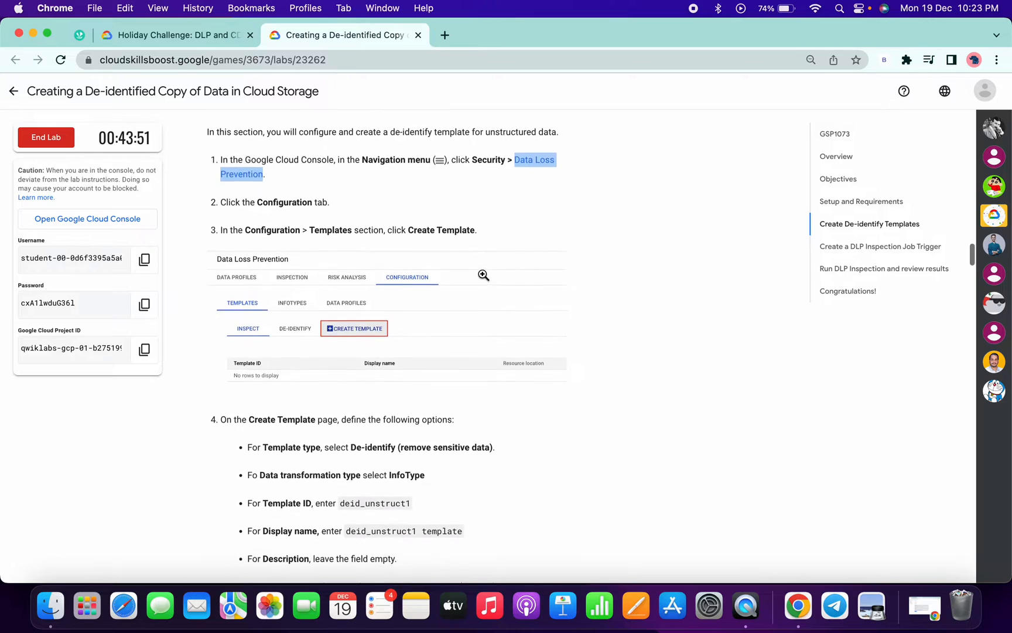
pyautogui.scroll(-3)
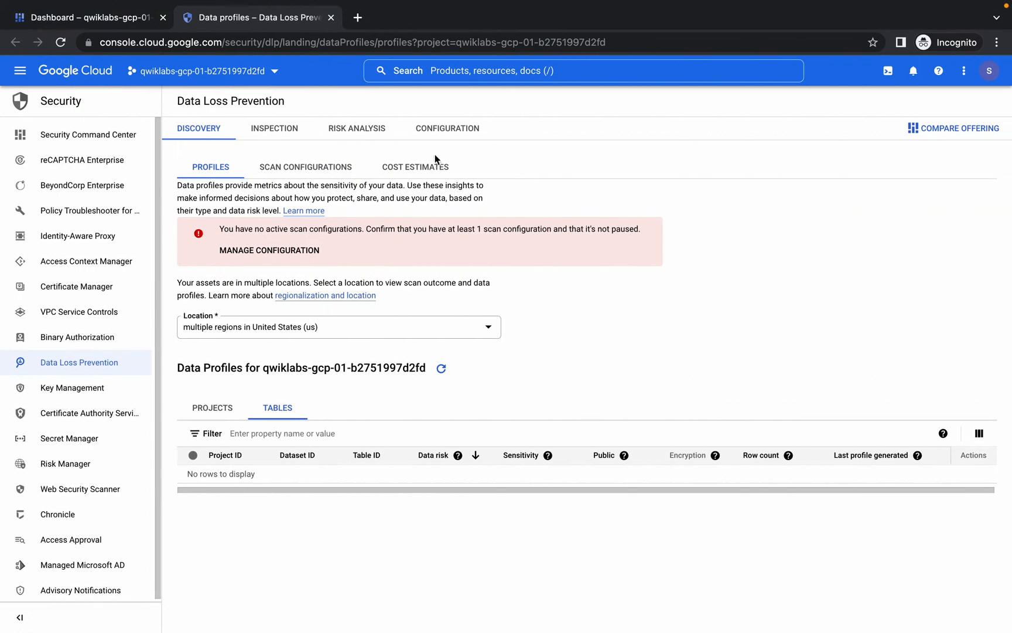
# Start a de-identify template for infoTypes with ID deid_unstruct1 and display name 'deid_unstruct1 template'.
pyautogui.click(447, 128)
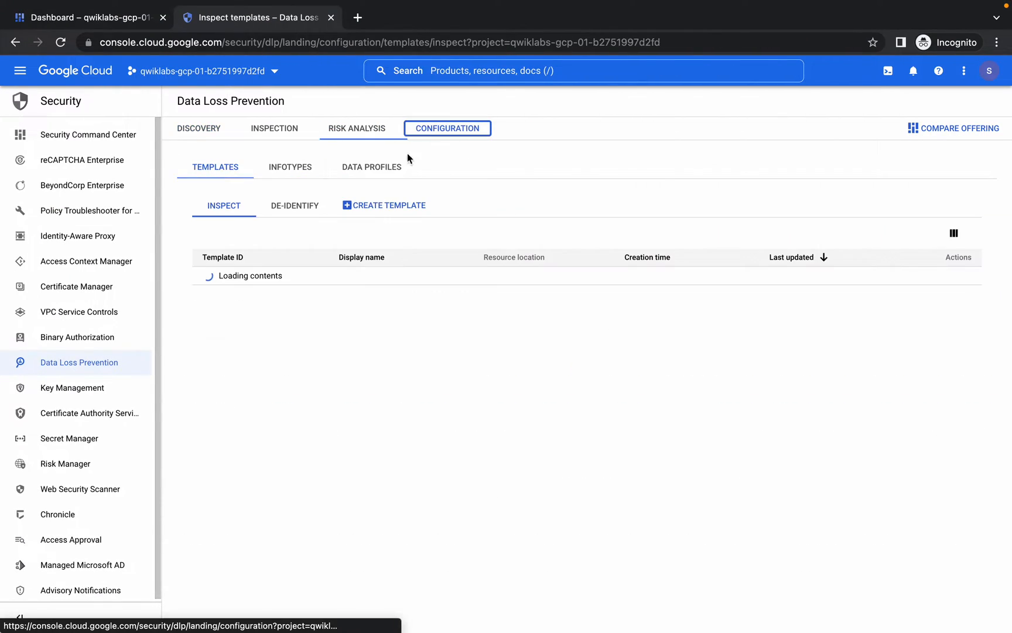
pyautogui.click(389, 205)
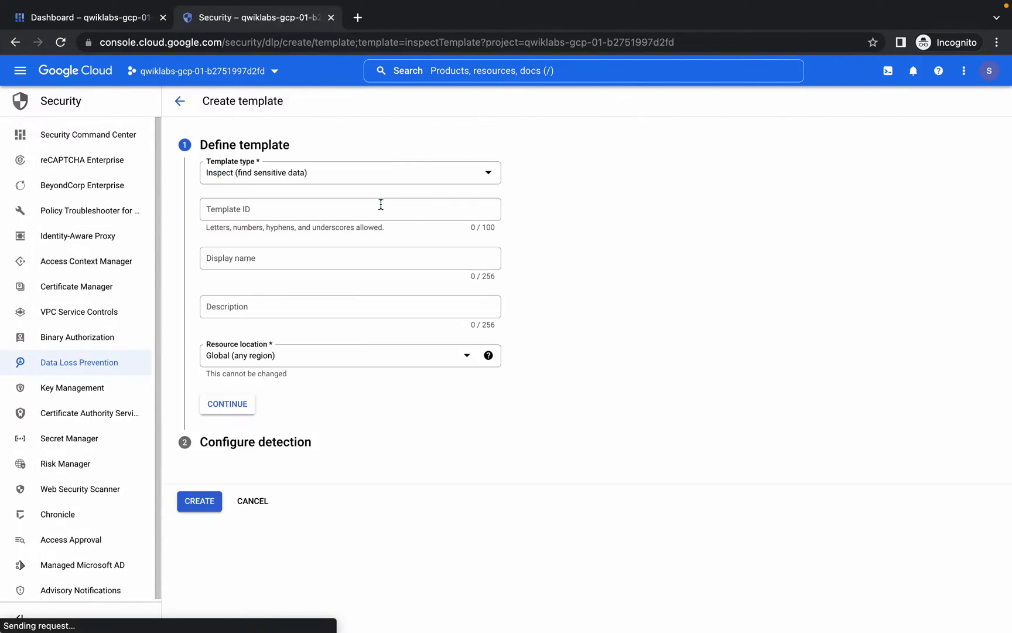
pyautogui.click(350, 172)
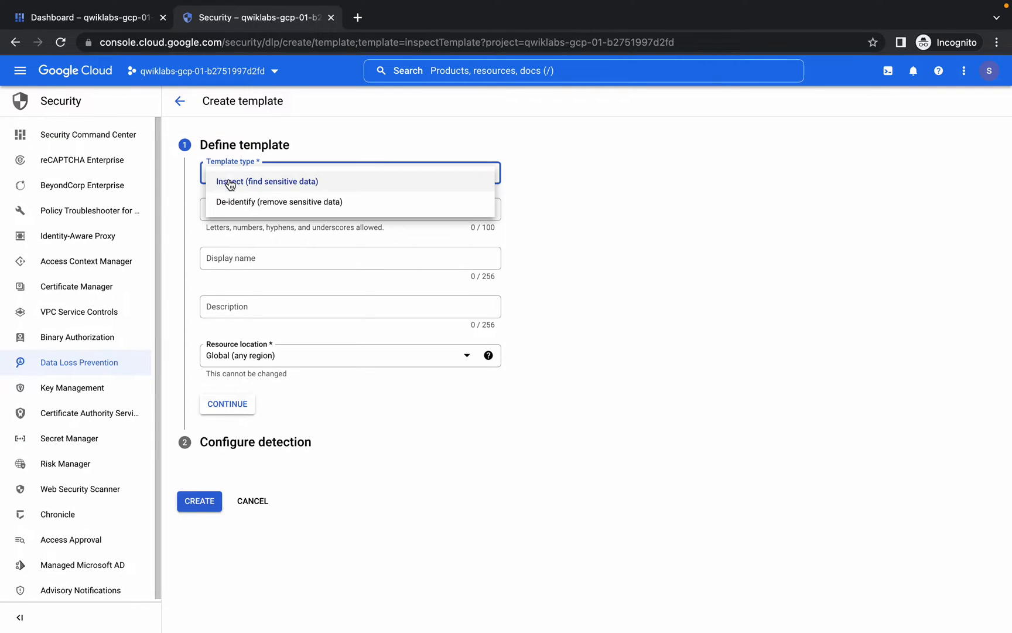
pyautogui.click(278, 202)
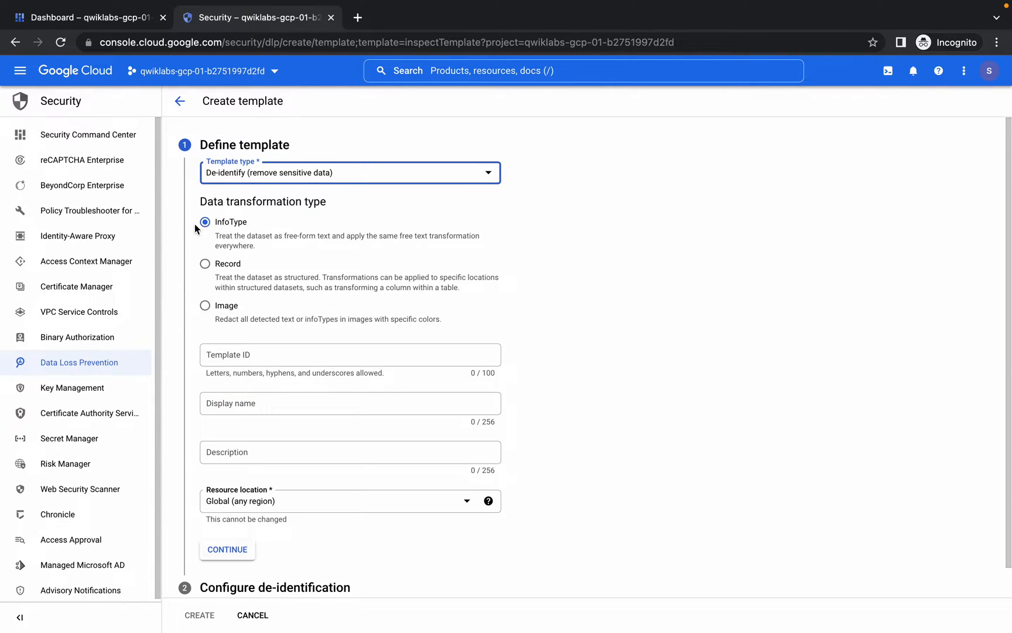
pyautogui.moveTo(249, 233)
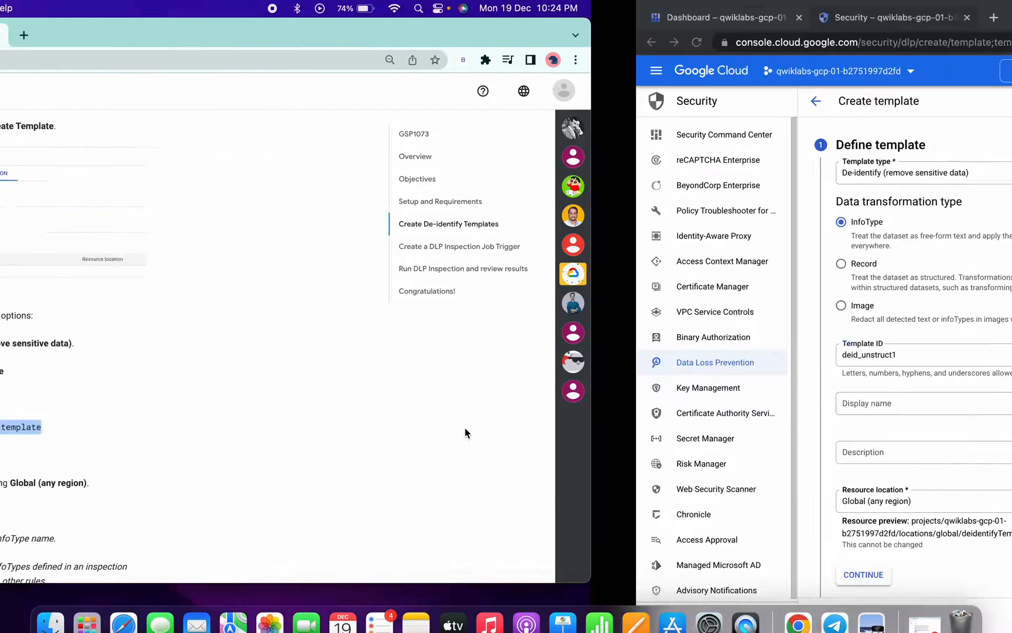
pyautogui.write('deid_unstruct1 template')
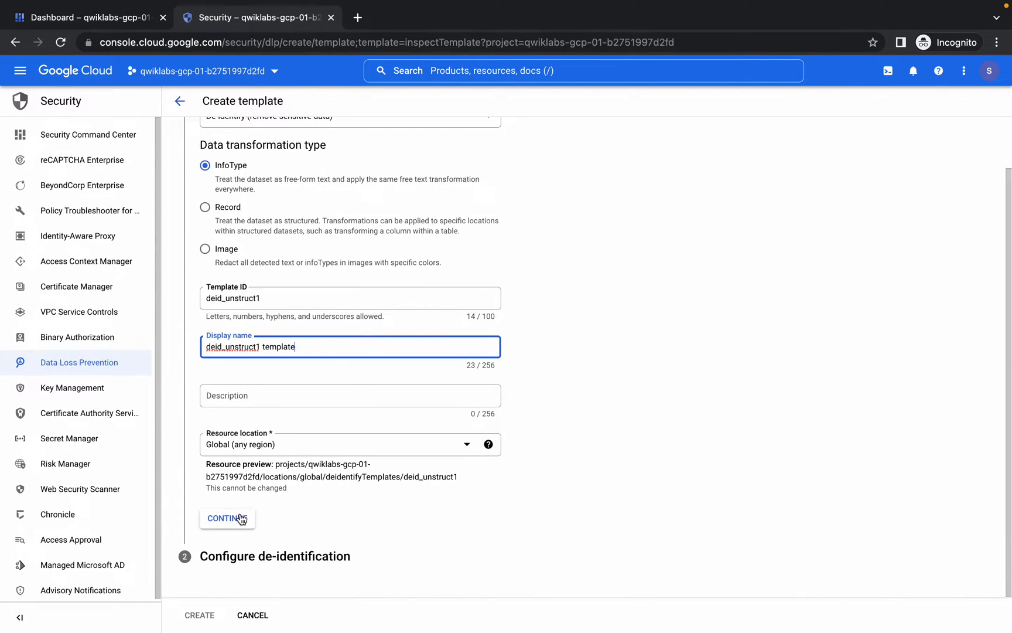
# Set its transformation to 'Replace with infoType name' and create the template.
pyautogui.click(226, 518)
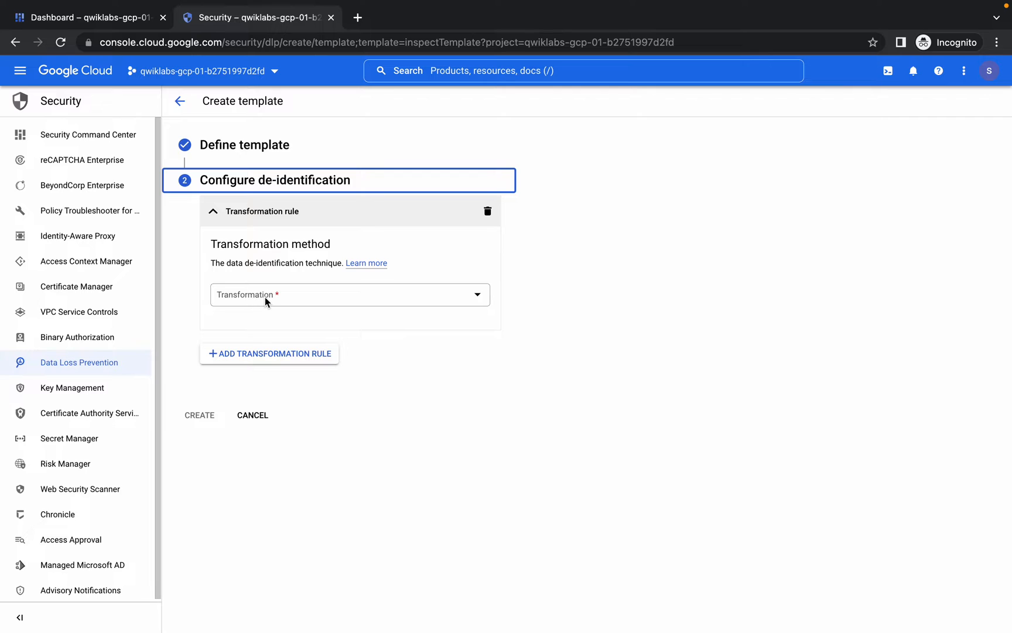
pyautogui.click(349, 294)
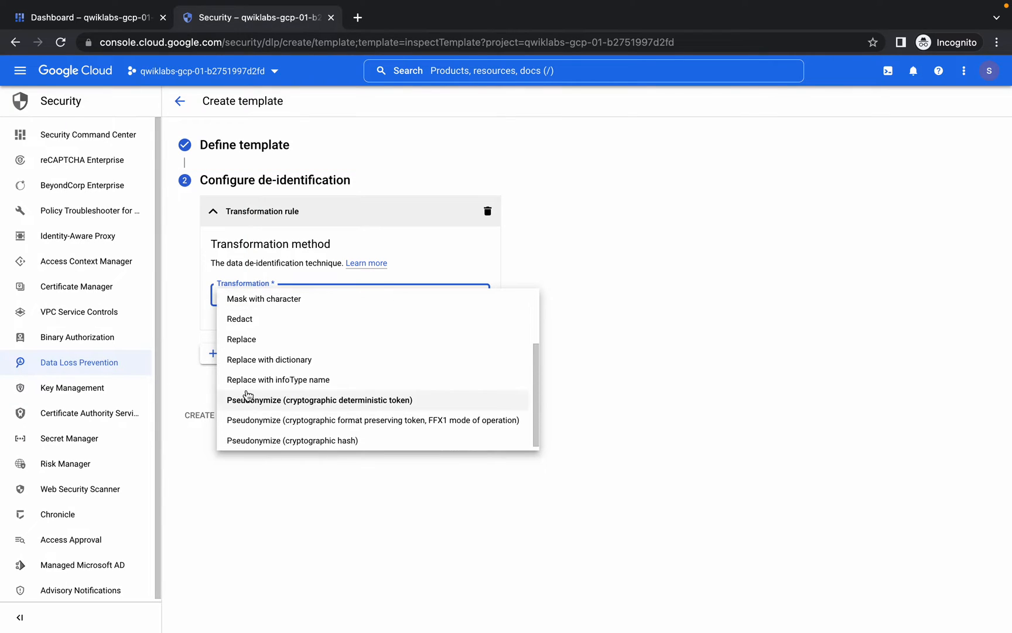
pyautogui.click(278, 379)
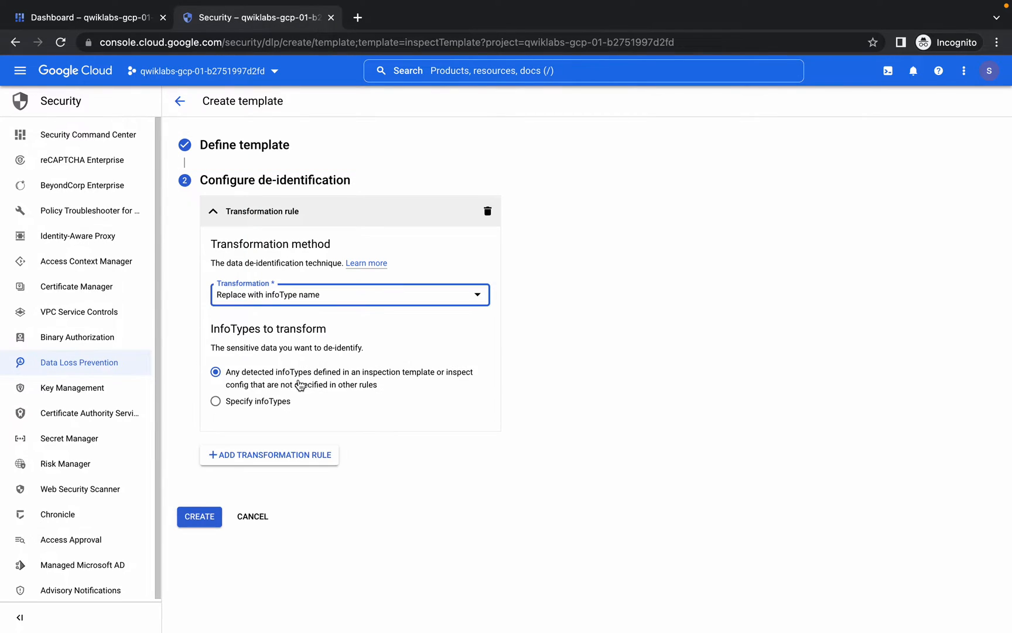
pyautogui.click(199, 516)
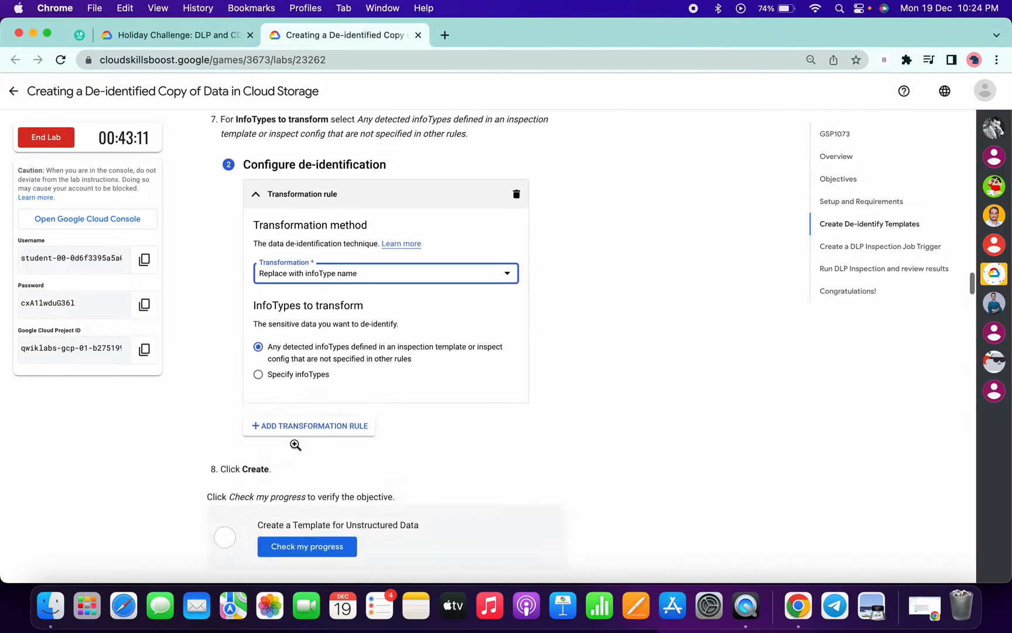
# Check lab progress for the unstructured template and start creating another template from Configuration.
pyautogui.scroll(-3)
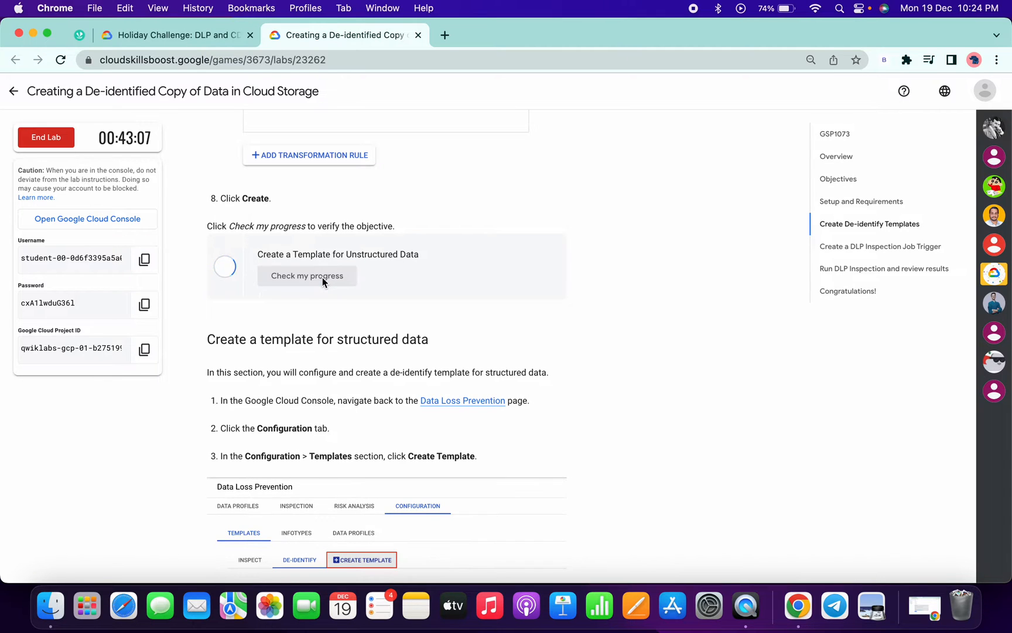
pyautogui.click(307, 275)
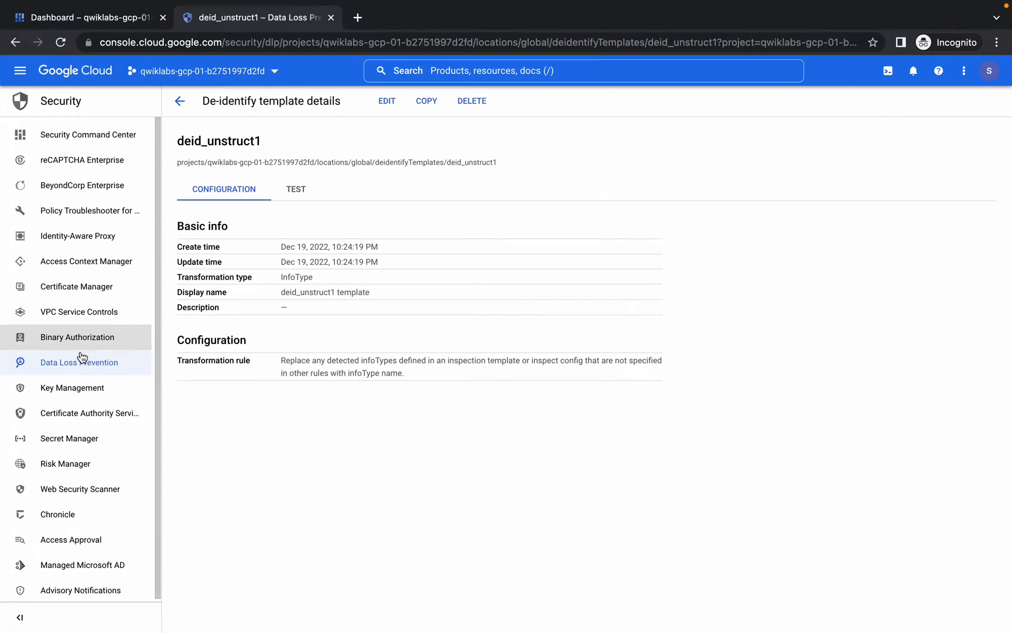
pyautogui.click(78, 362)
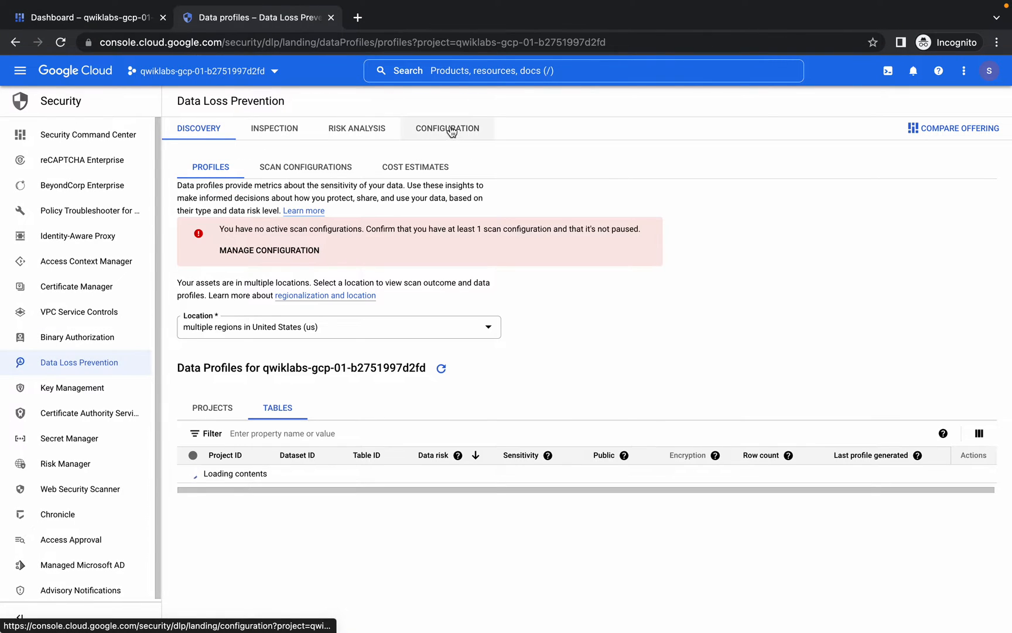
pyautogui.click(446, 128)
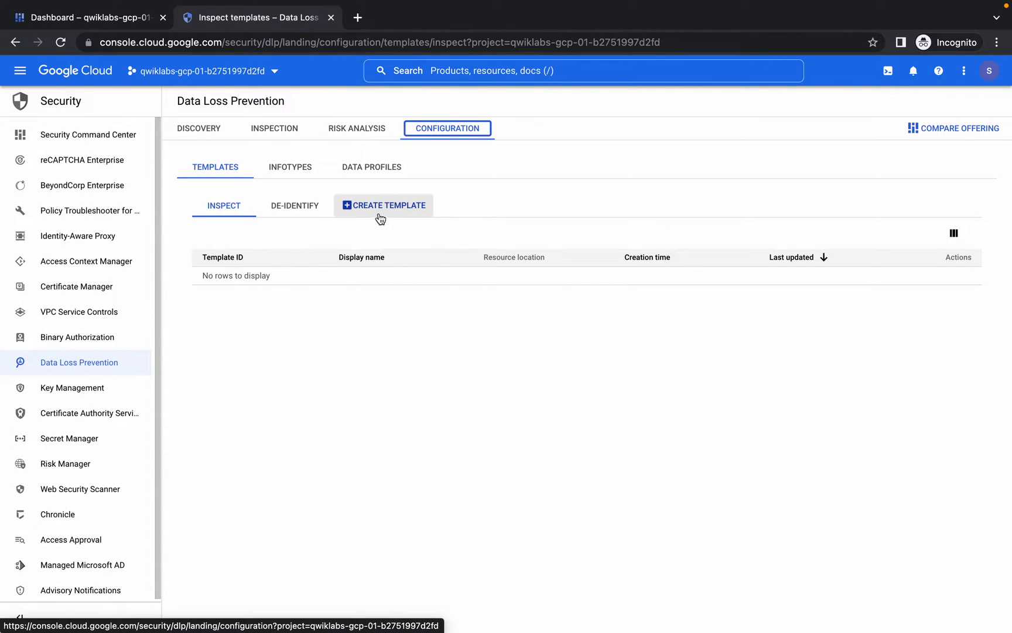
pyautogui.click(383, 205)
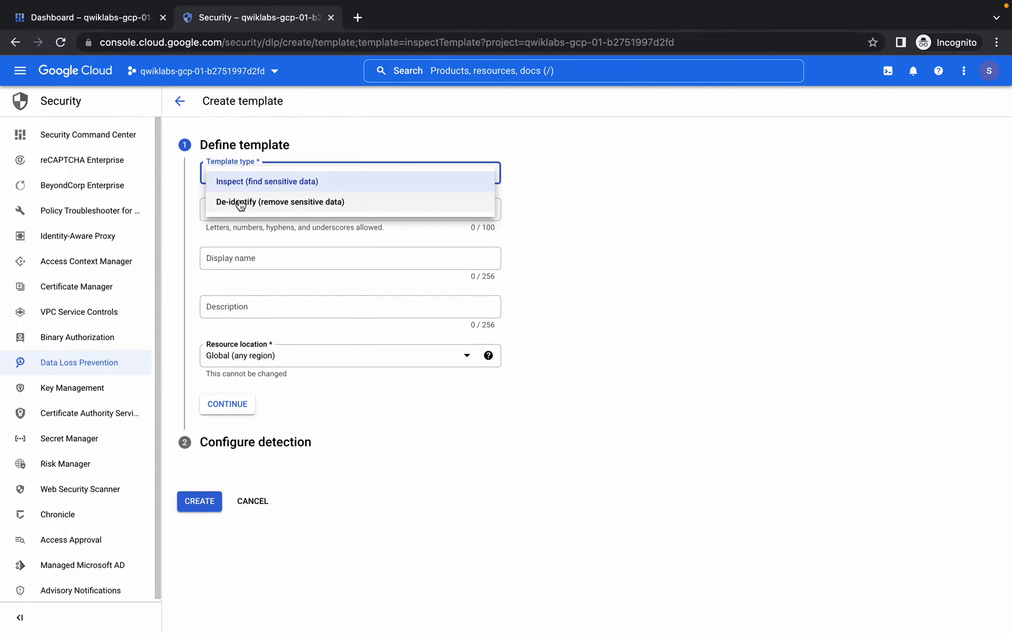
# Define a de-identify Record template with ID deid_struct1 and display name 'deid_struct1 template', then continue.
pyautogui.click(280, 201)
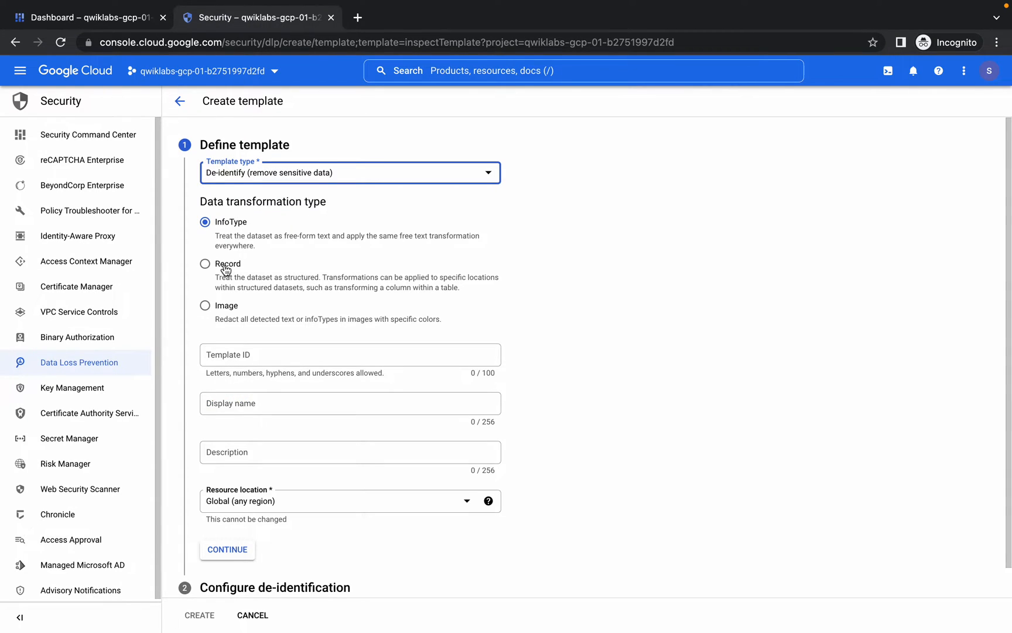
pyautogui.click(205, 263)
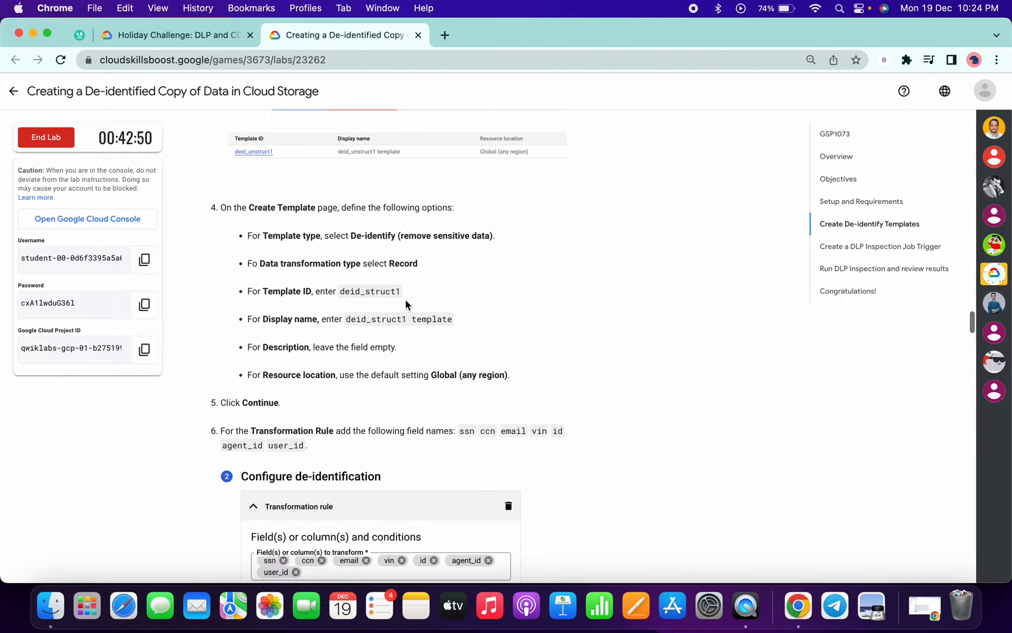
pyautogui.doubleClick(369, 292)
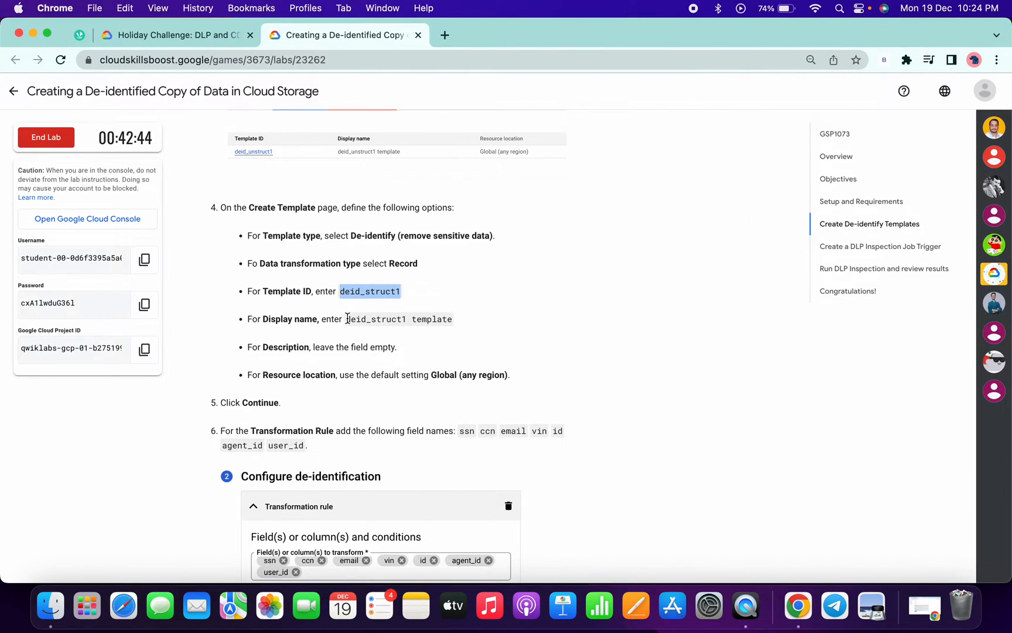
pyautogui.doubleClick(399, 318)
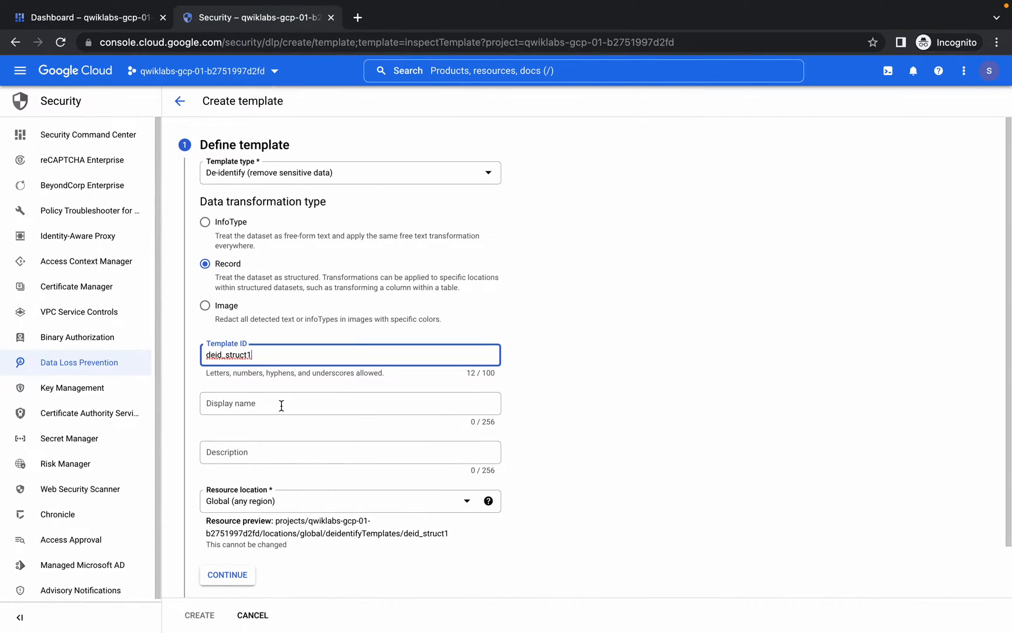
pyautogui.write('deid_struct1 template')
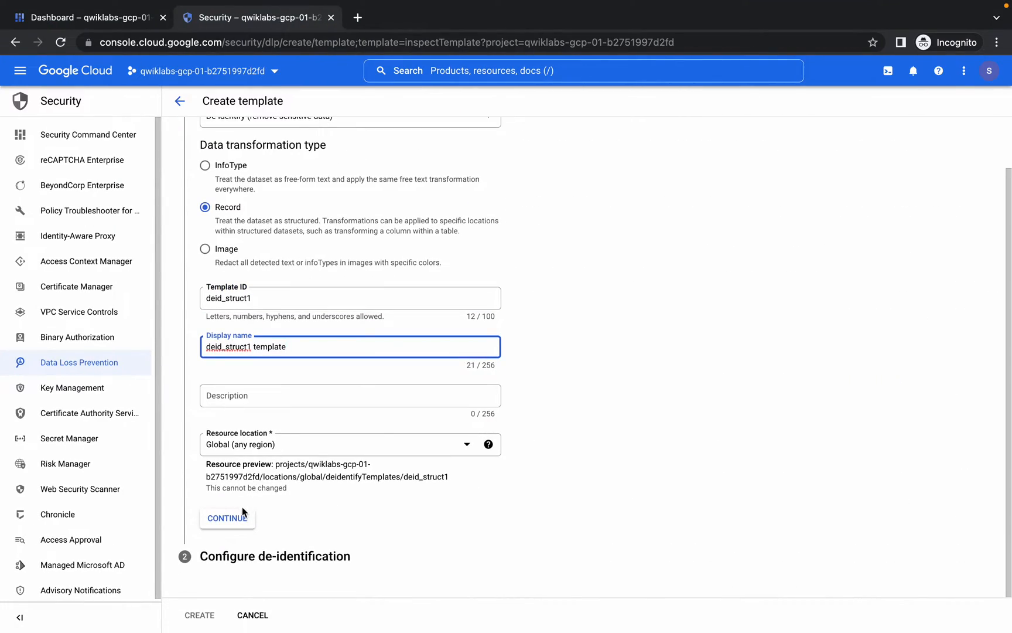
pyautogui.click(226, 518)
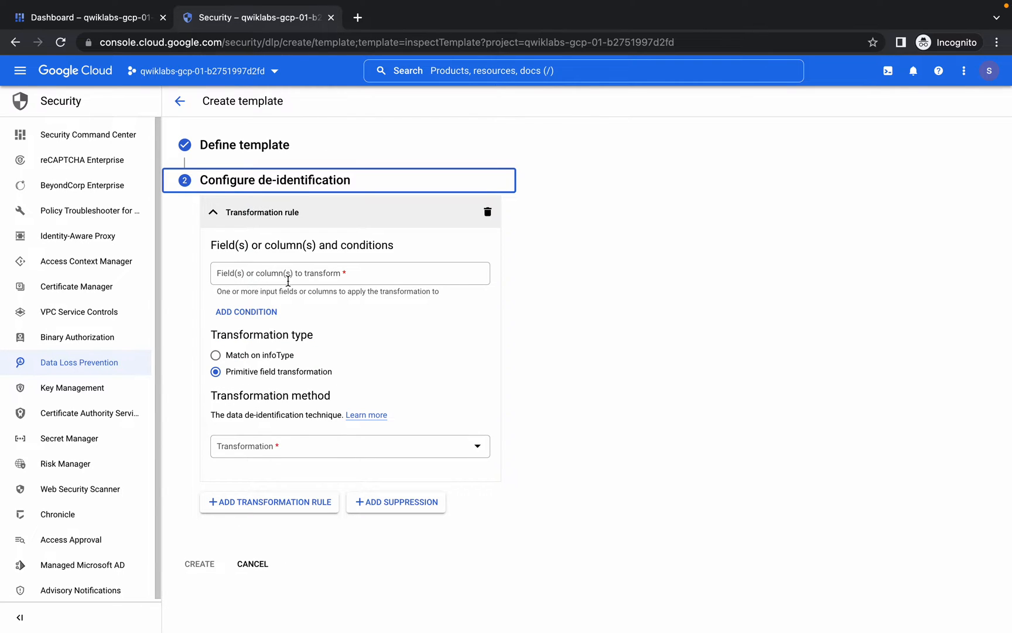
# Add a rule replacing fields ssn, ccn, email, vin, id, agent_id and user_id with [redacted].
pyautogui.click(344, 35)
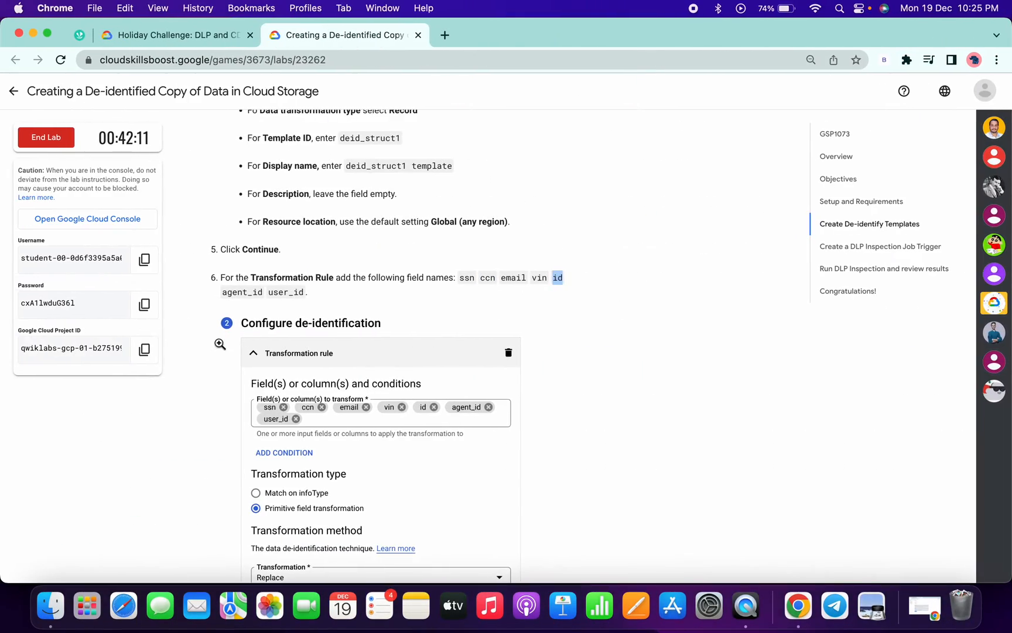
pyautogui.doubleClick(241, 292)
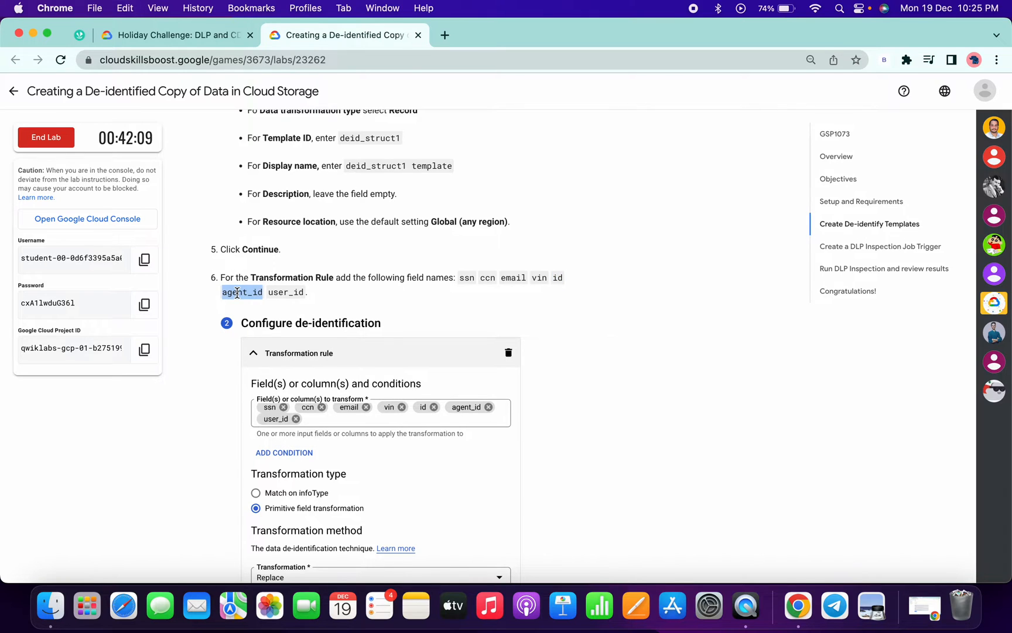
pyautogui.moveTo(262, 303)
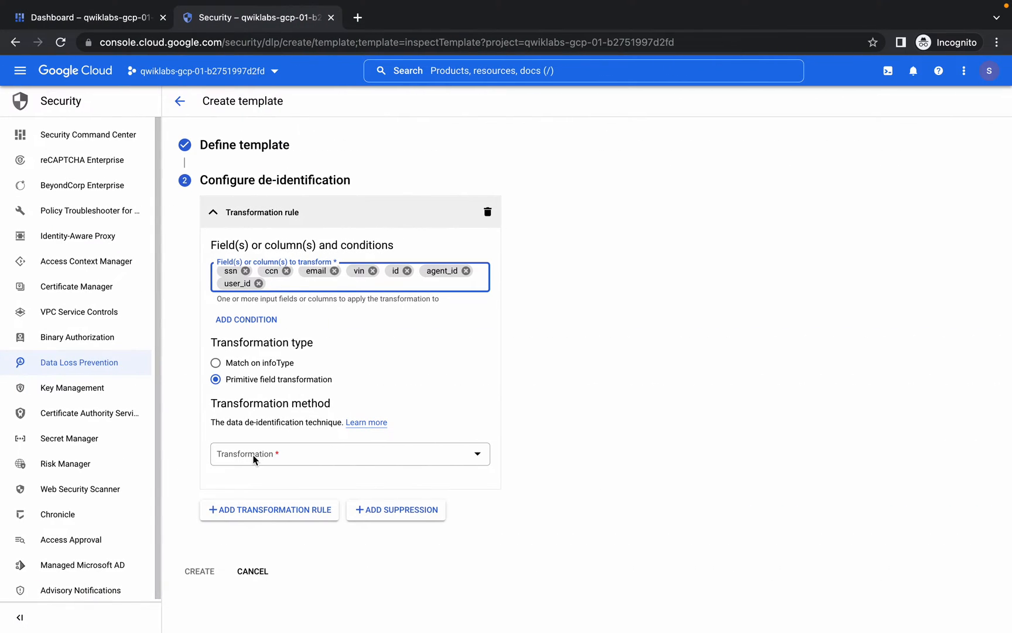
pyautogui.click(350, 453)
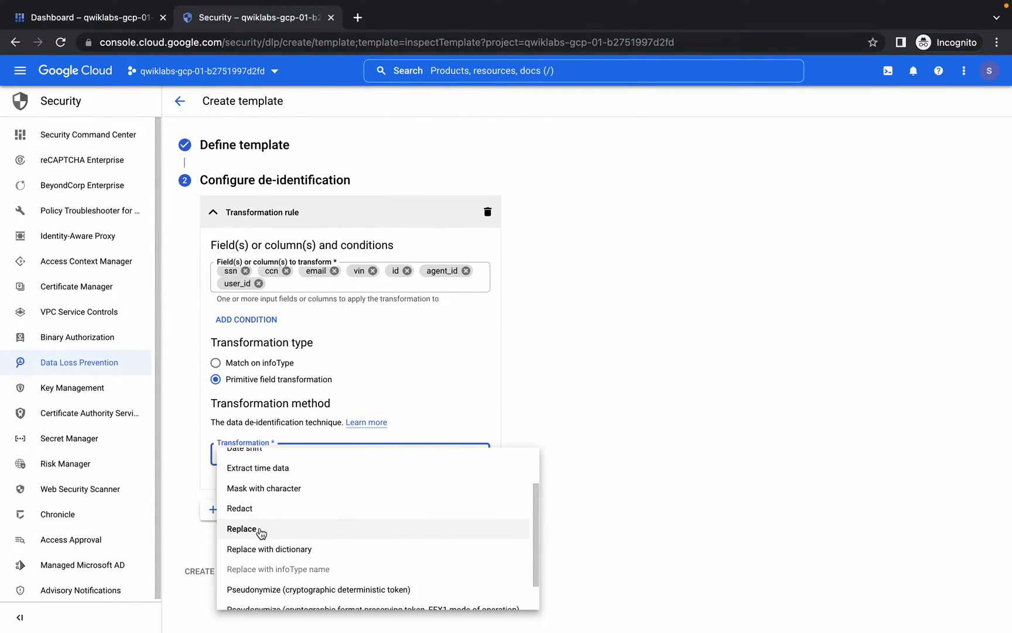
pyautogui.click(243, 529)
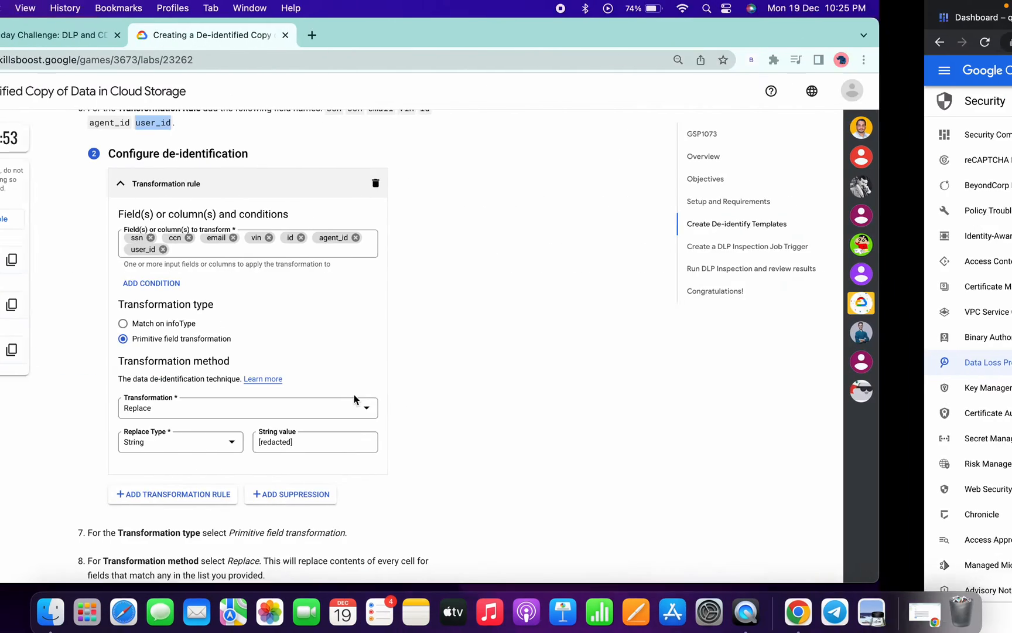
pyautogui.scroll(-3)
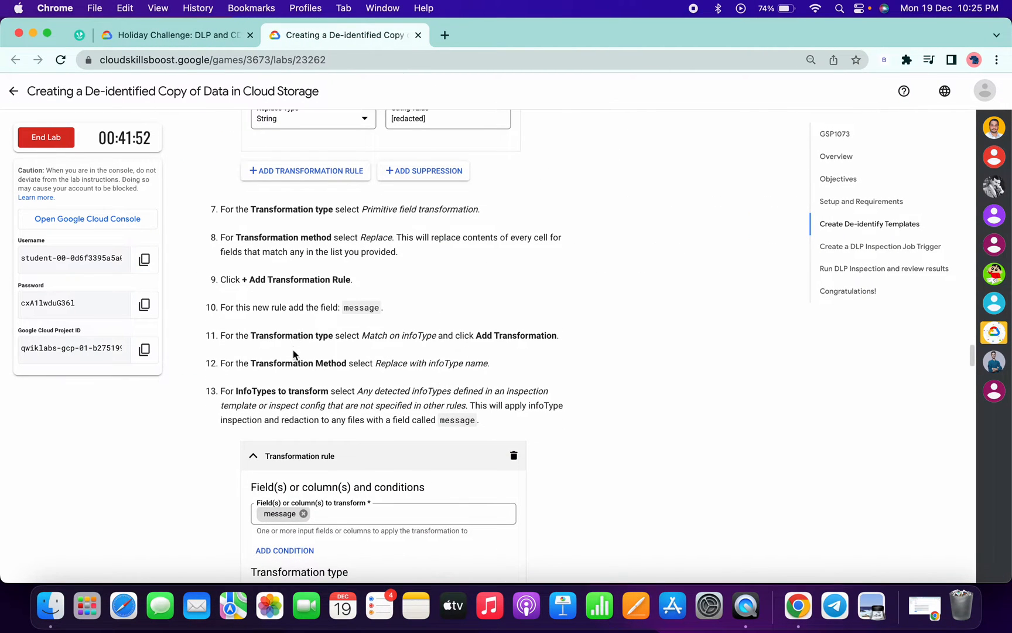
pyautogui.moveTo(362, 307)
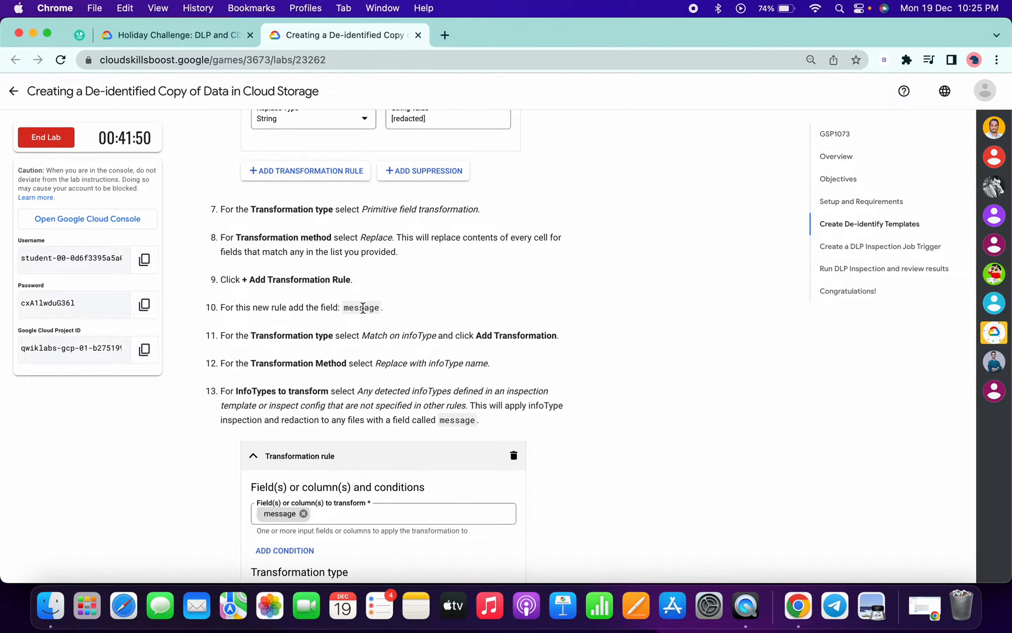
# Add a second transformation rule on the message field.
pyautogui.doubleClick(361, 307)
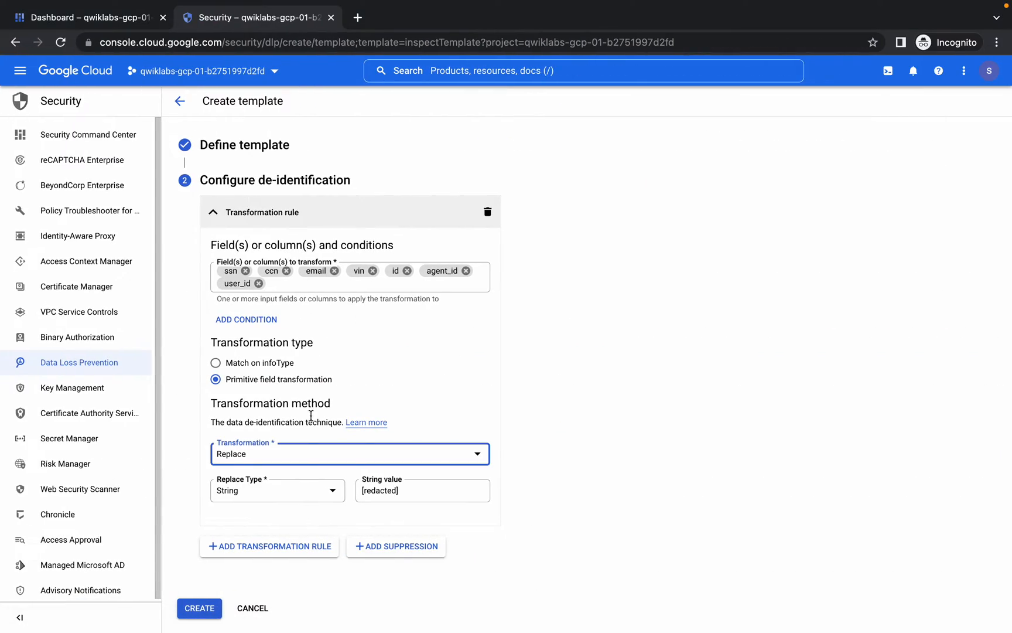
pyautogui.click(270, 546)
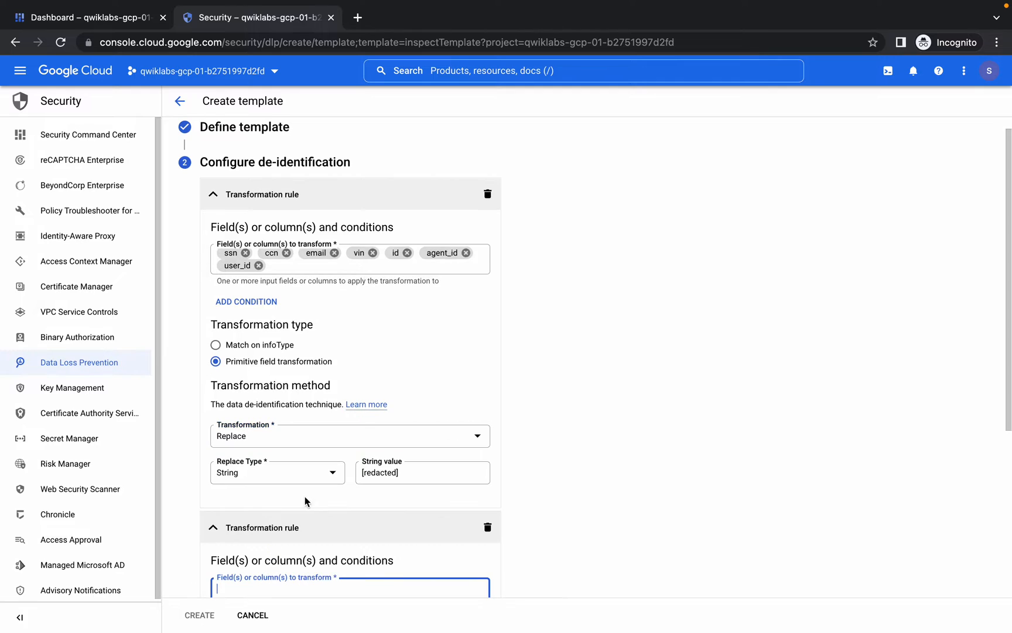
pyautogui.scroll(-3)
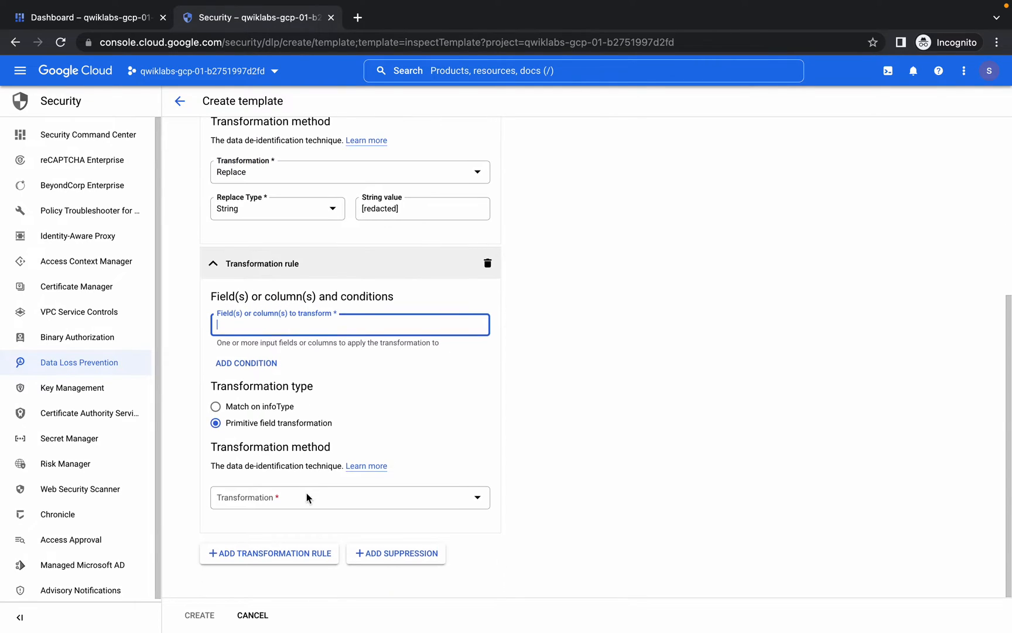
pyautogui.moveTo(265, 326)
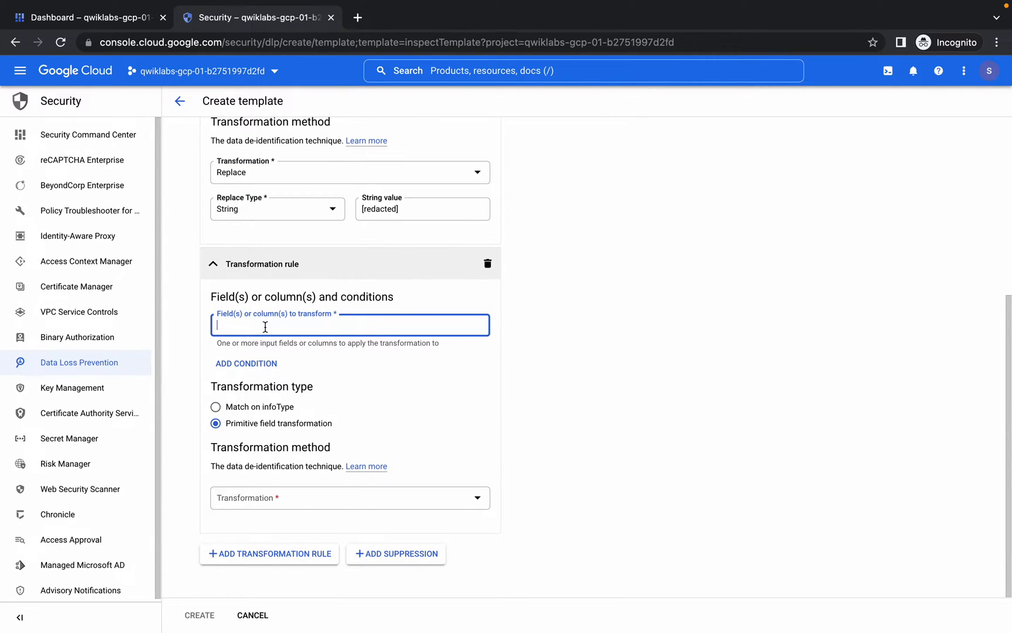
pyautogui.write('message')
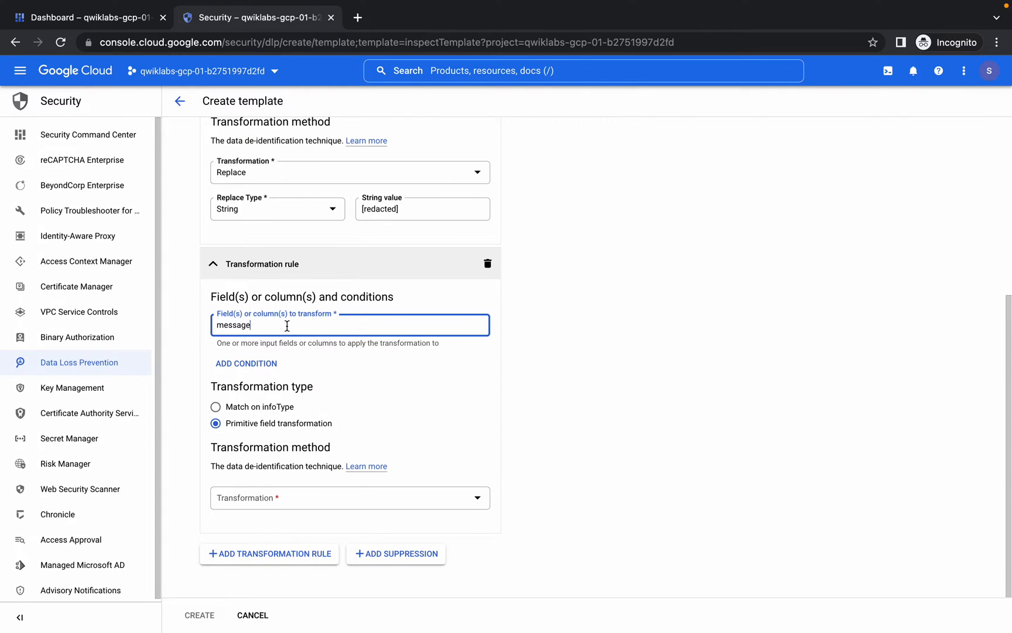
pyautogui.click(343, 35)
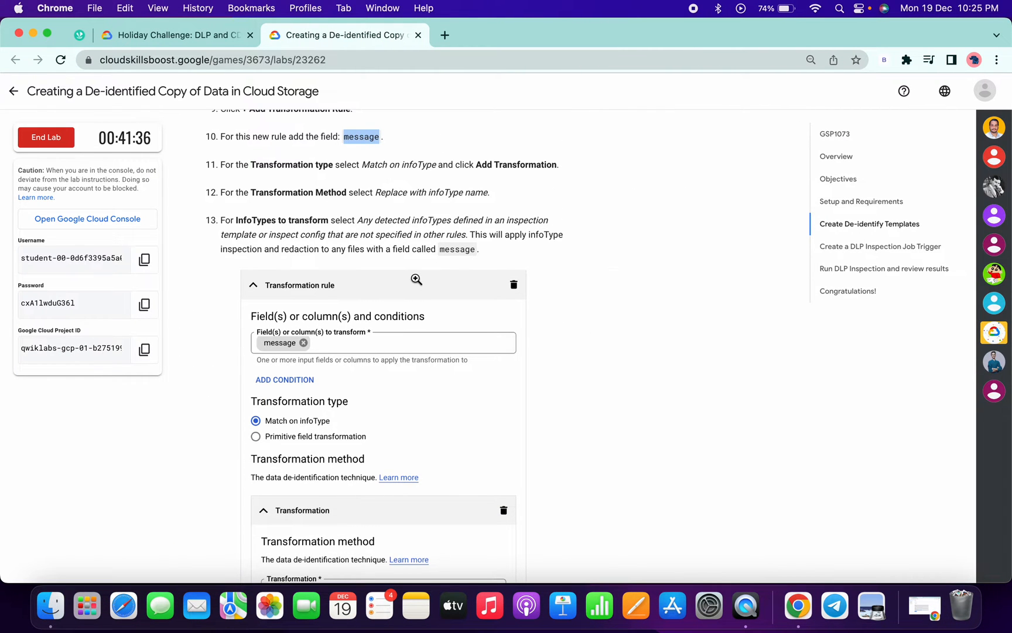
pyautogui.scroll(-3)
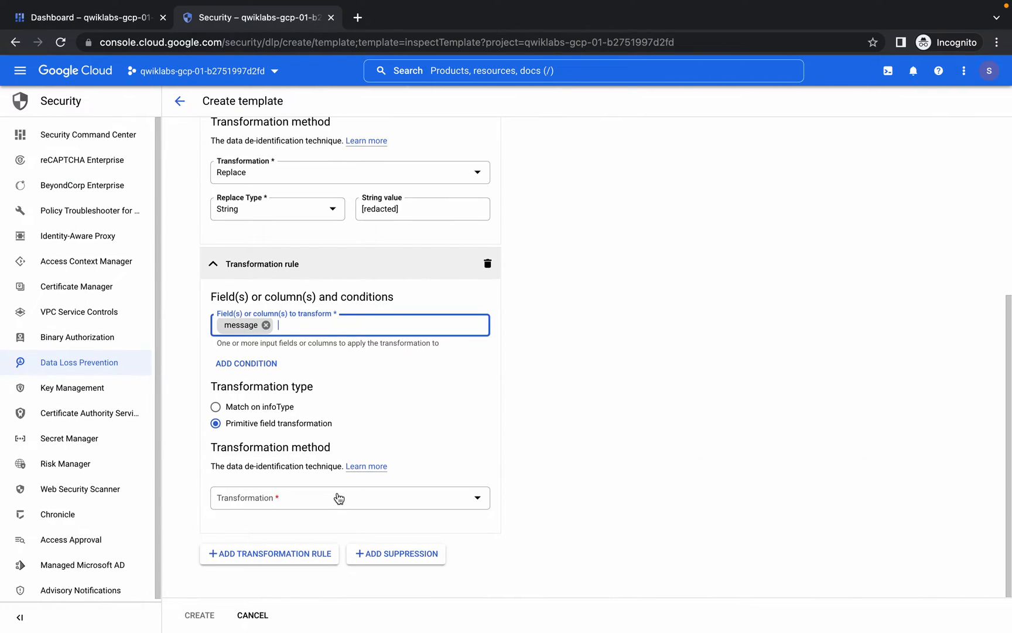
pyautogui.click(349, 496)
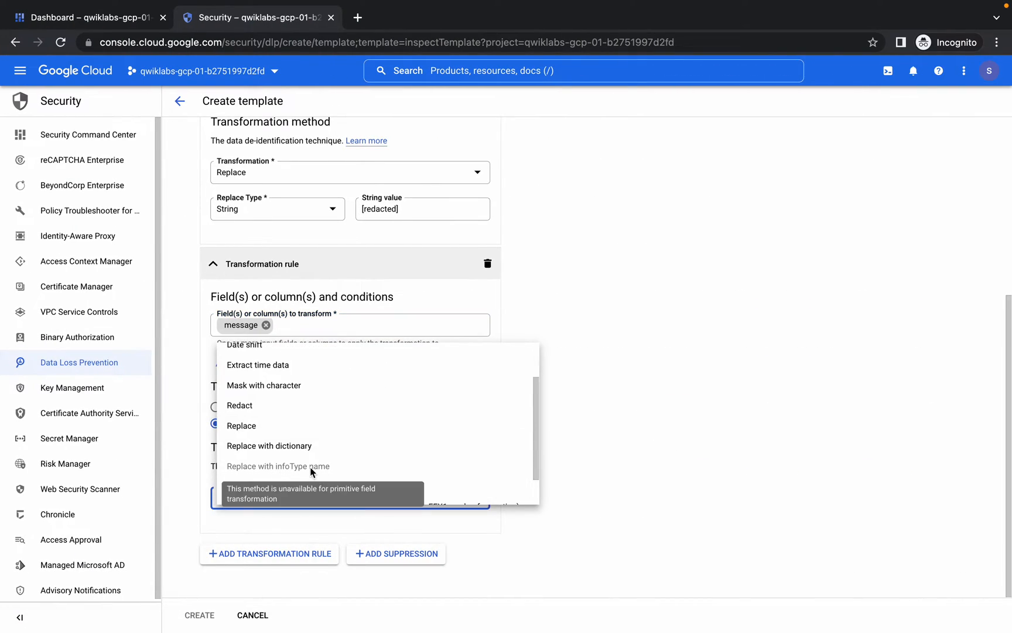
pyautogui.scroll(-3)
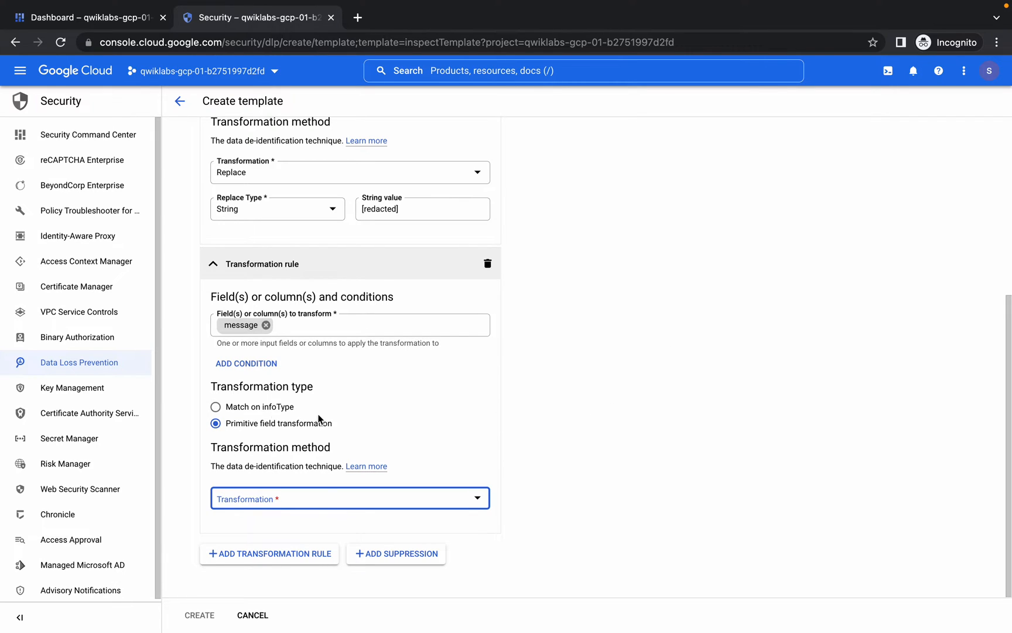
pyautogui.moveTo(242, 411)
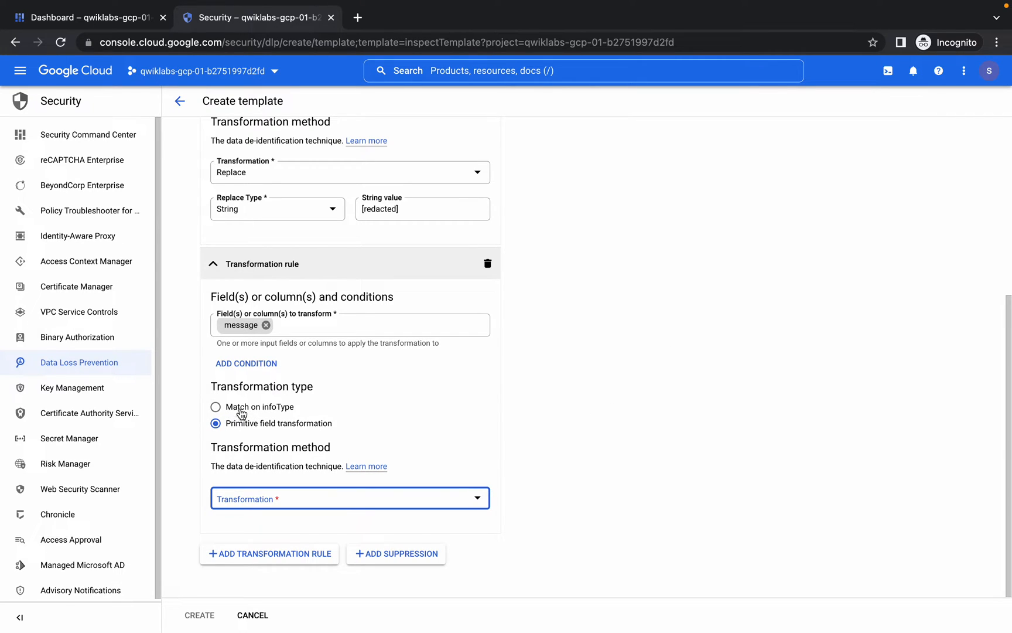
# Make the message rule match on infoType and replace findings with their infoType name.
pyautogui.click(216, 407)
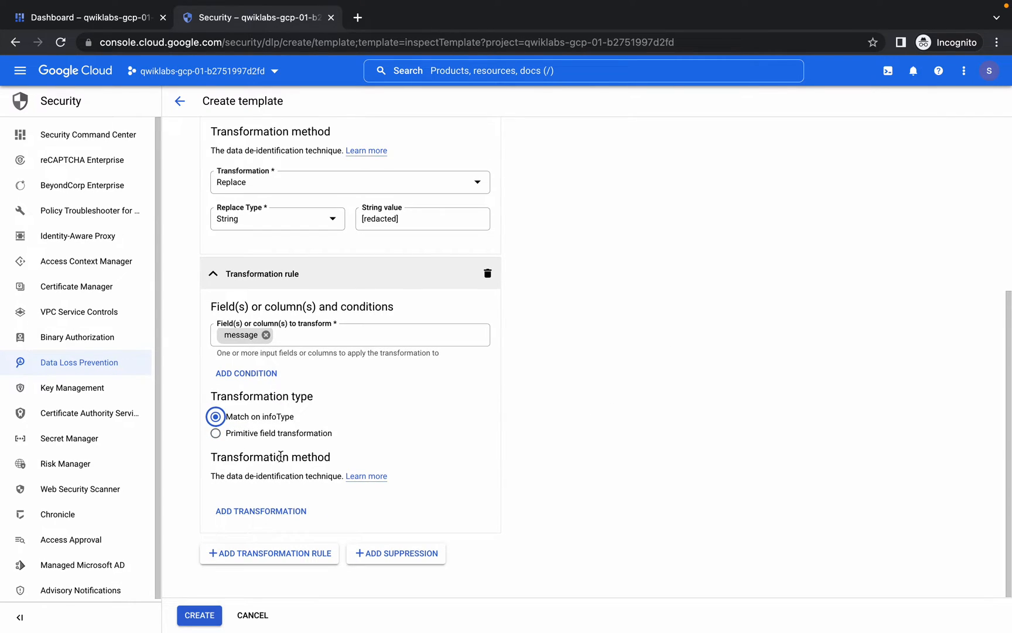
pyautogui.click(261, 511)
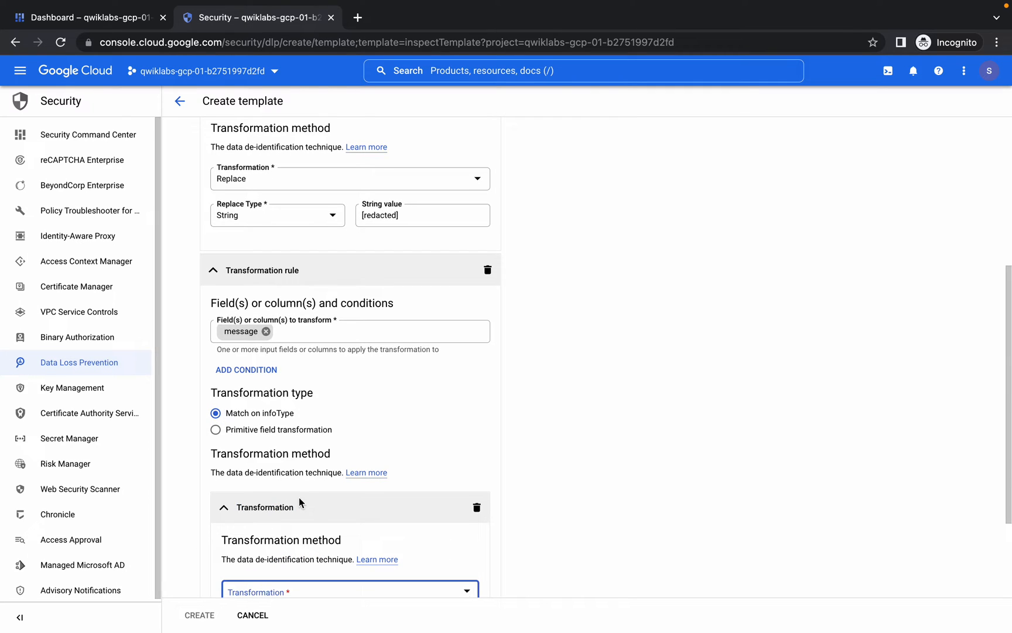
pyautogui.click(350, 591)
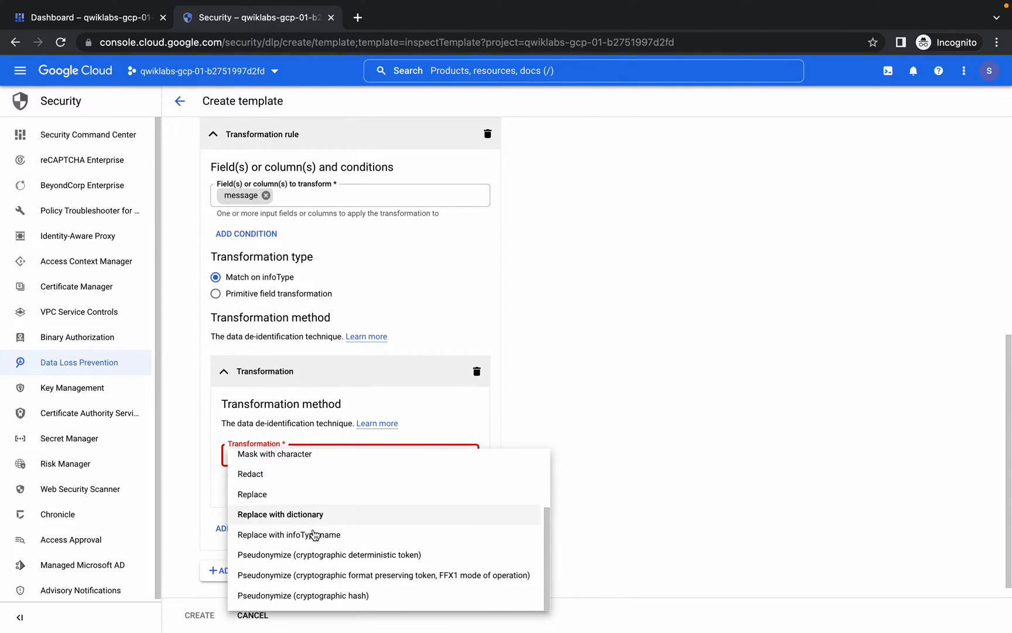
pyautogui.click(289, 534)
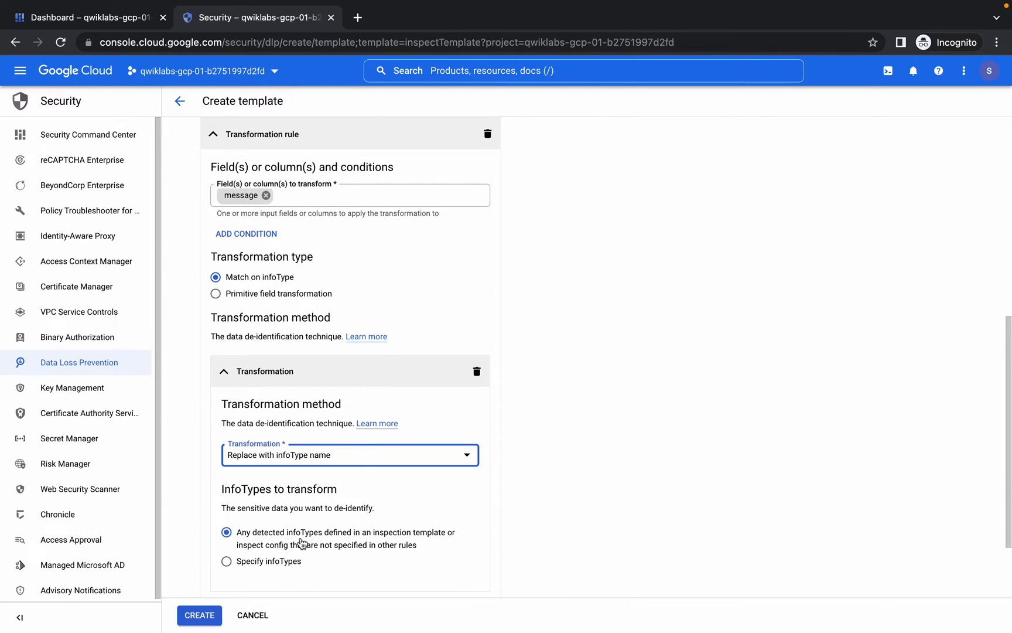
pyautogui.moveTo(321, 405)
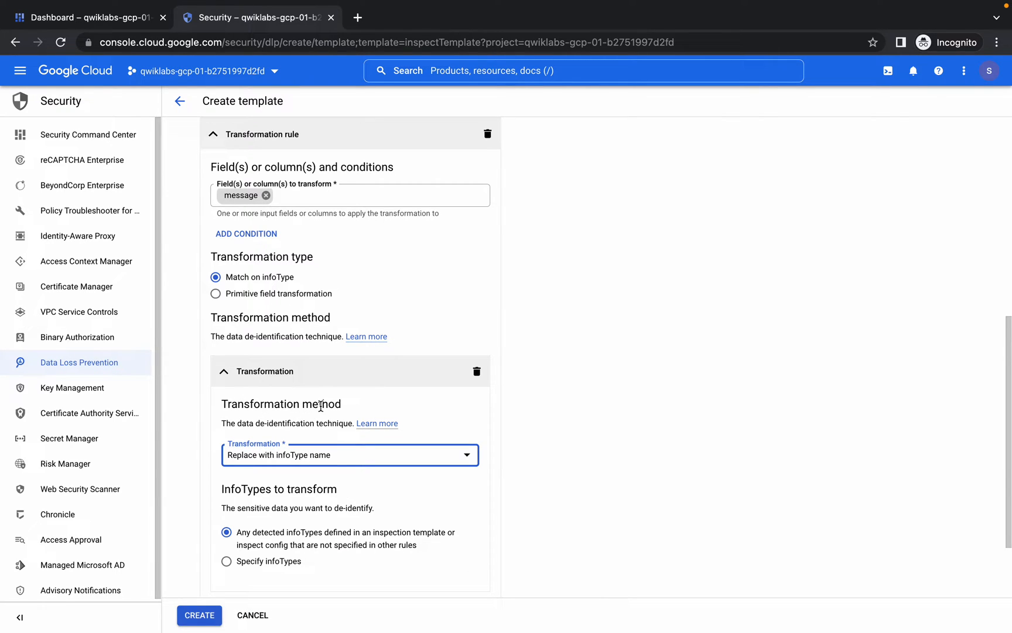
pyautogui.scroll(-3)
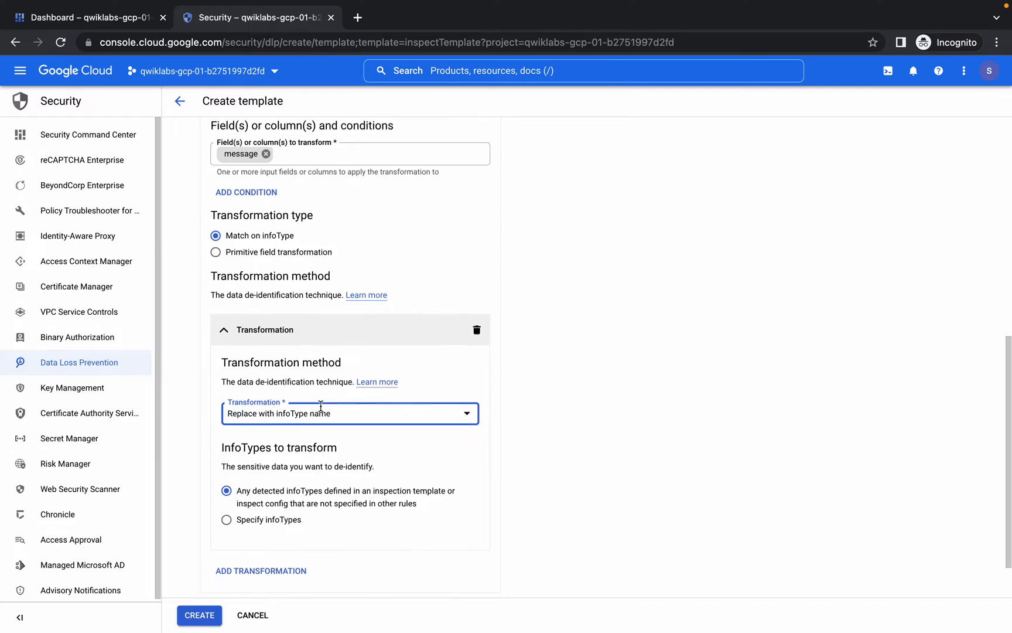
# Verify the structured template objective and copy the job ID DeID_Storage_Demo1 from the instructions.
pyautogui.scroll(-3)
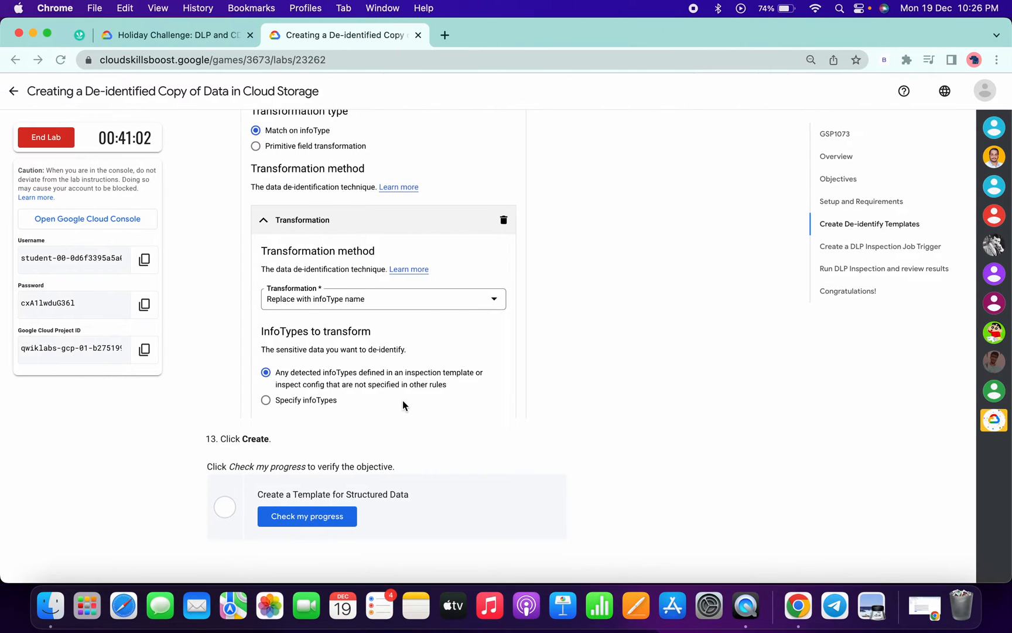
pyautogui.scroll(-3)
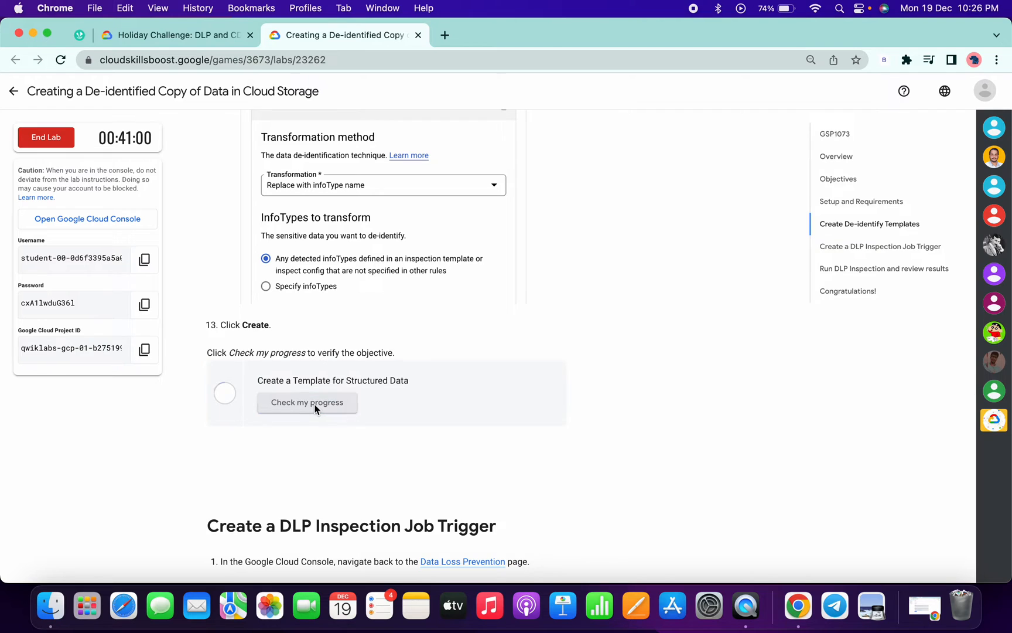
pyautogui.click(307, 402)
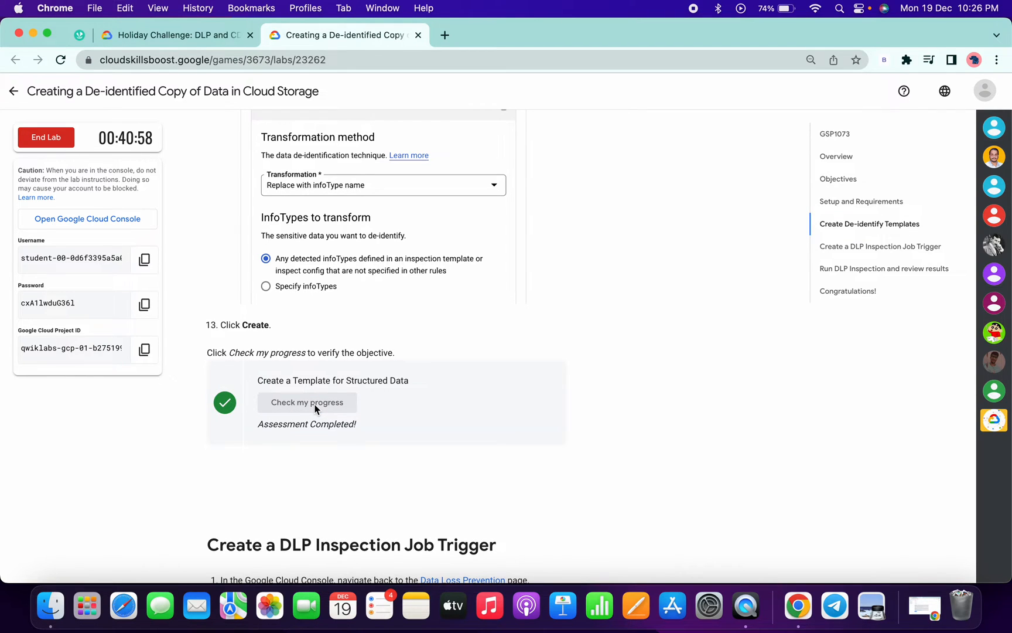
pyautogui.scroll(-3)
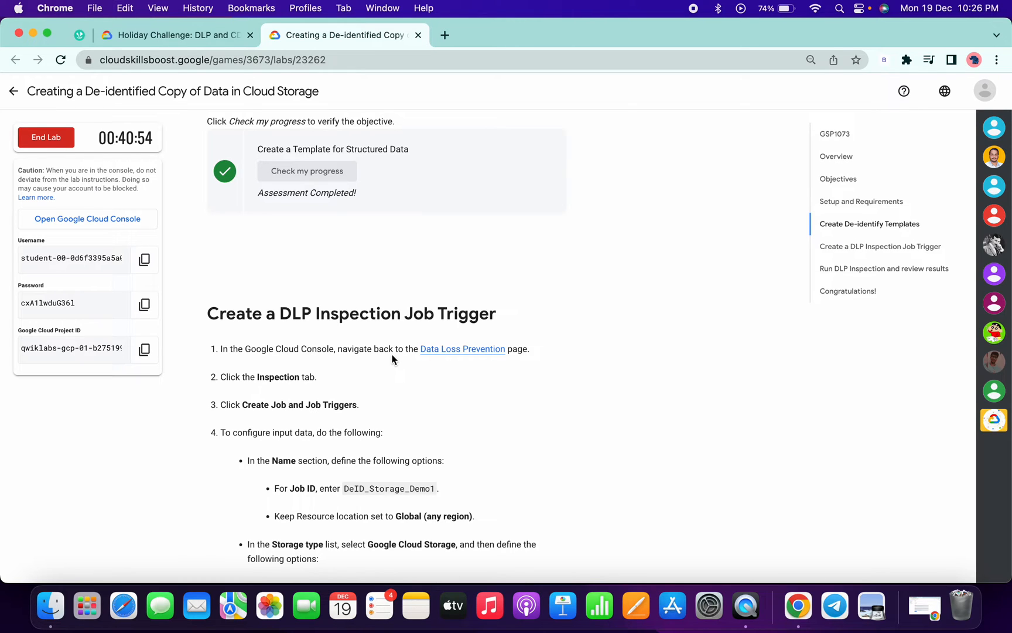
pyautogui.scroll(-3)
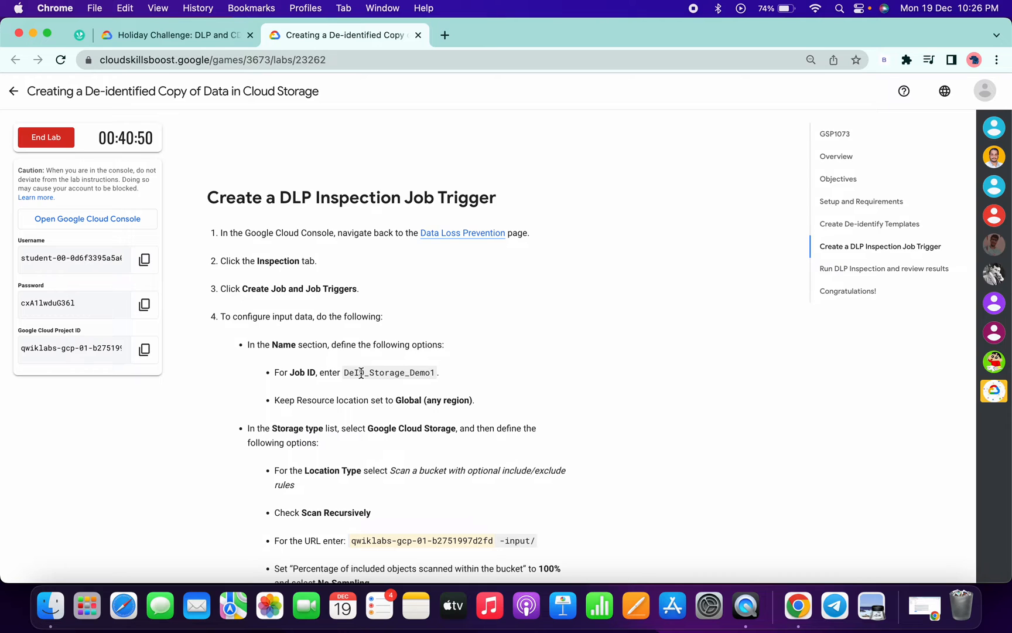
pyautogui.doubleClick(389, 372)
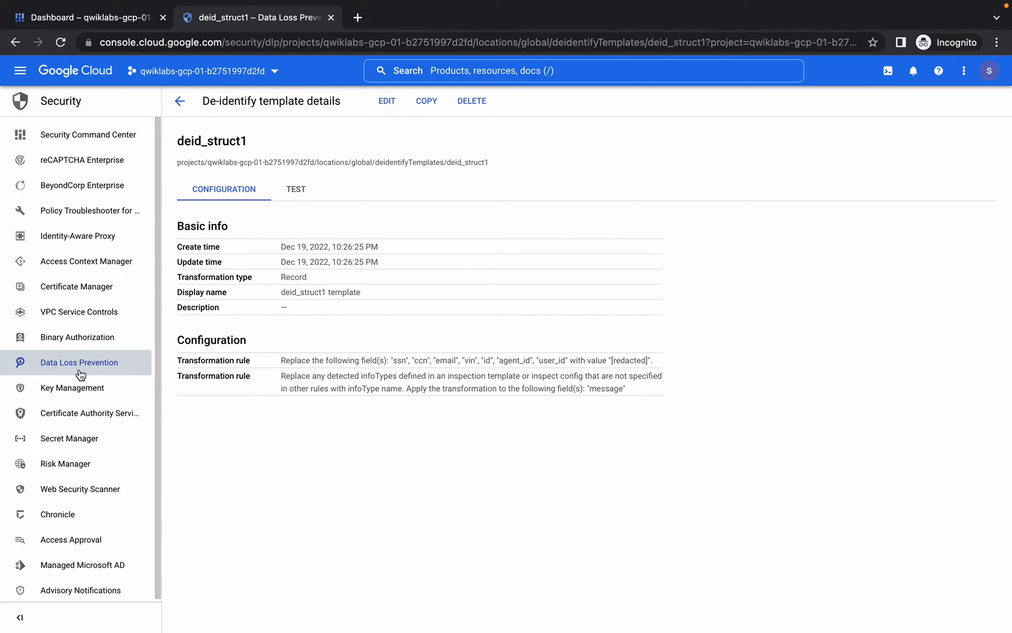
# Create an inspection job trigger DeID_Storage_Demo1 with Google Cloud Storage as storage type.
pyautogui.click(79, 362)
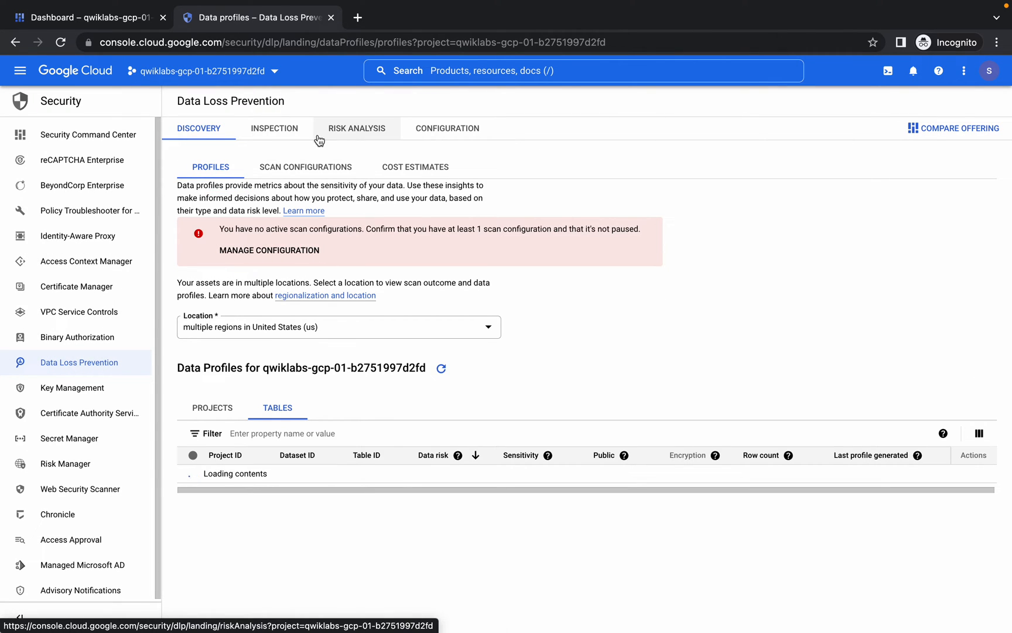
pyautogui.click(274, 128)
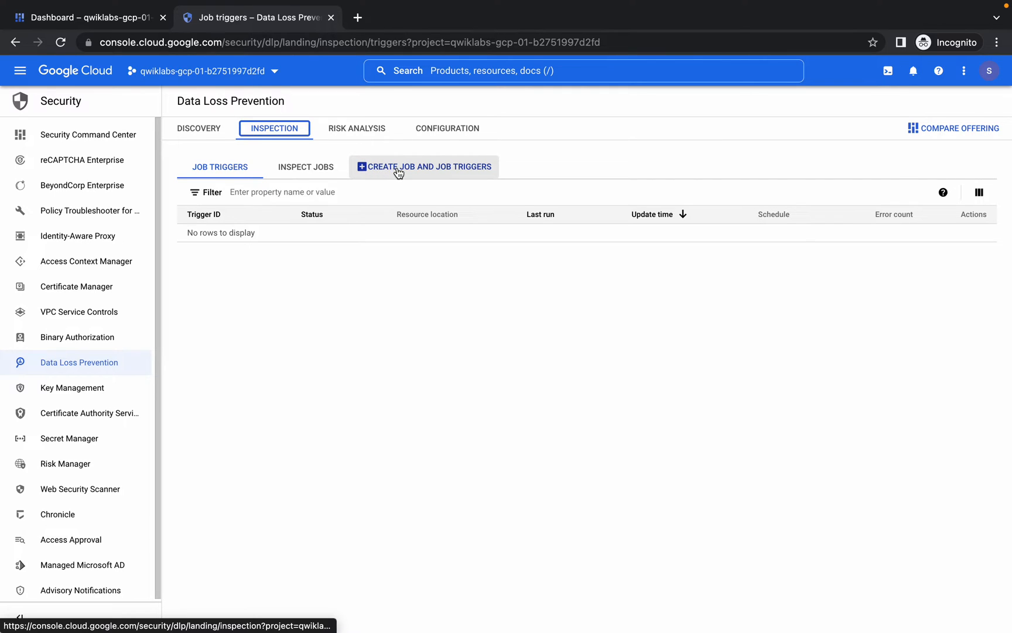
pyautogui.click(429, 167)
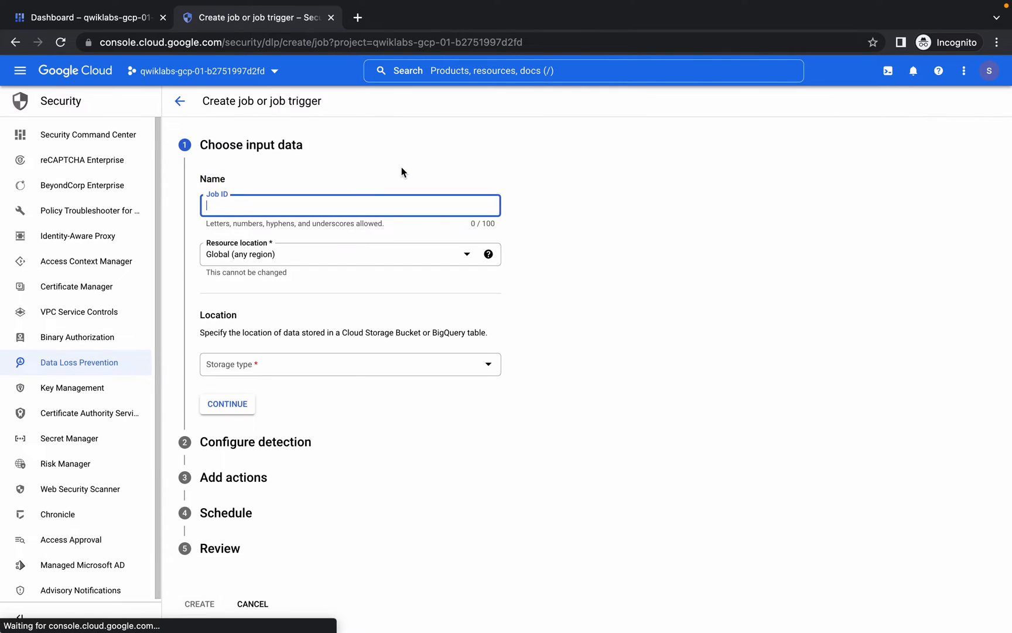
pyautogui.write('DeID_Storage_Demo1')
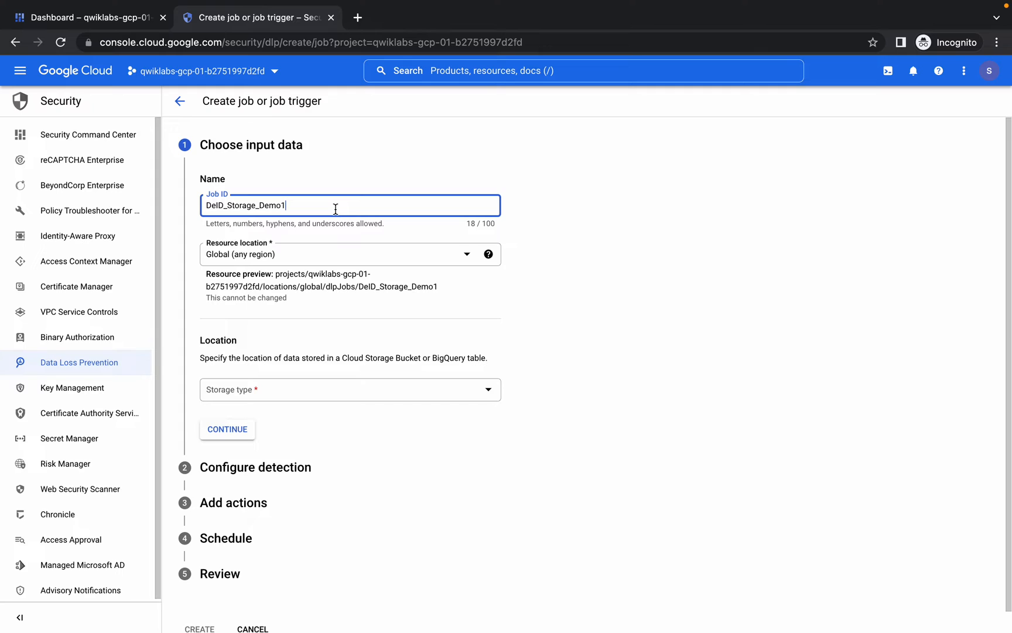
pyautogui.moveTo(245, 393)
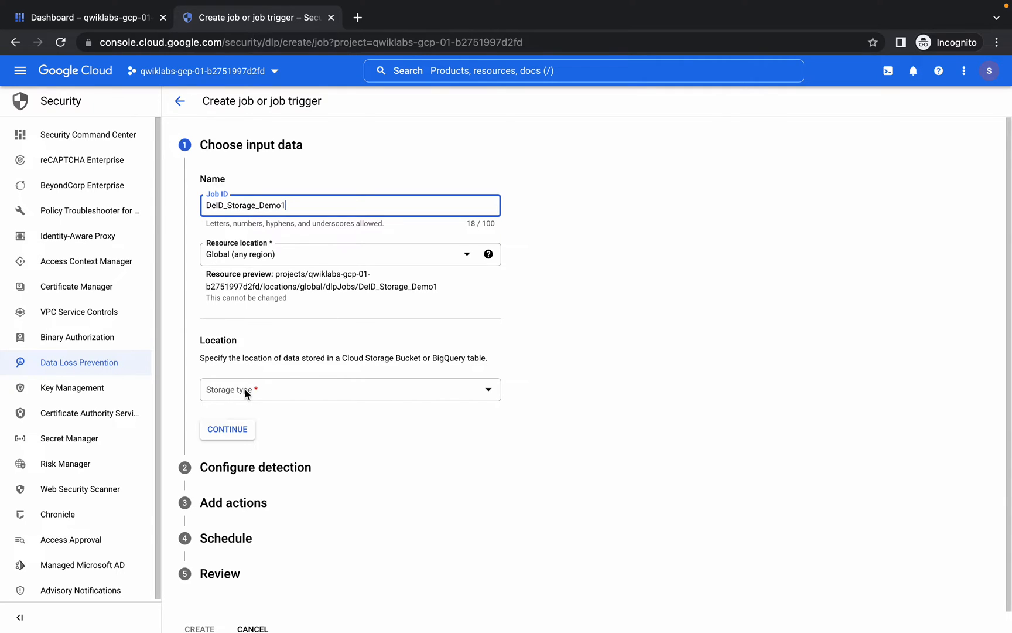
pyautogui.click(350, 389)
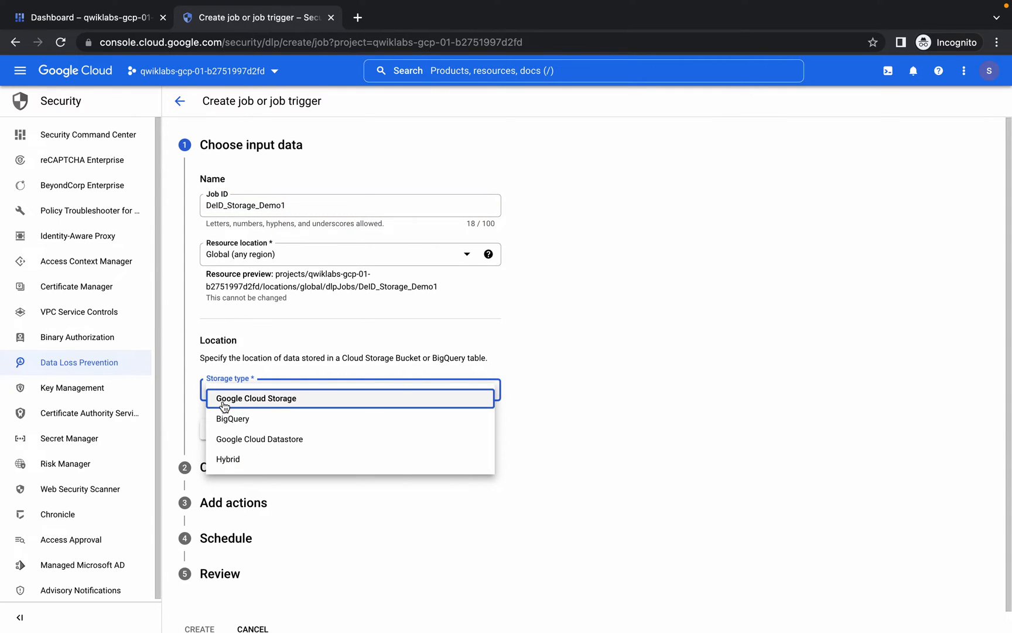
pyautogui.click(257, 397)
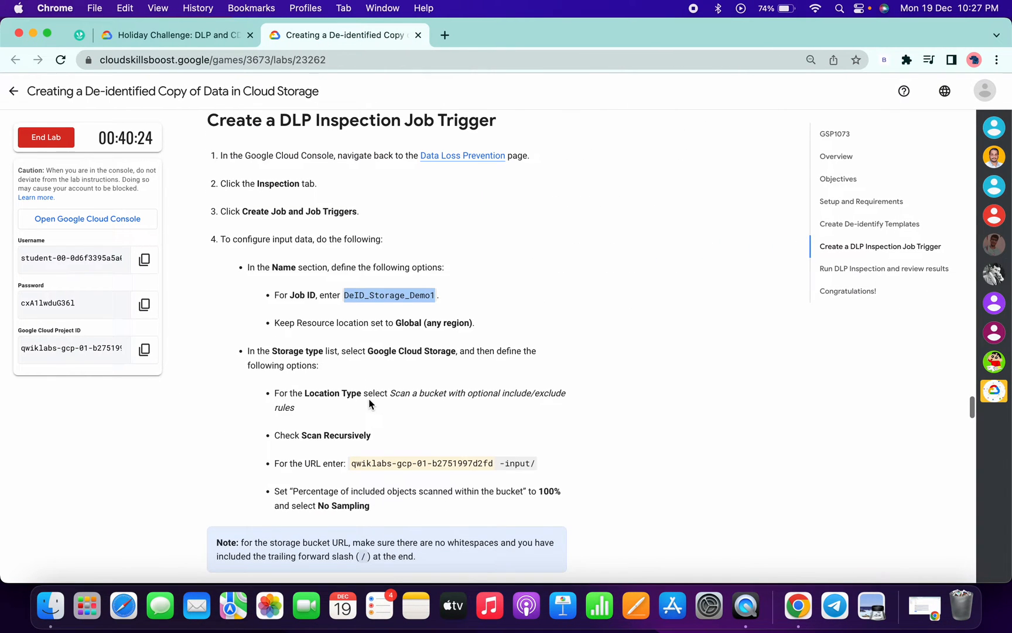
# Set the trigger's location type to scan a single file or folder path.
pyautogui.scroll(-3)
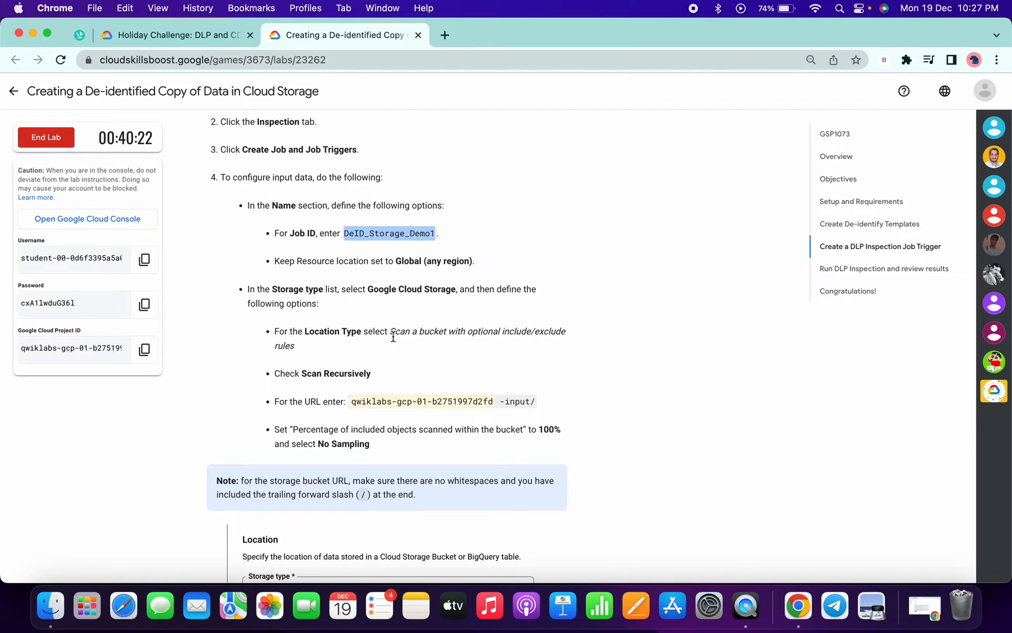
pyautogui.moveTo(467, 331)
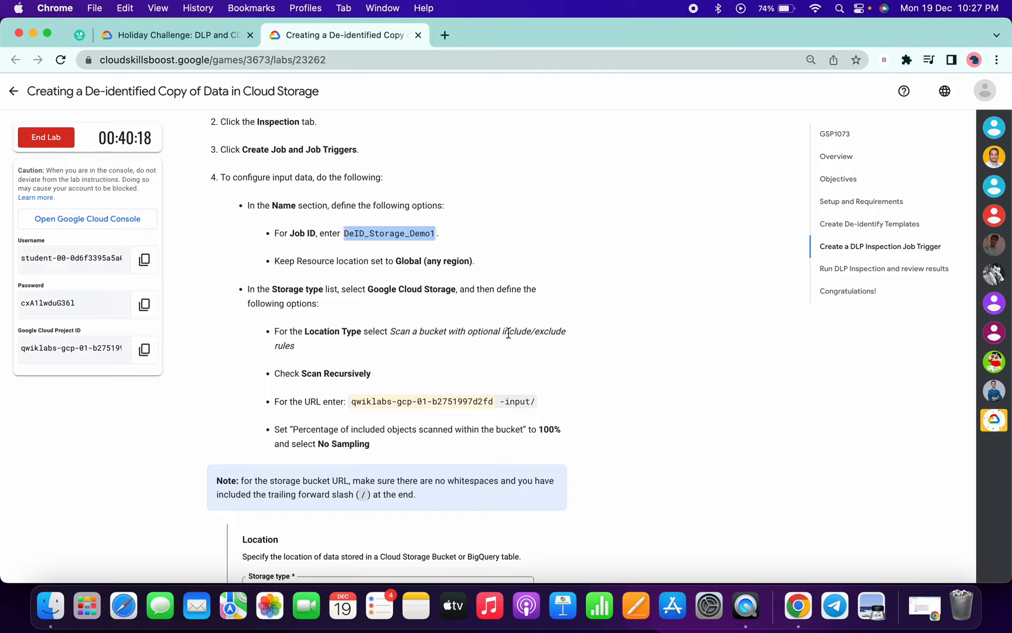
pyautogui.click(258, 35)
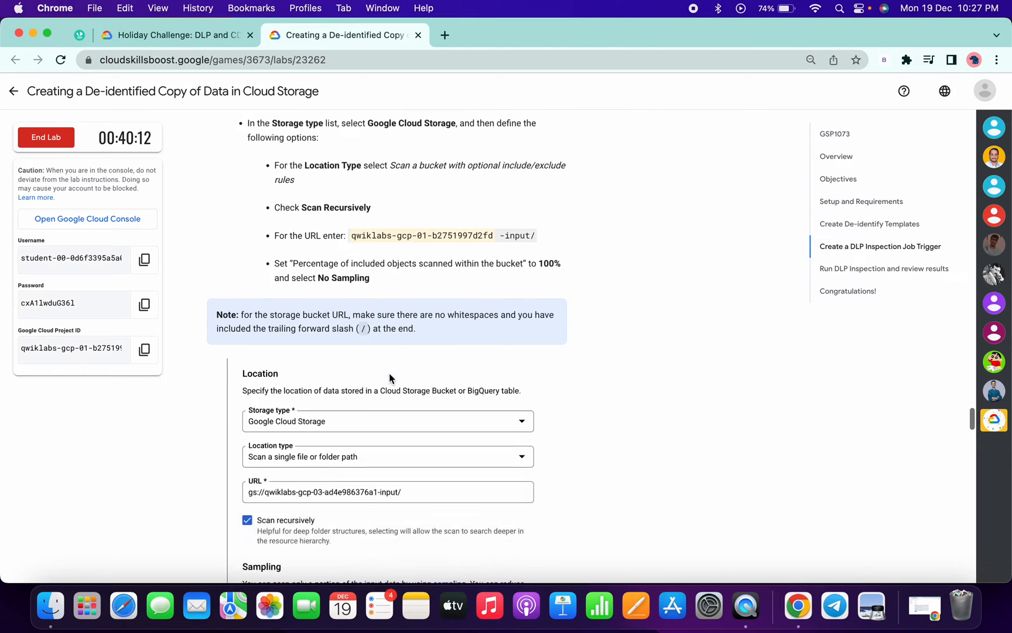
pyautogui.scroll(-3)
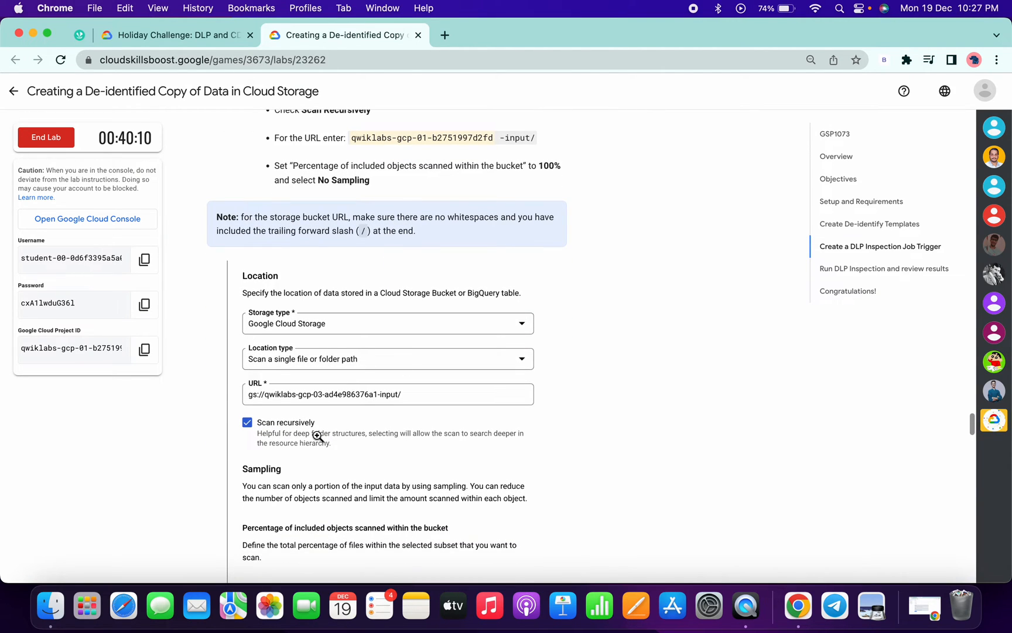
pyautogui.click(388, 359)
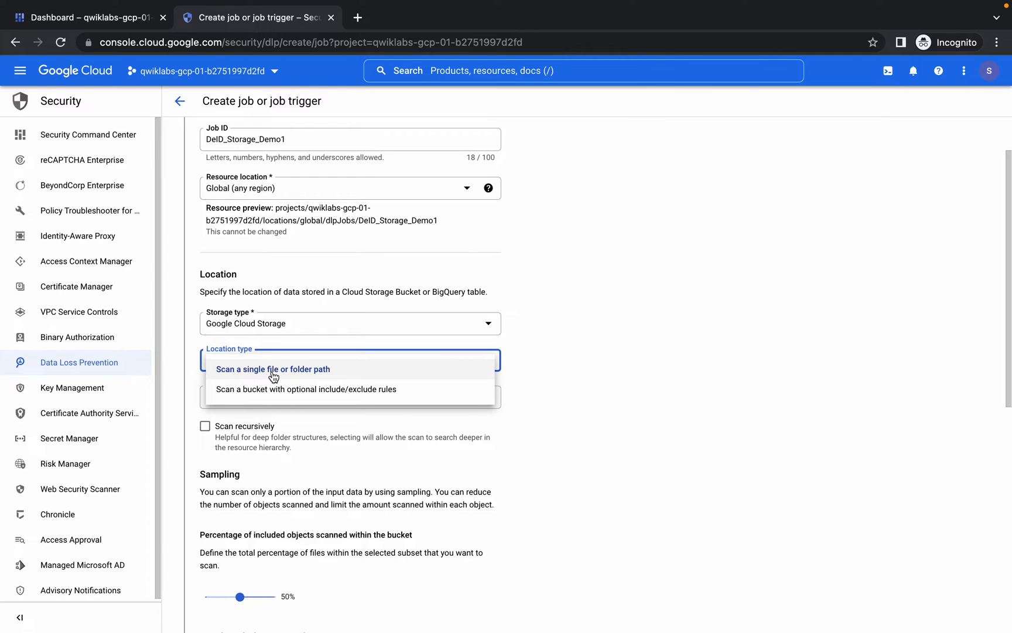
pyautogui.click(273, 369)
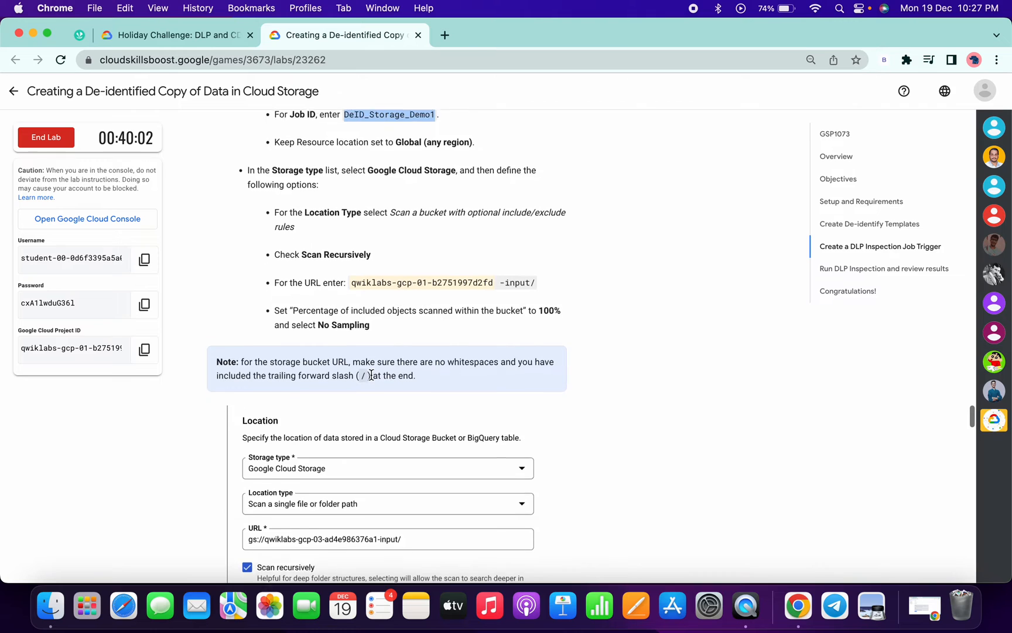
# Enter the gs:// input bucket URL, scan recursively at 100% with no sampling, and continue.
pyautogui.scroll(3)
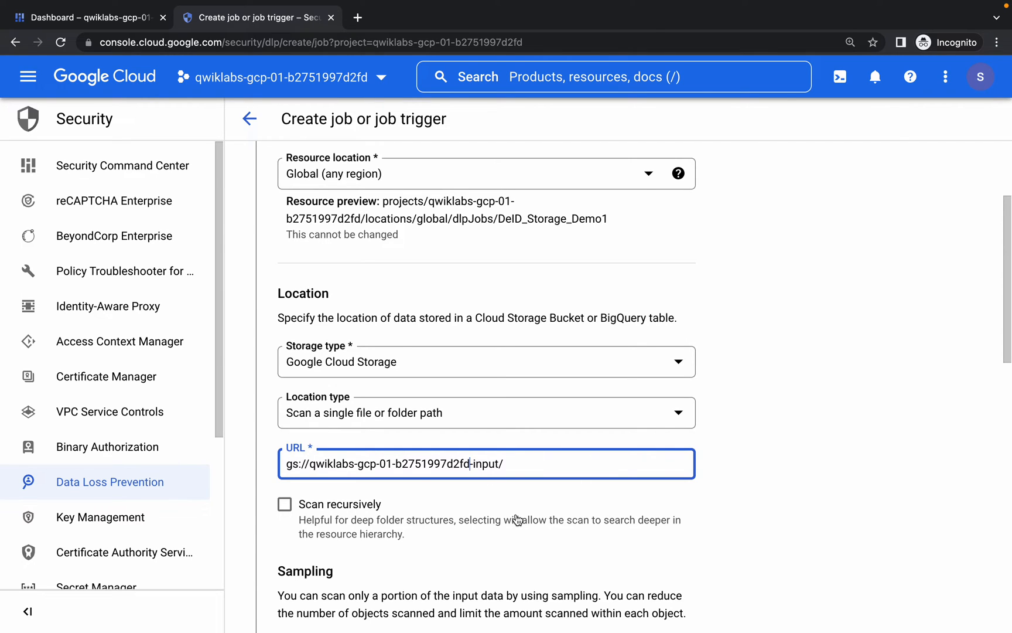
pyautogui.press('ctrl+minus')
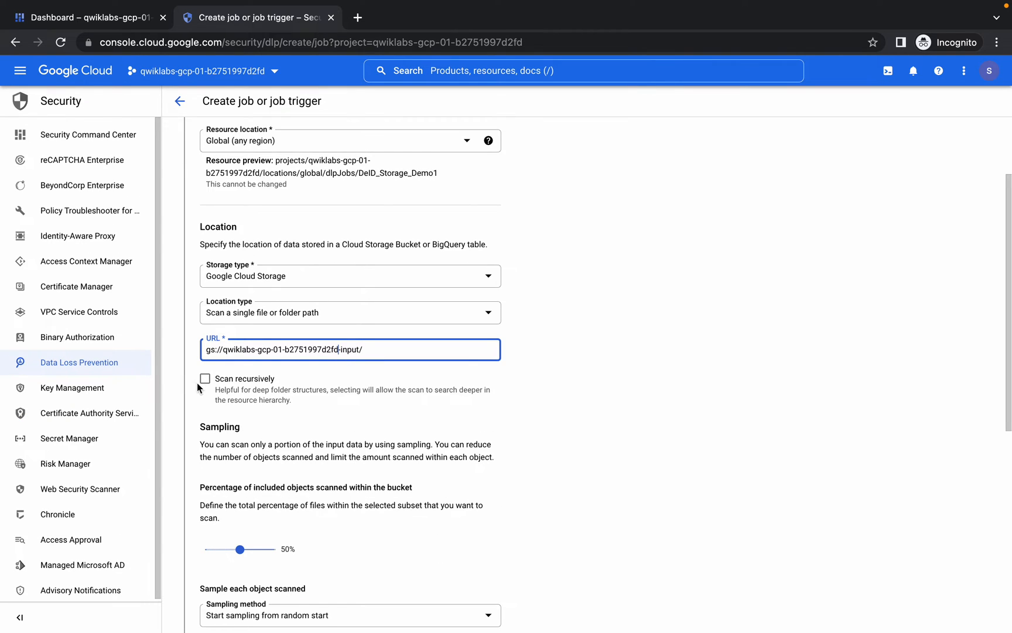
pyautogui.click(205, 377)
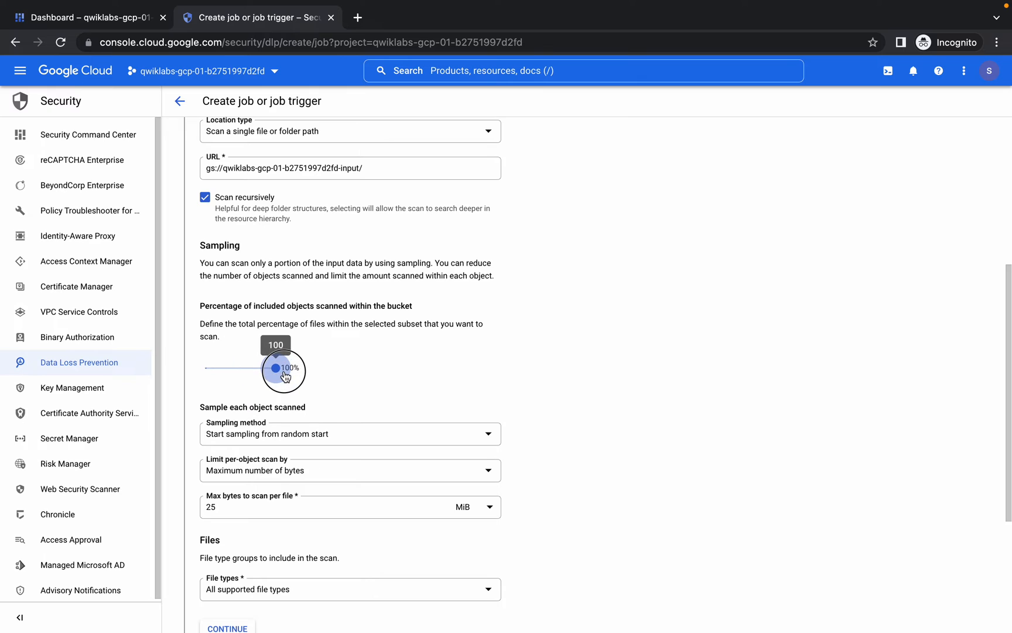
pyautogui.click(350, 433)
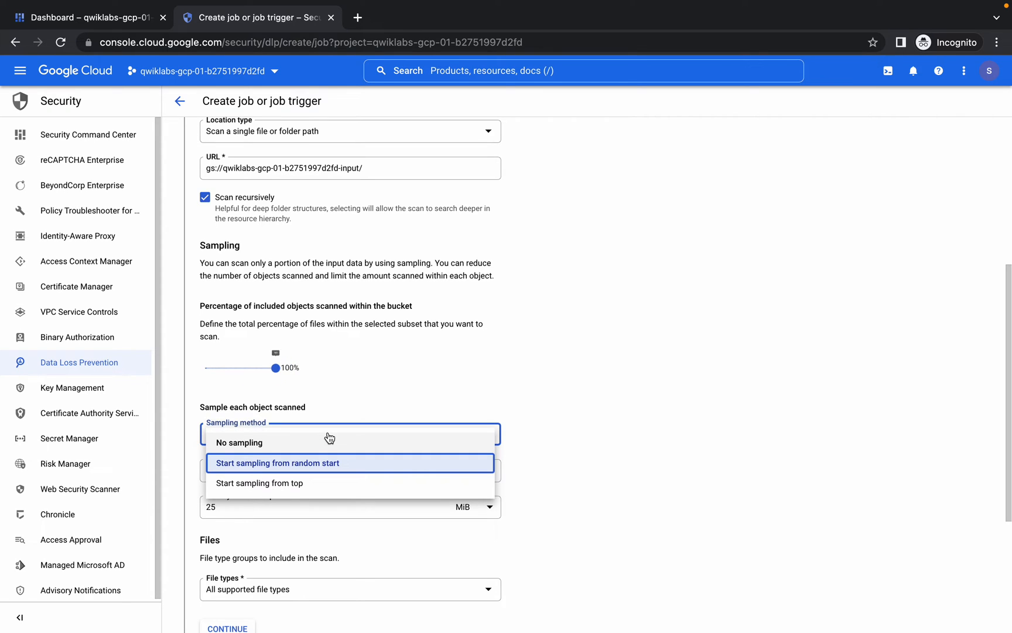
pyautogui.click(239, 442)
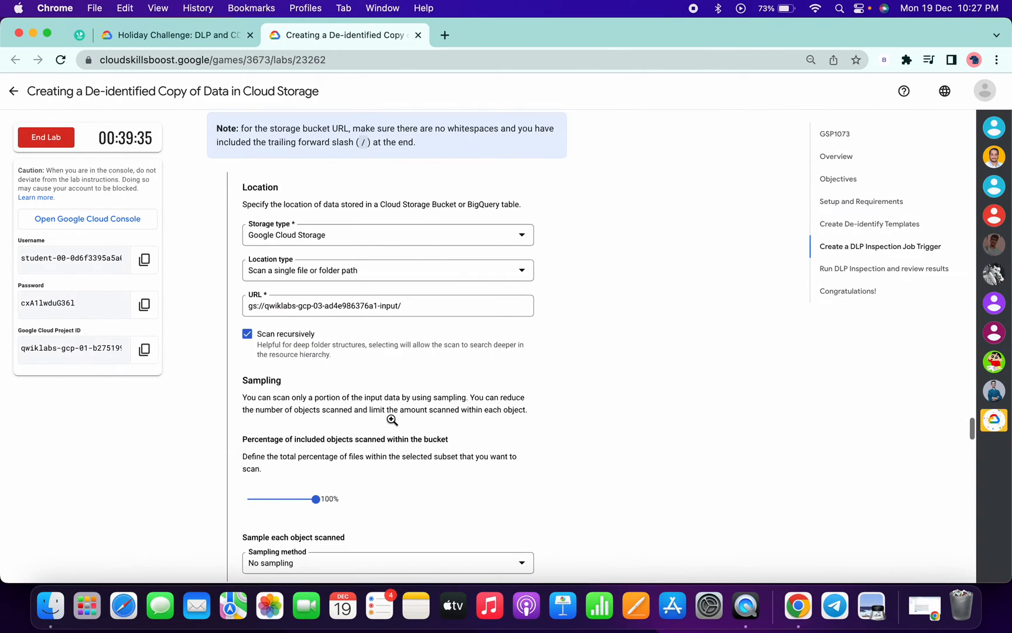
pyautogui.scroll(-3)
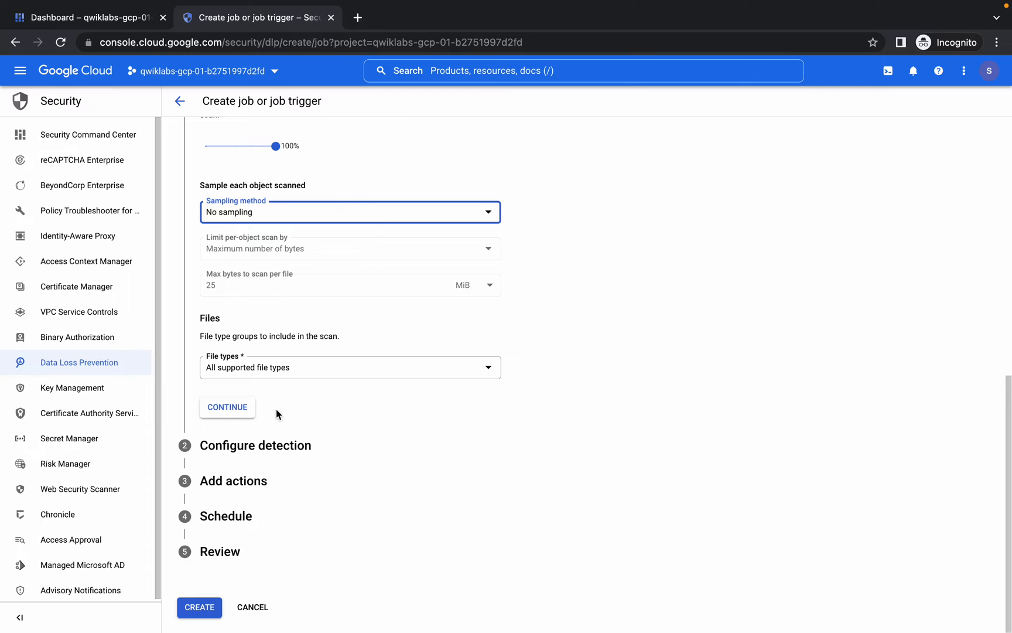
pyautogui.click(227, 407)
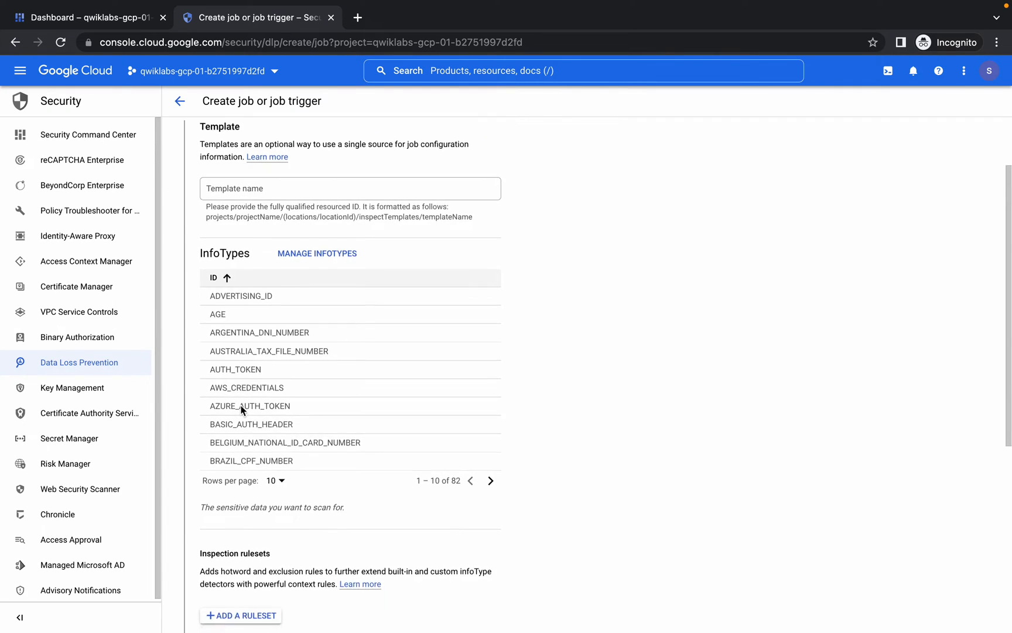
# Keep the default infoTypes and likelihood and continue to the Add actions step.
pyautogui.scroll(-3)
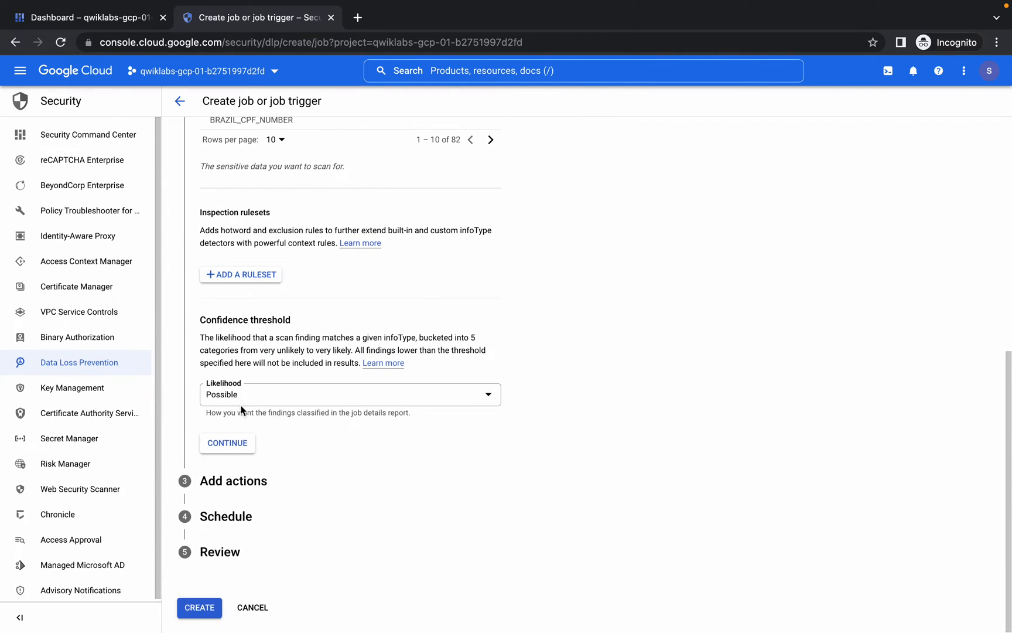
pyautogui.scroll(3)
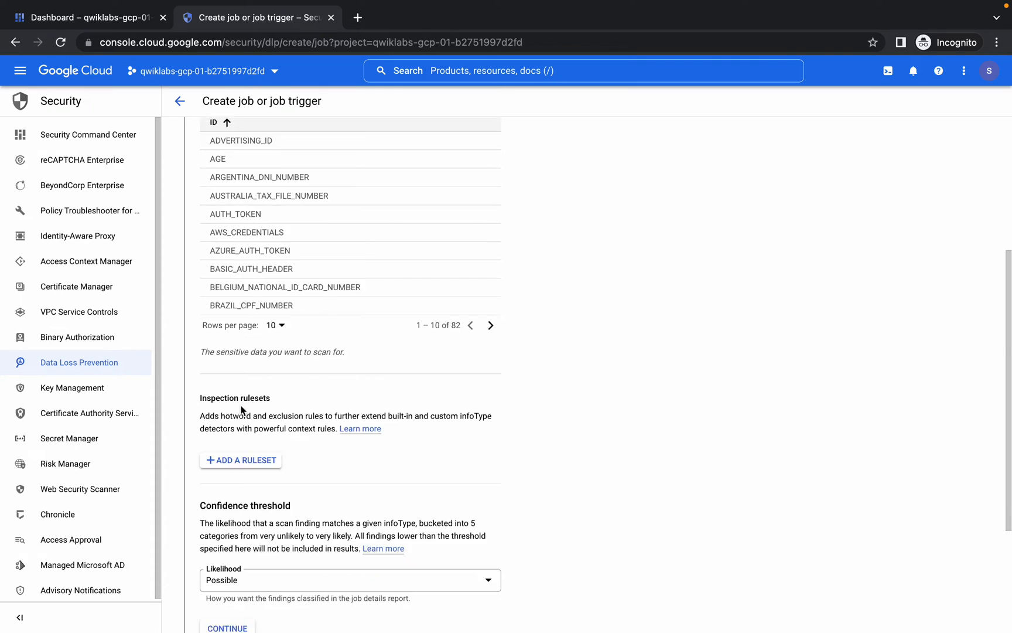
pyautogui.click(227, 627)
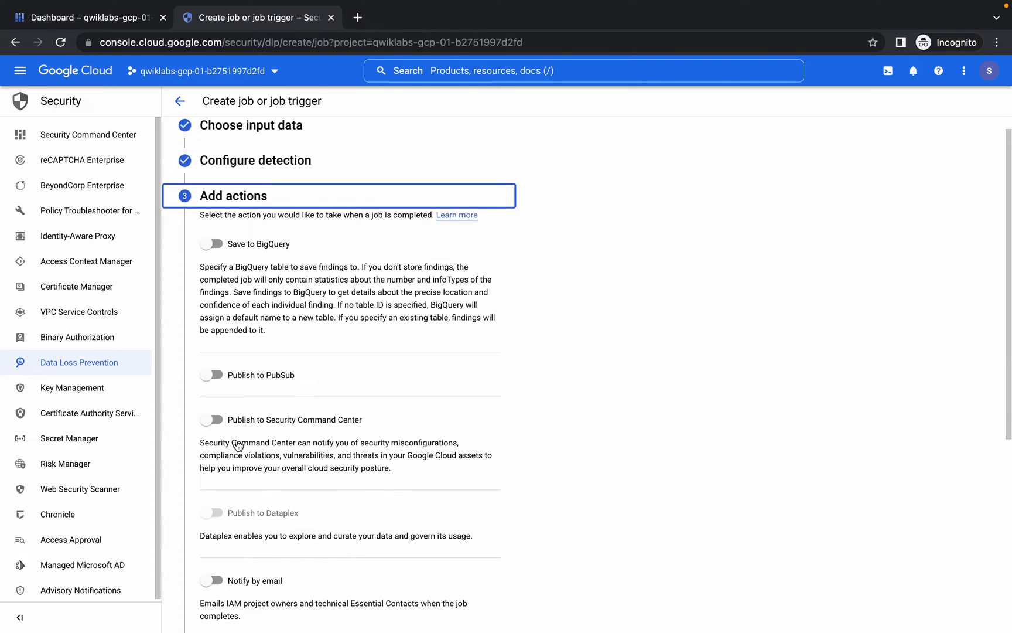
pyautogui.scroll(-3)
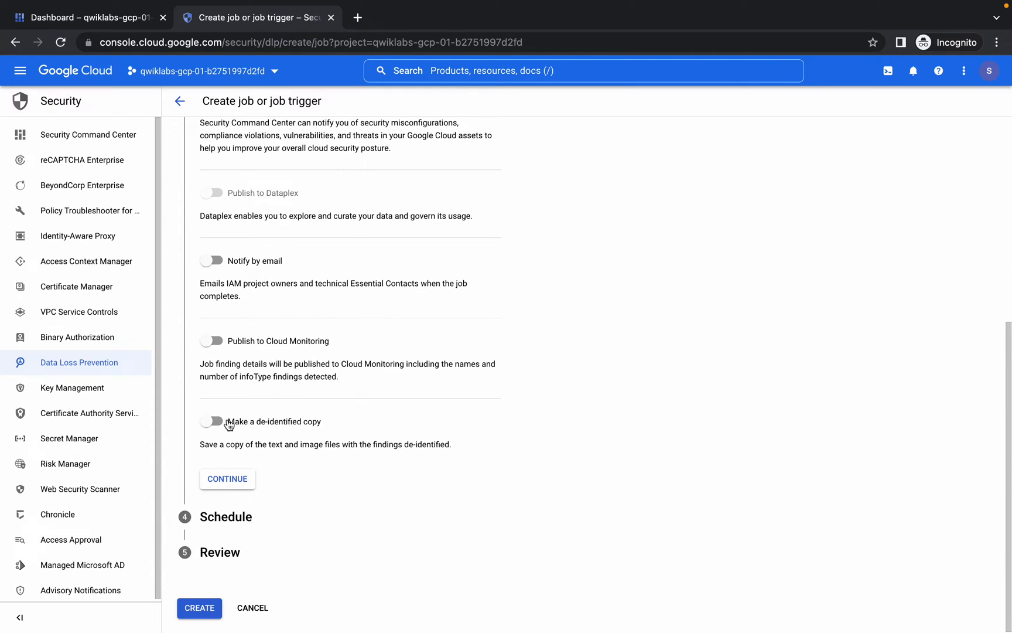
pyautogui.moveTo(245, 429)
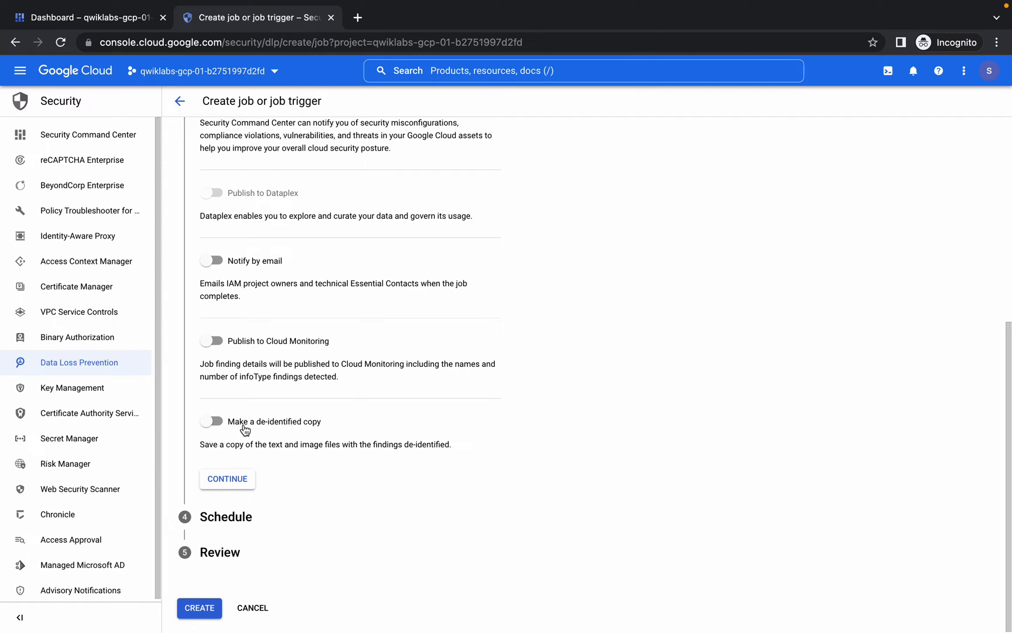
pyautogui.moveTo(212, 421)
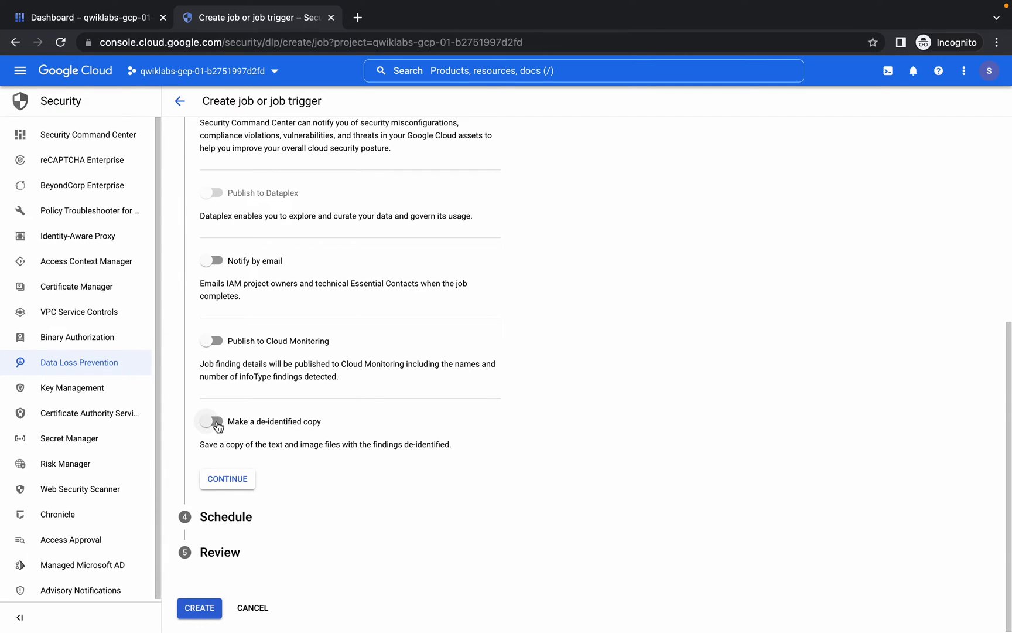
# Enable saving a de-identified copy using the suggested template paths from this project.
pyautogui.click(211, 421)
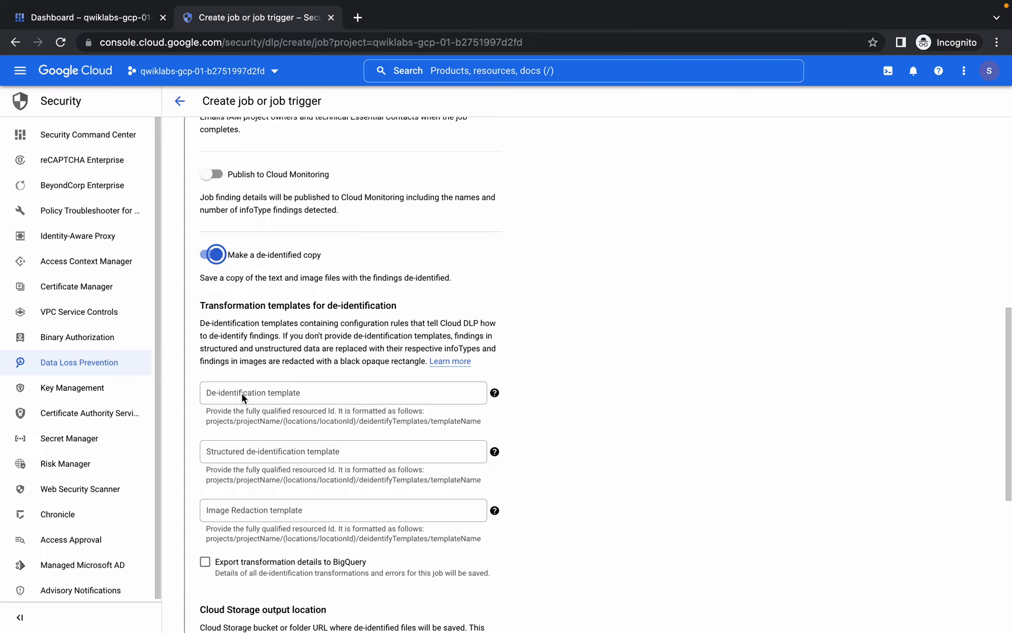
pyautogui.click(342, 393)
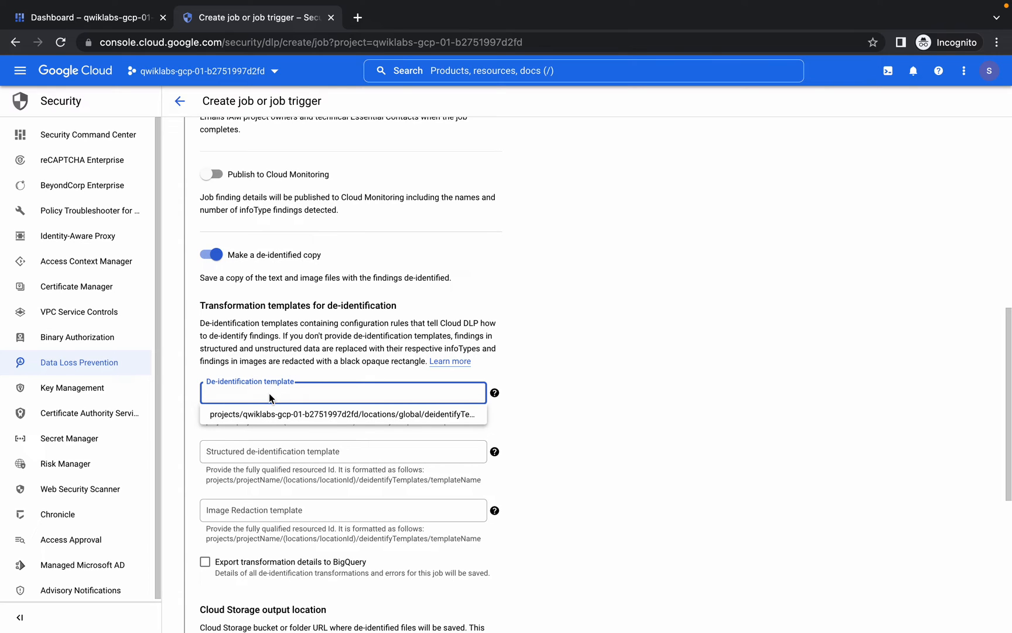
pyautogui.moveTo(268, 420)
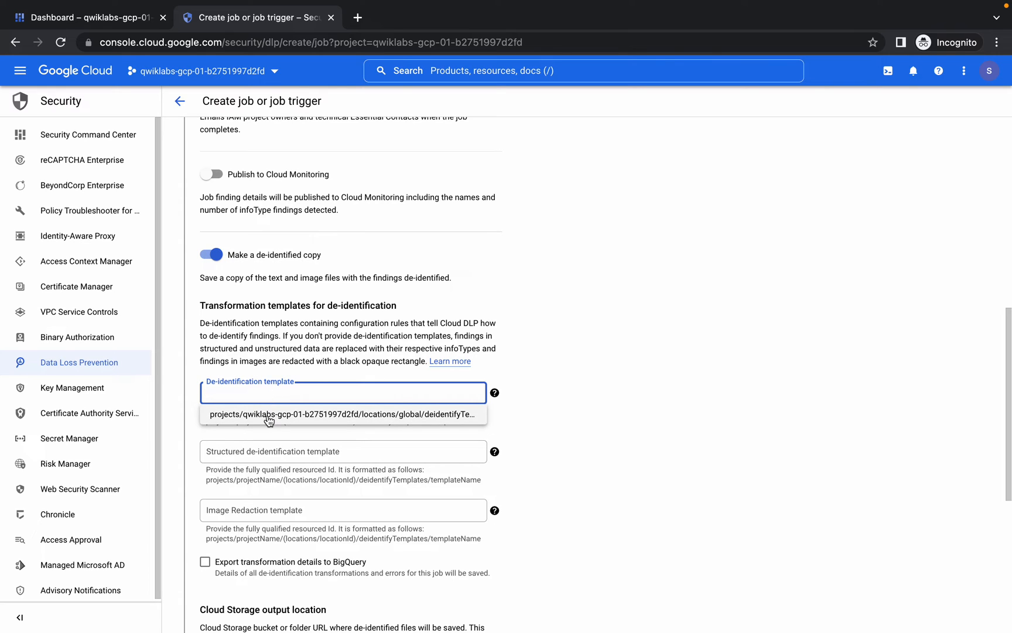
pyautogui.click(342, 413)
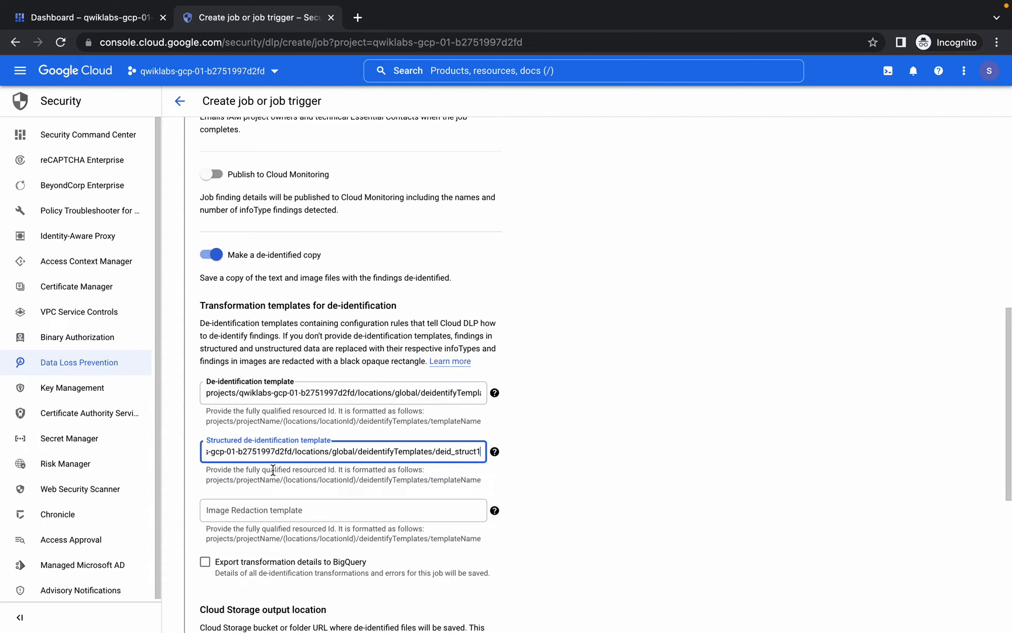
# Set the output location to gs://qwiklabs-gcp-01-b2751997d2fd-output and continue to the schedule step.
pyautogui.scroll(-3)
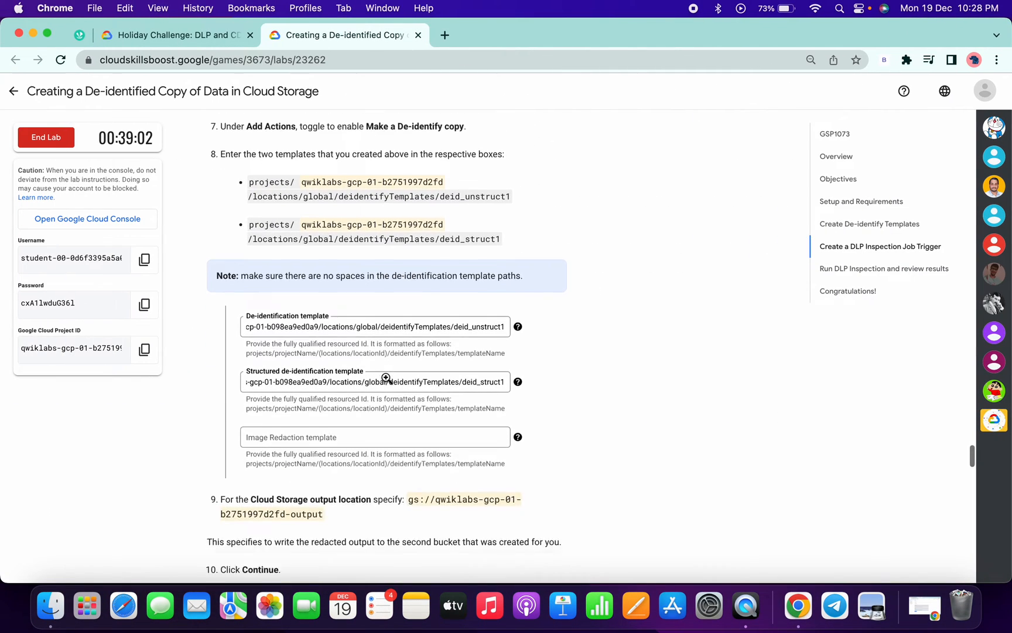
pyautogui.scroll(-3)
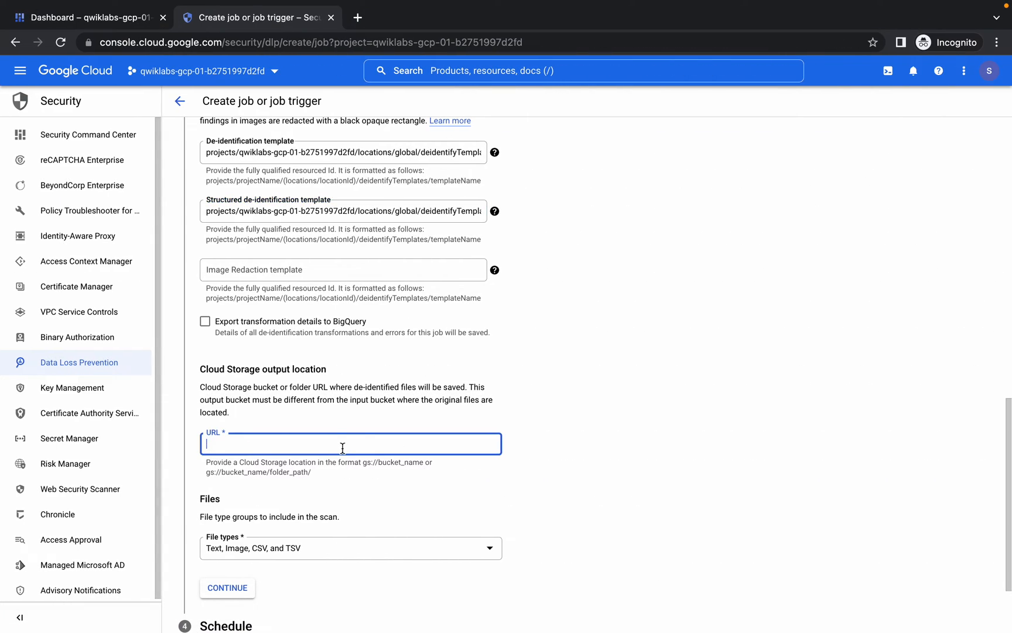
pyautogui.write('gs://qwiklabs-gcp-01-b2751997d2fd-output')
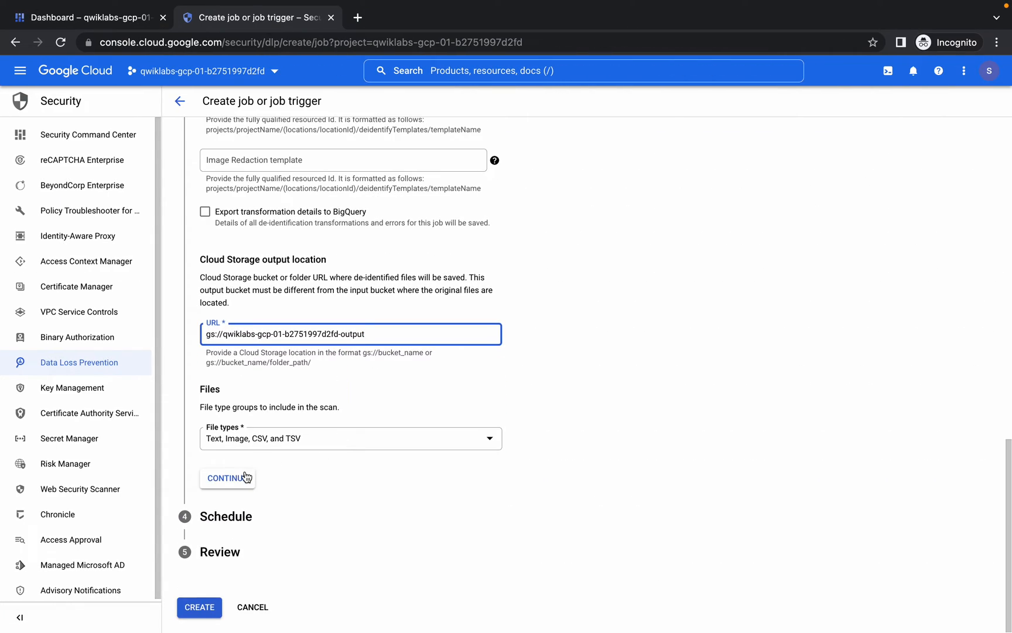
pyautogui.click(227, 478)
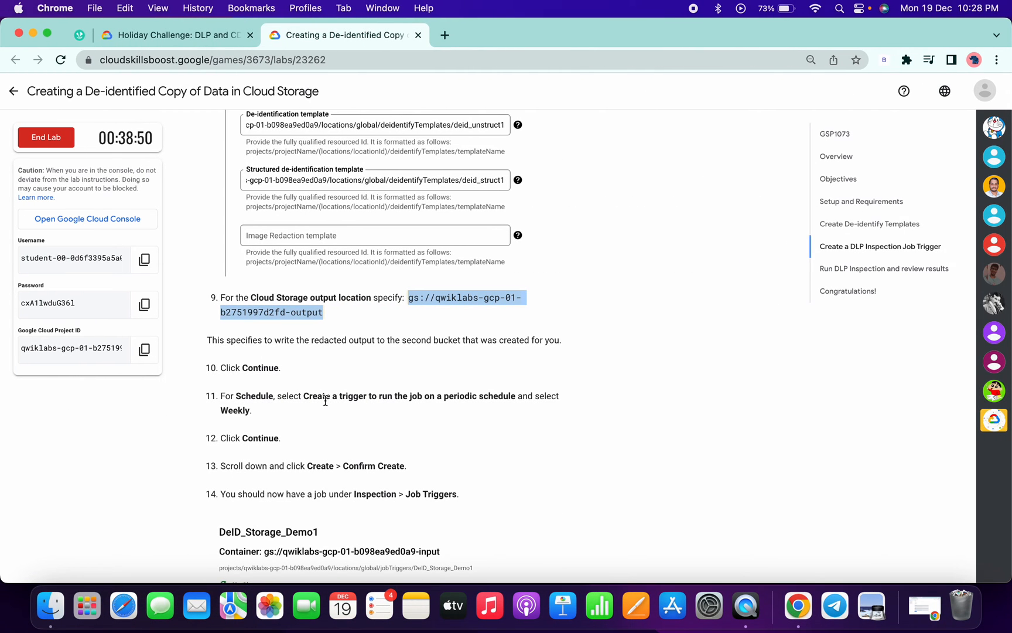
pyautogui.click(256, 18)
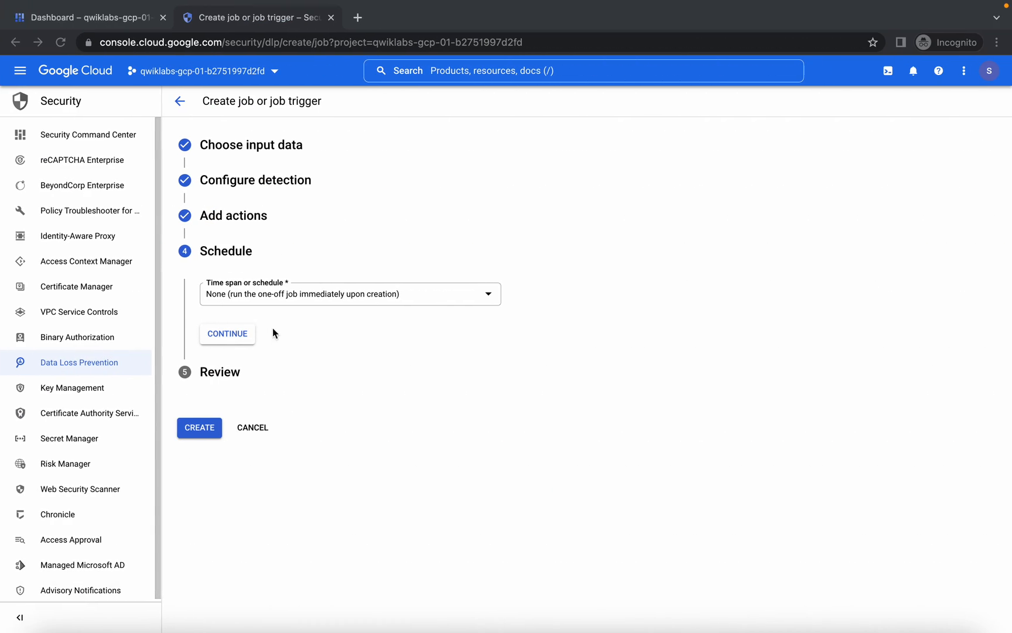
# Set the job to run on a weekly periodic schedule and continue to review.
pyautogui.click(349, 294)
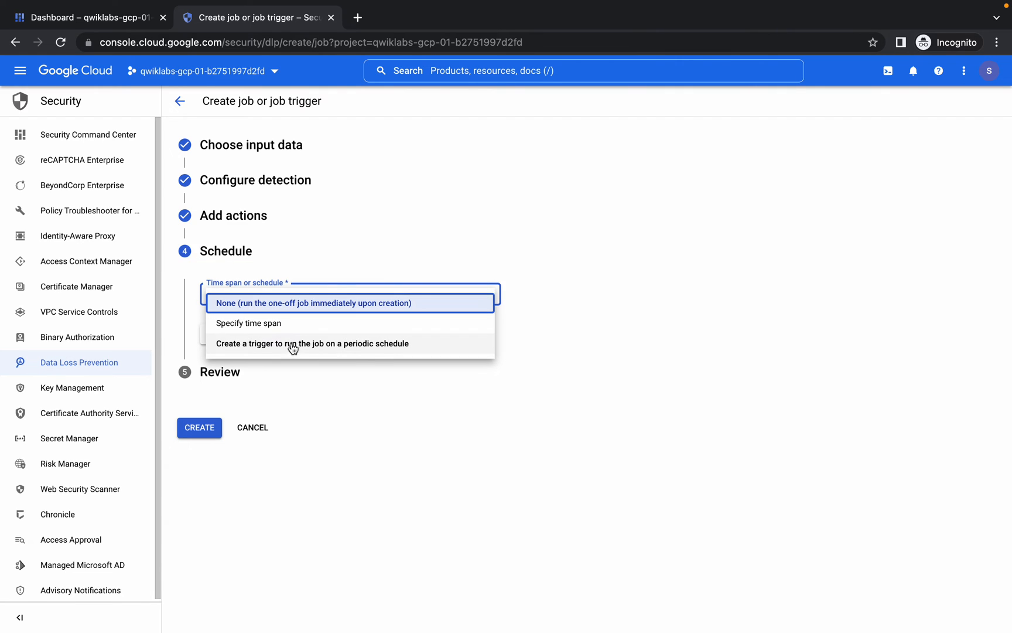
pyautogui.click(311, 344)
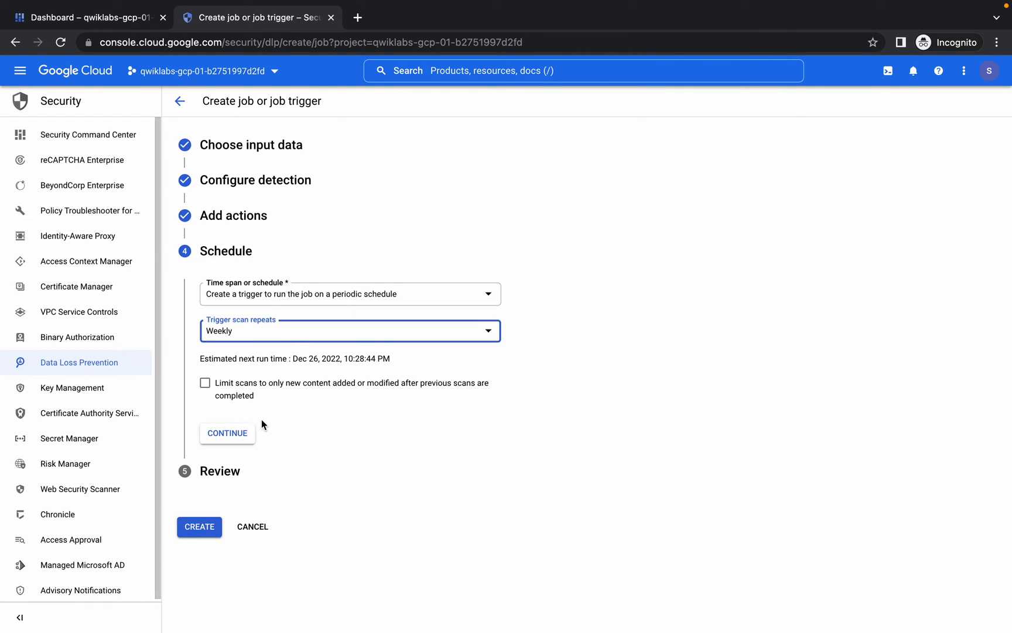
pyautogui.click(226, 433)
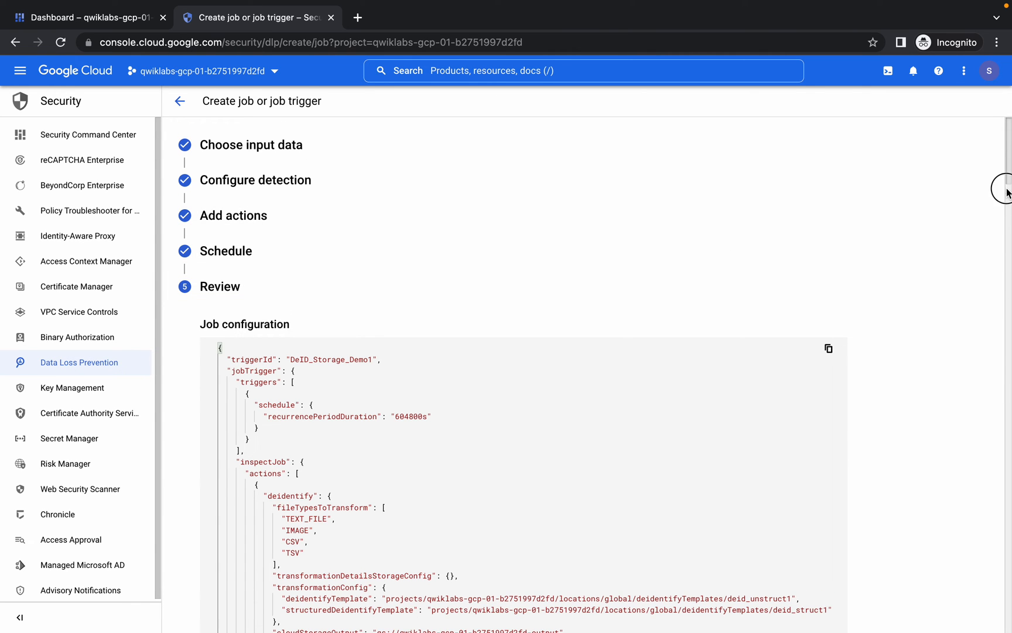
# Create and confirm the DeID_Storage_Demo1 trigger, then return to the lab instructions.
pyautogui.scroll(-3)
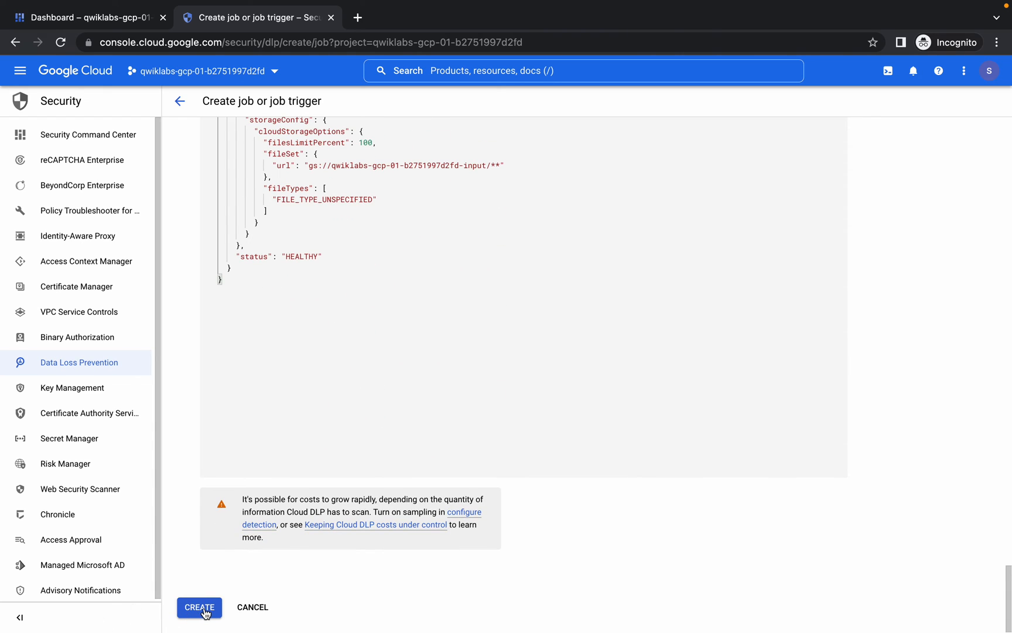
pyautogui.click(199, 607)
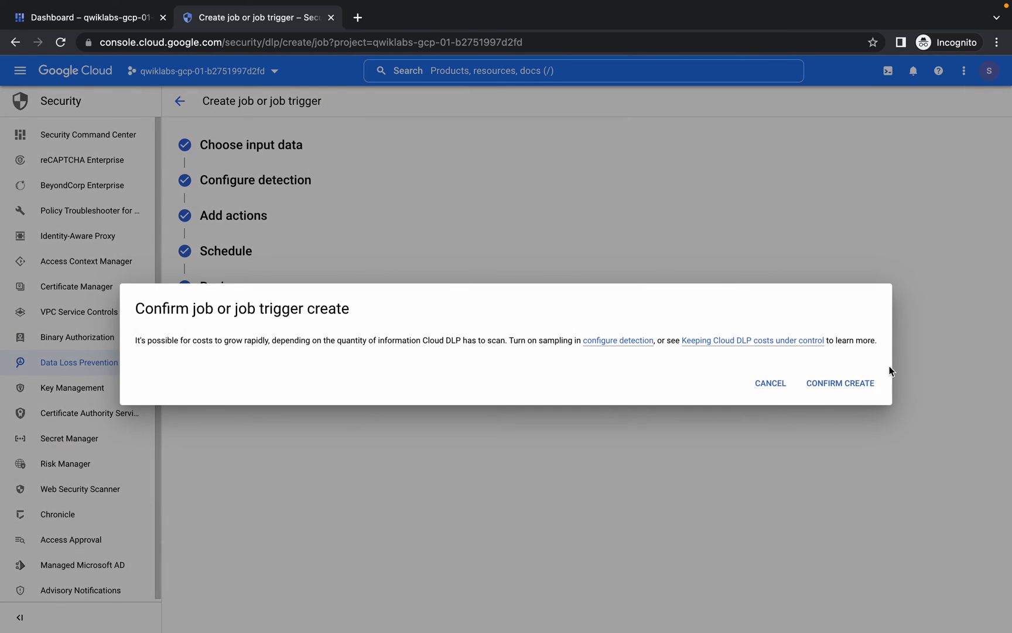
pyautogui.click(840, 382)
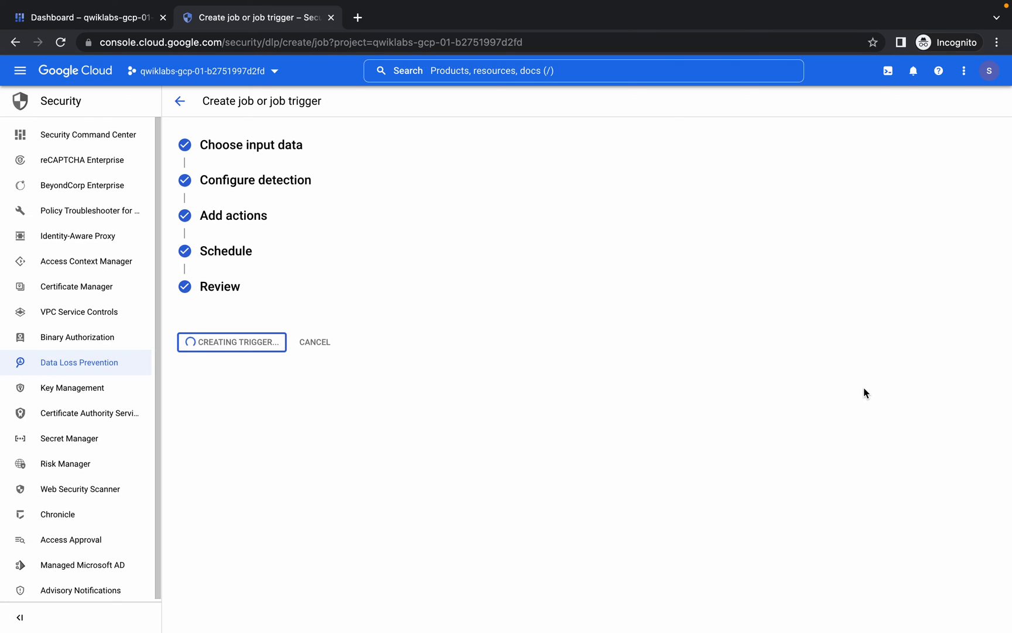
pyautogui.moveTo(625, 347)
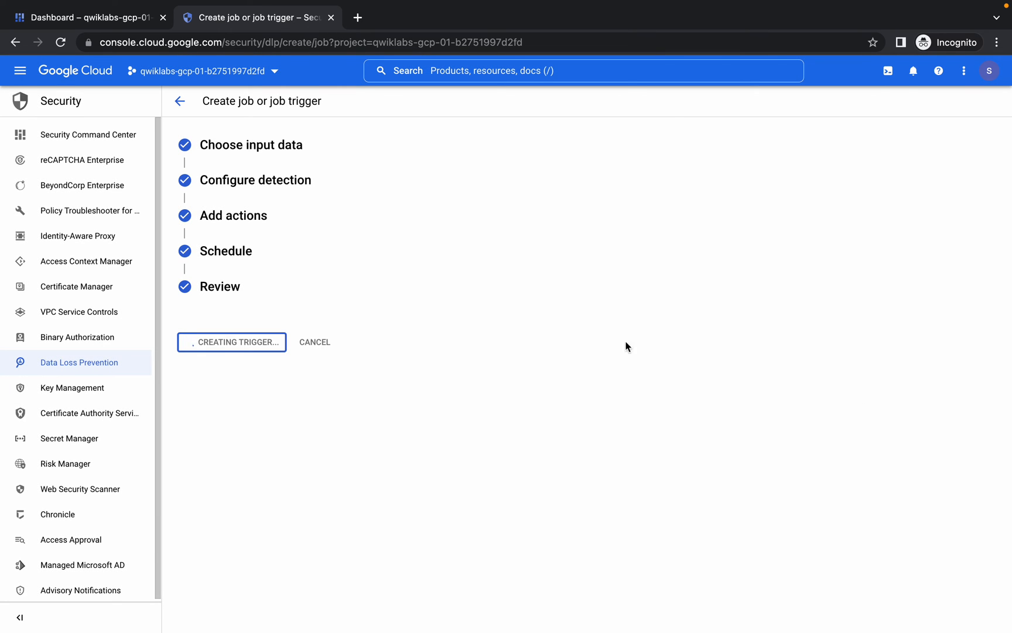
pyautogui.click(344, 35)
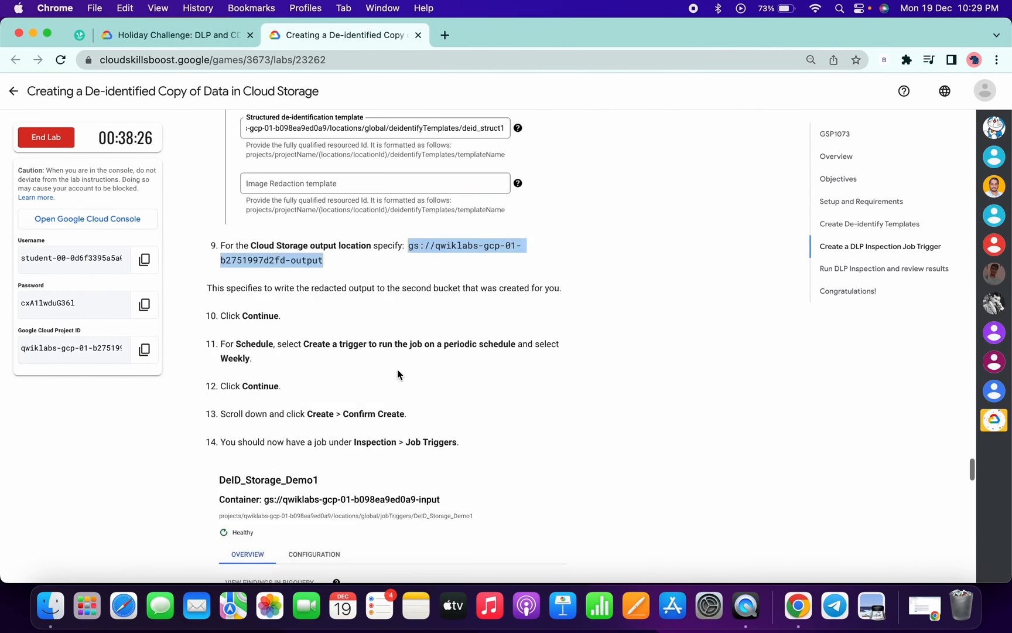
# Check the Create a DLP Inspection Job Trigger objective until its assessment passes.
pyautogui.click(257, 17)
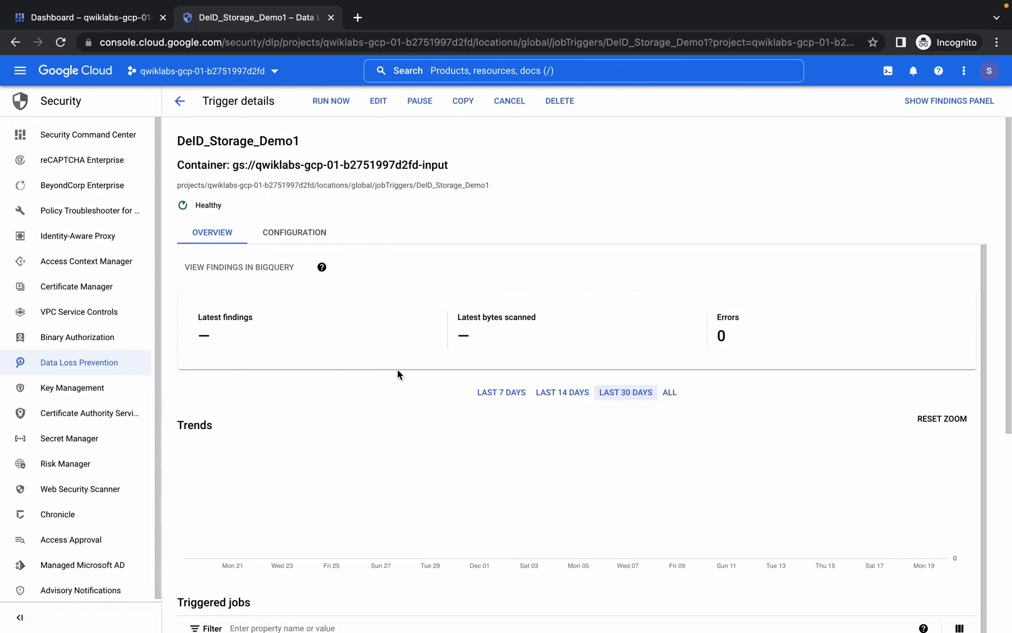
pyautogui.click(345, 35)
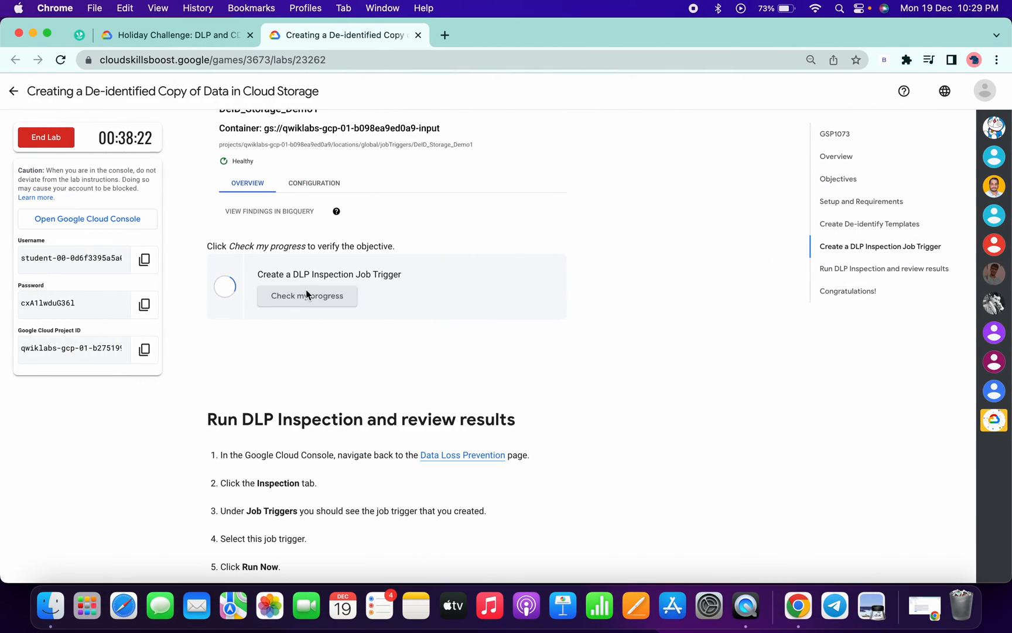
pyautogui.click(307, 295)
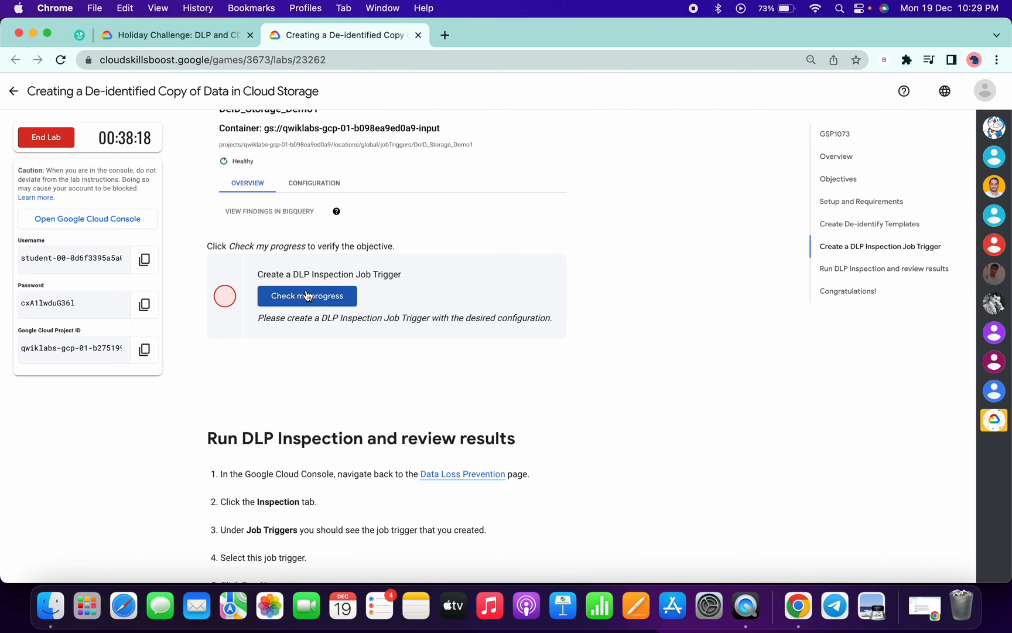
pyautogui.click(307, 296)
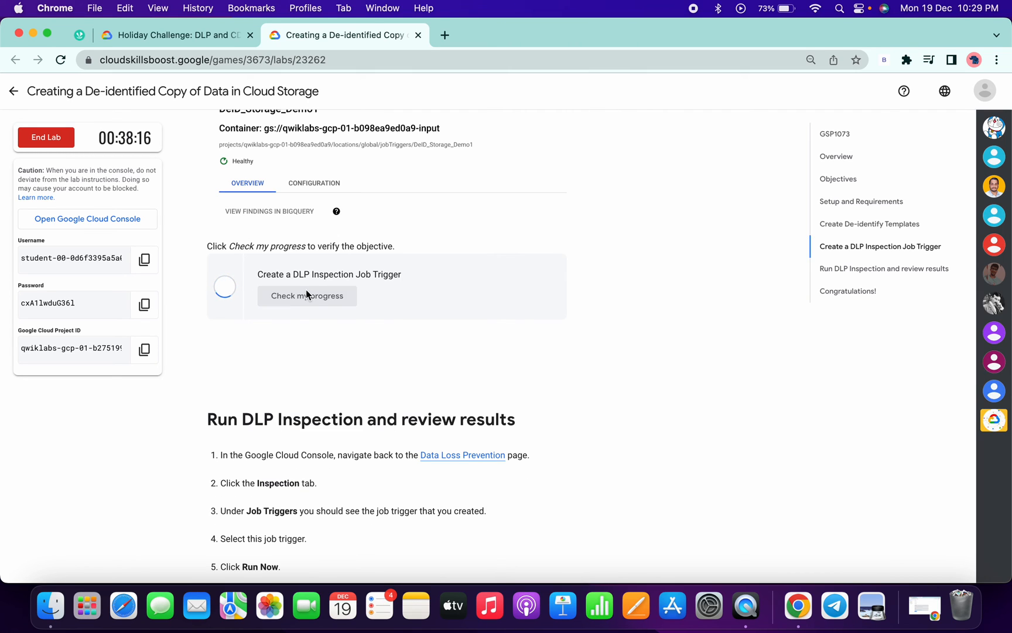
pyautogui.click(307, 296)
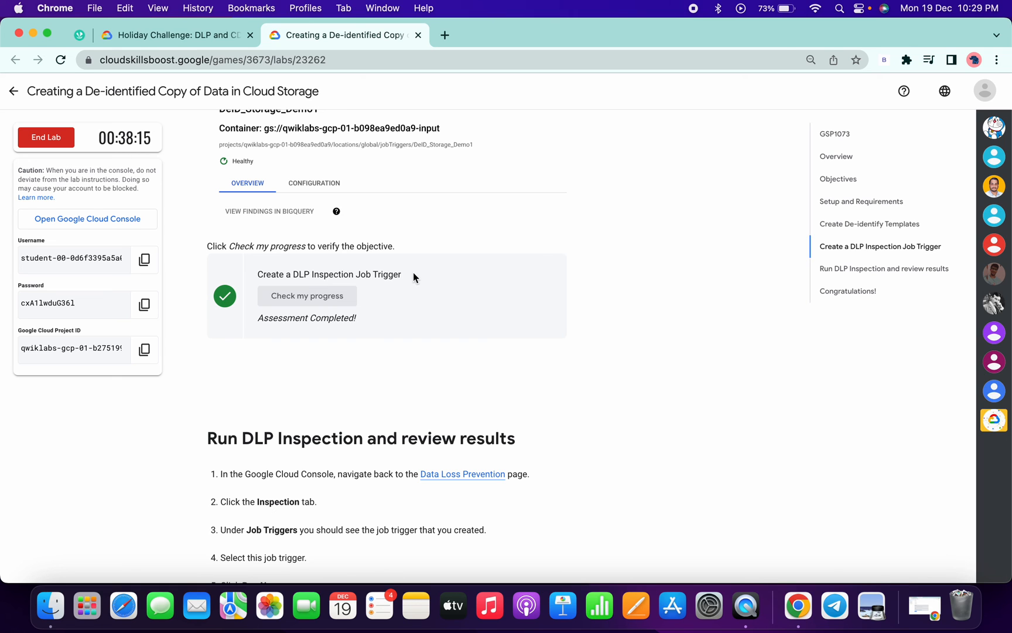
# Scroll down to the lab's closing Congratulations section.
pyautogui.scroll(-3)
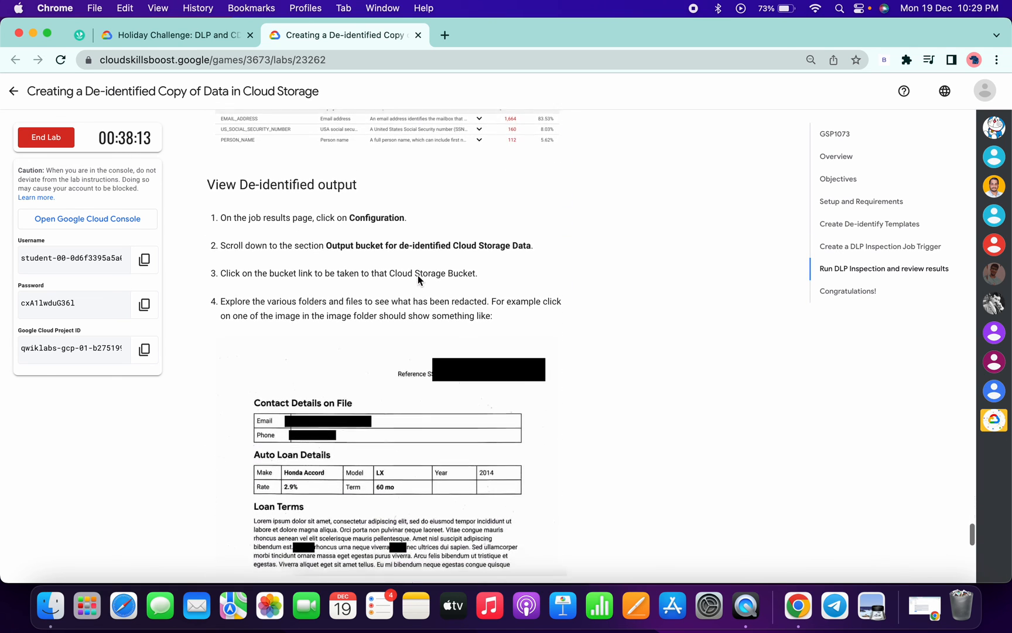
pyautogui.scroll(-3)
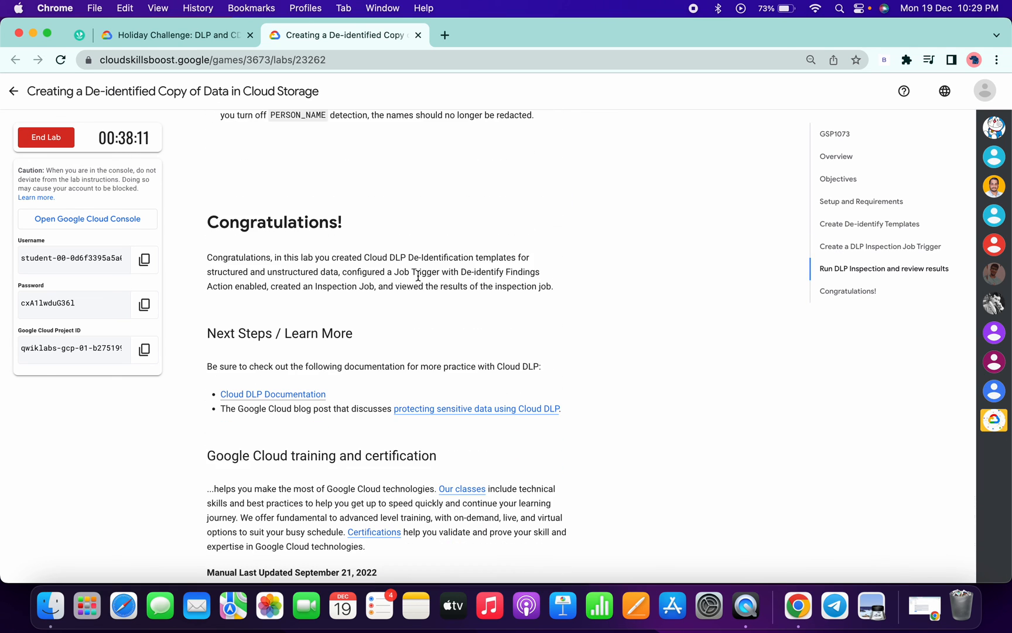